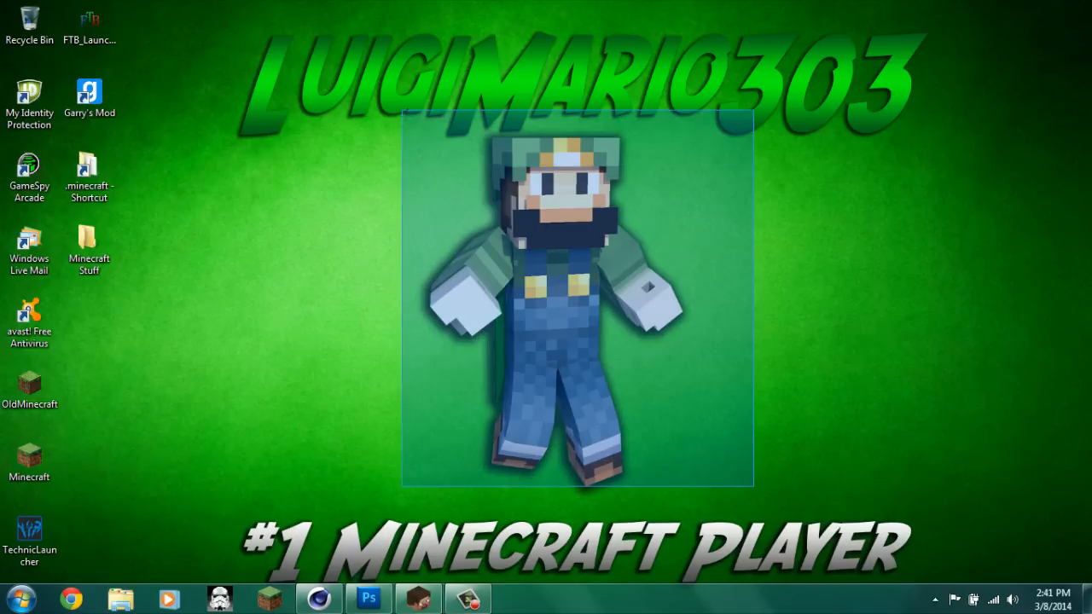
- Browse into Minecraft Stuff > MINECRAFT SKINS and preview the Luigi HD skin image
left_click_drag(577, 299, 612, 322)
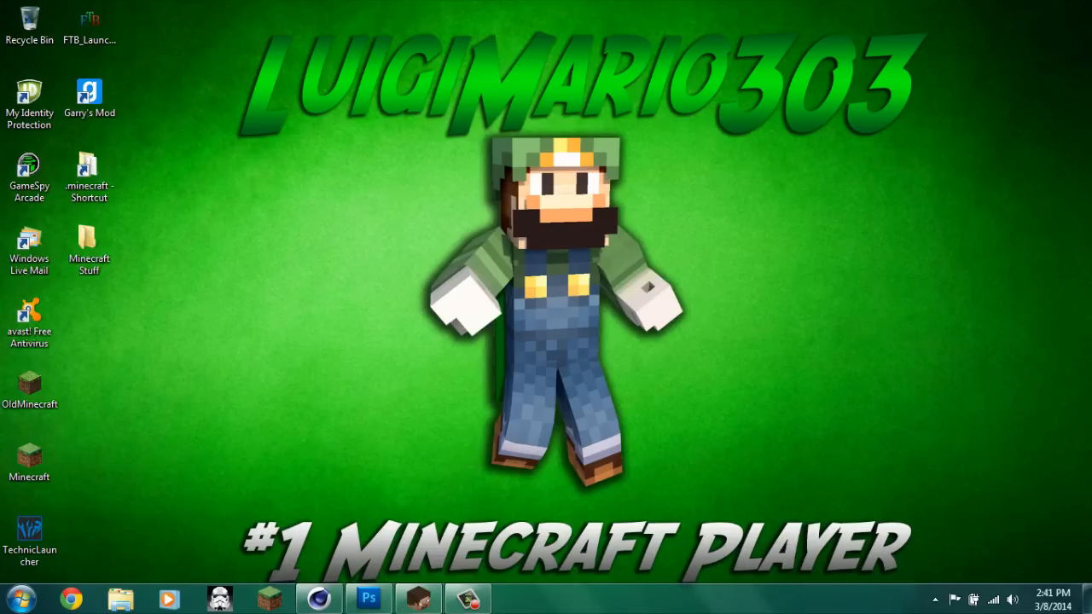
left_click(89, 248)
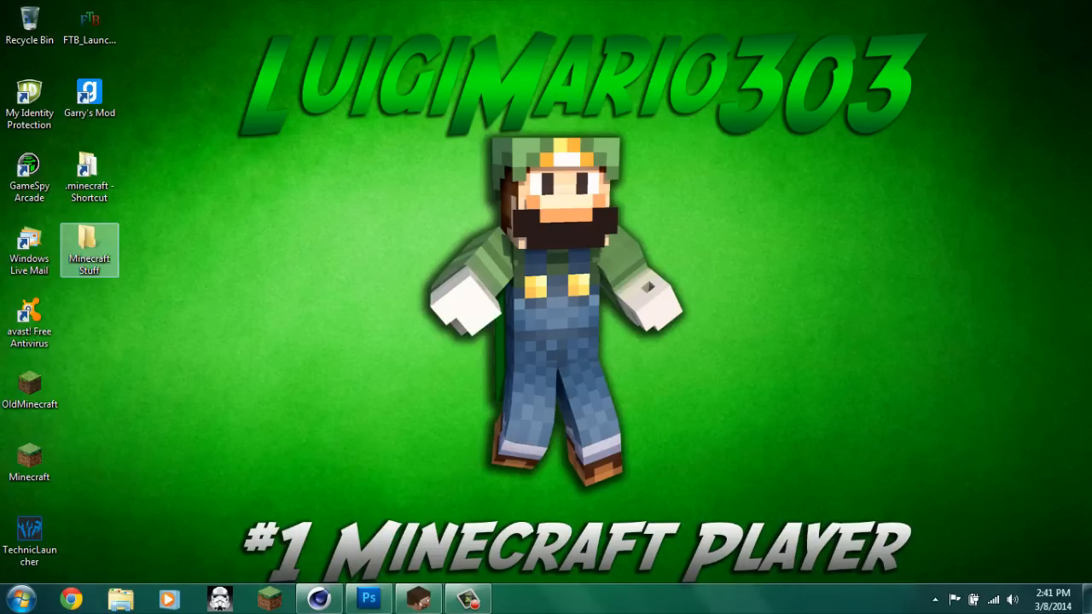
double_click(89, 250)
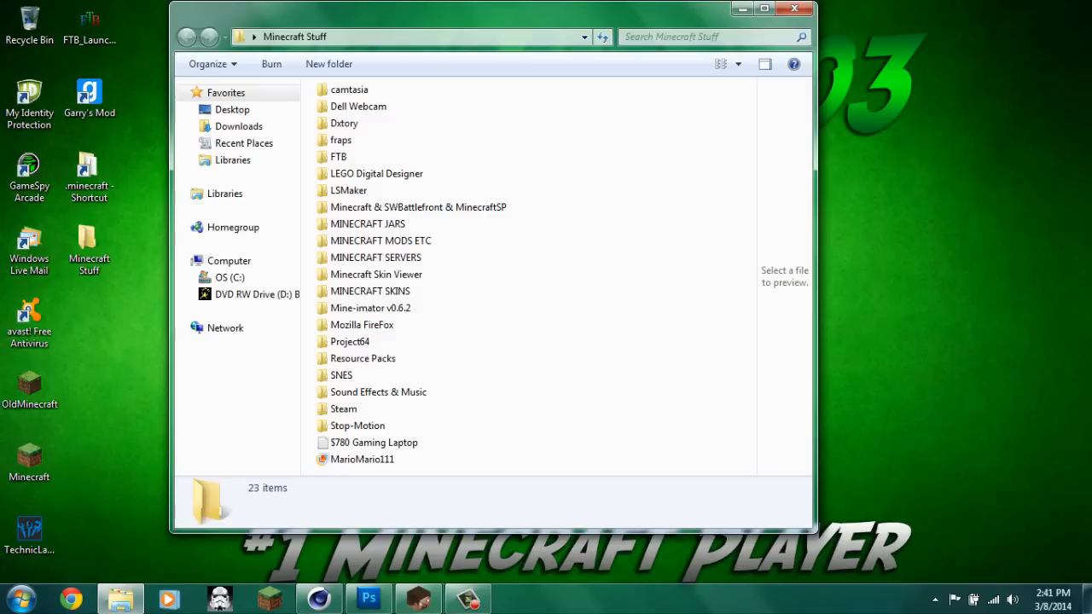
double_click(370, 291)
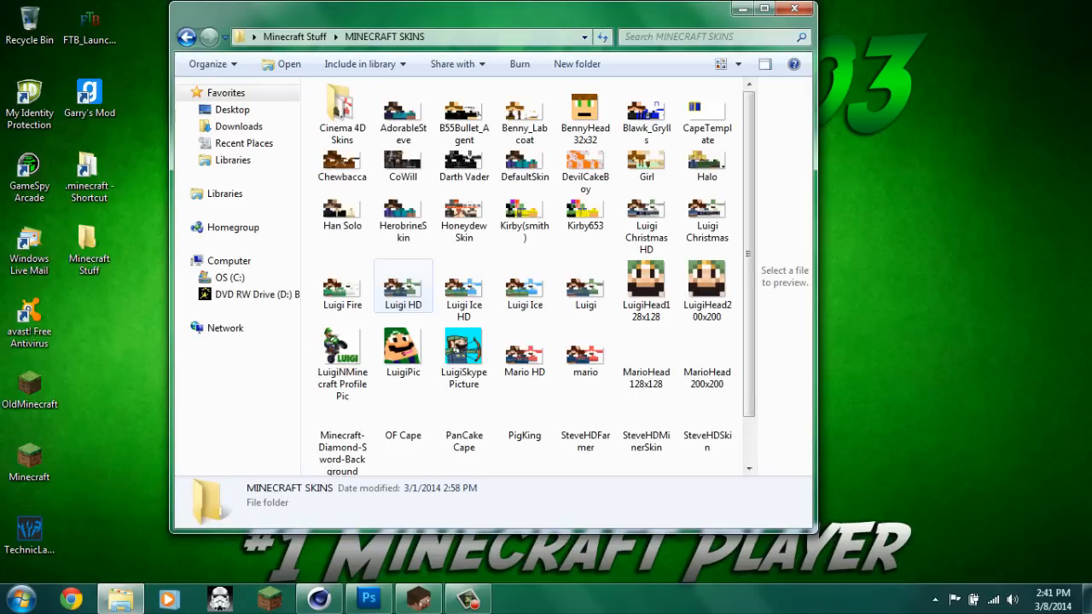
left_click(402, 286)
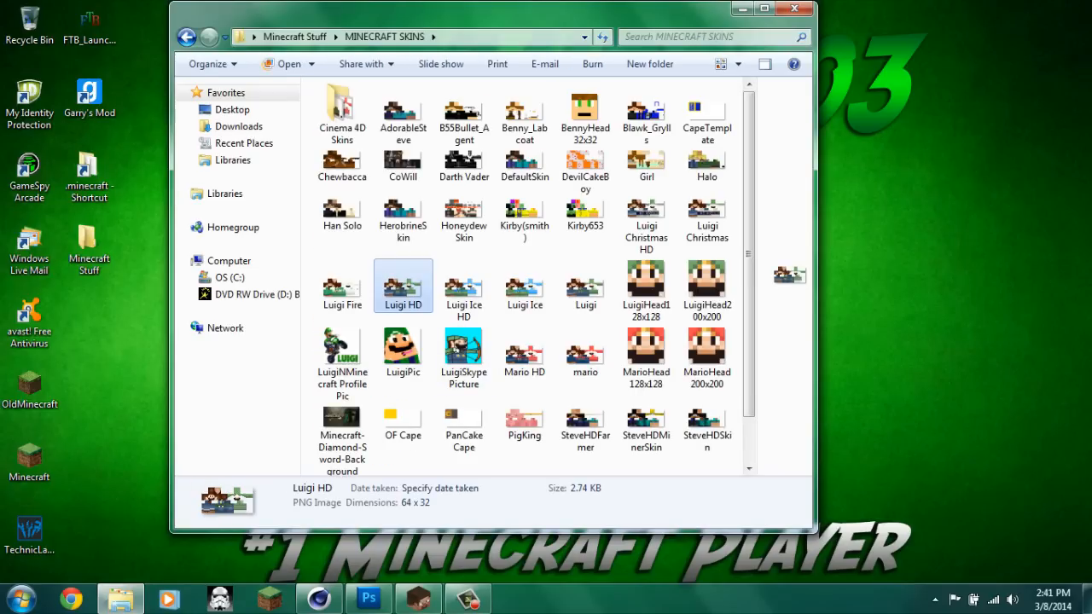
double_click(402, 286)
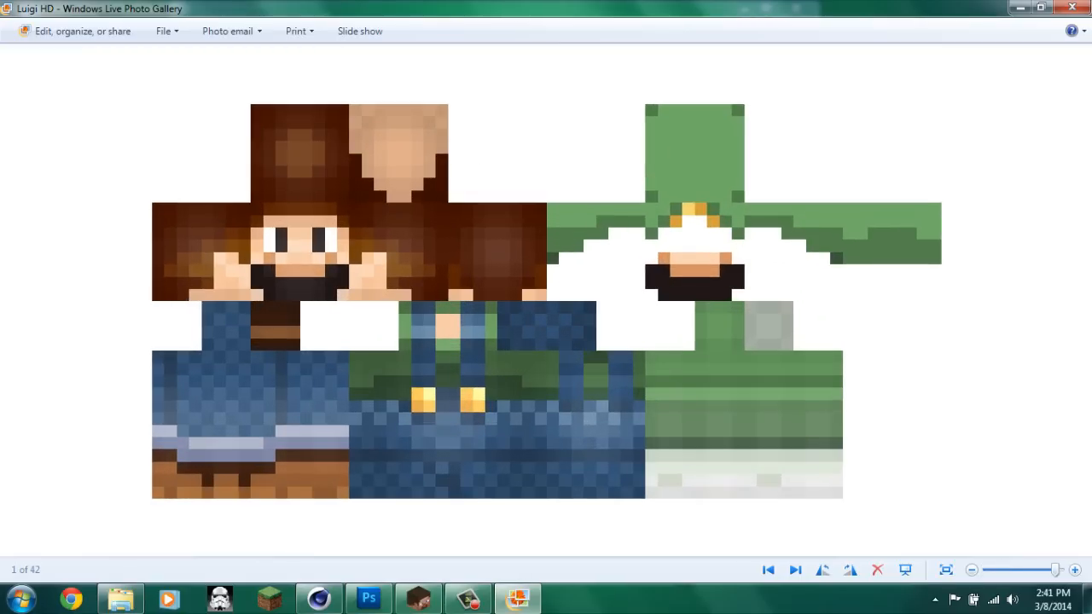
left_click(368, 598)
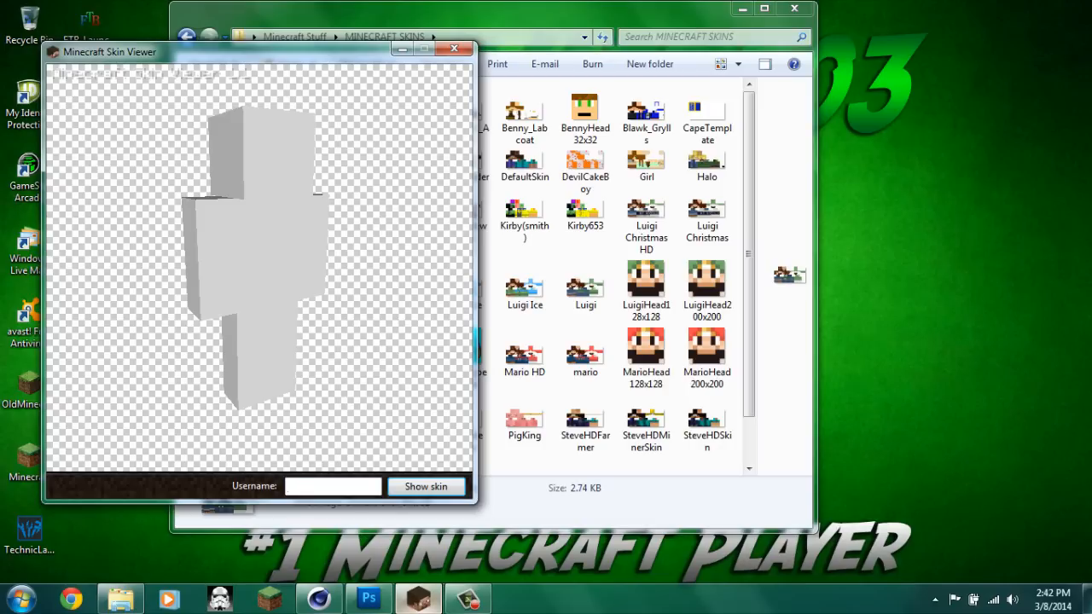
- Switch from the skin viewer to the empty Cinema 4D project
left_click(333, 486)
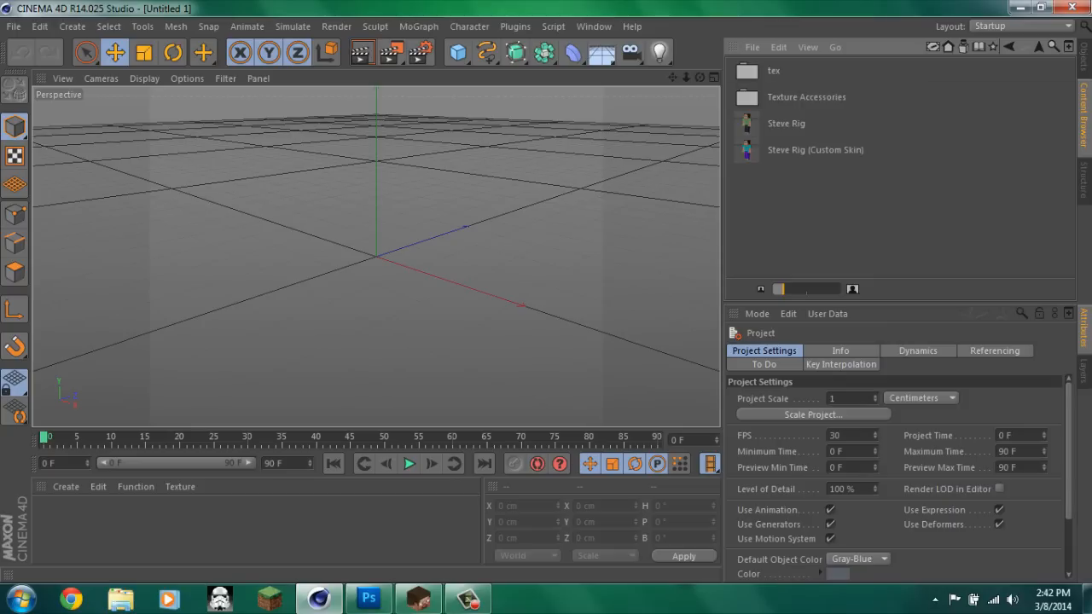
- Add the Steve Rig (Custom Skin) and load Luigi HD.png as its skin
left_click(815, 149)
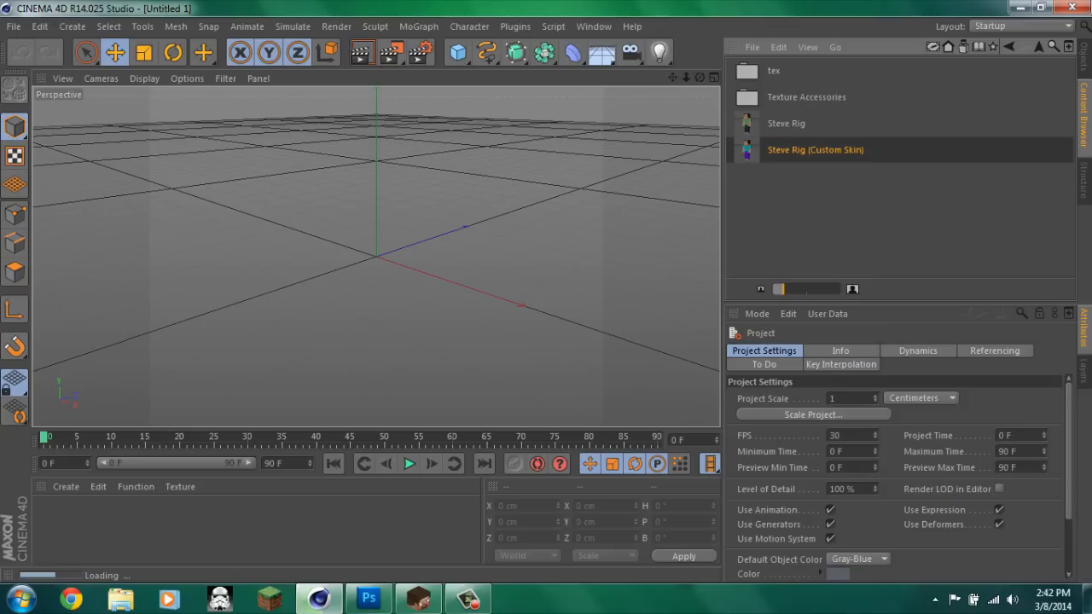
left_click(815, 150)
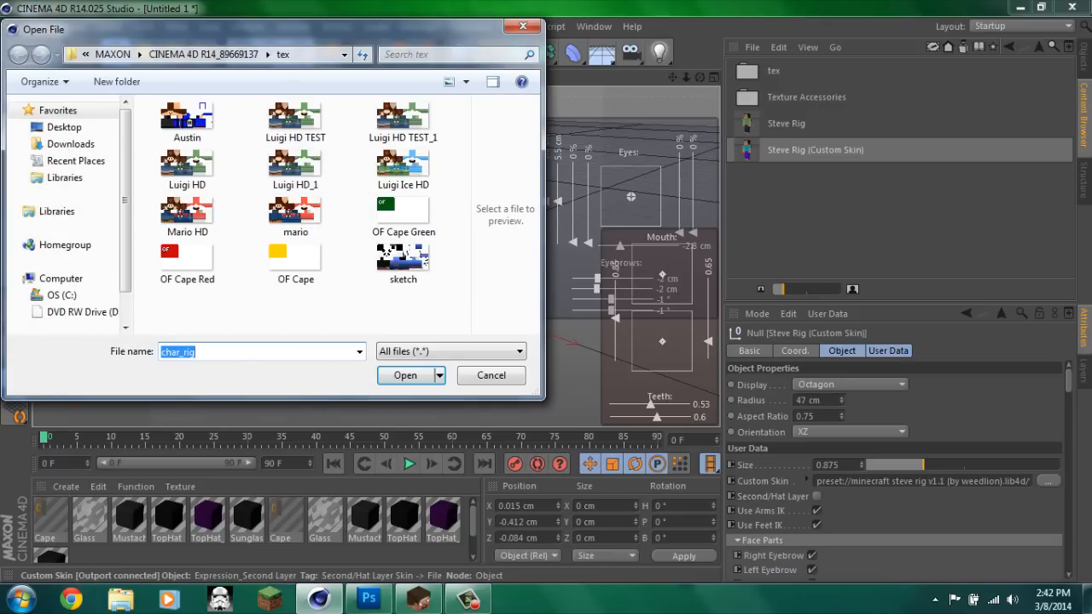
left_click(295, 168)
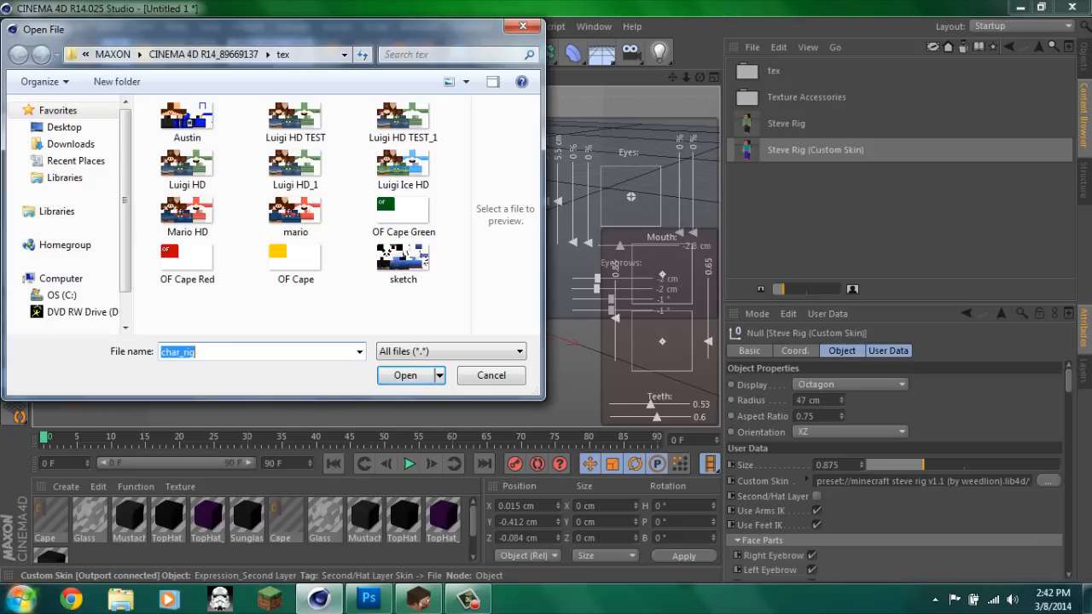
left_click(17, 600)
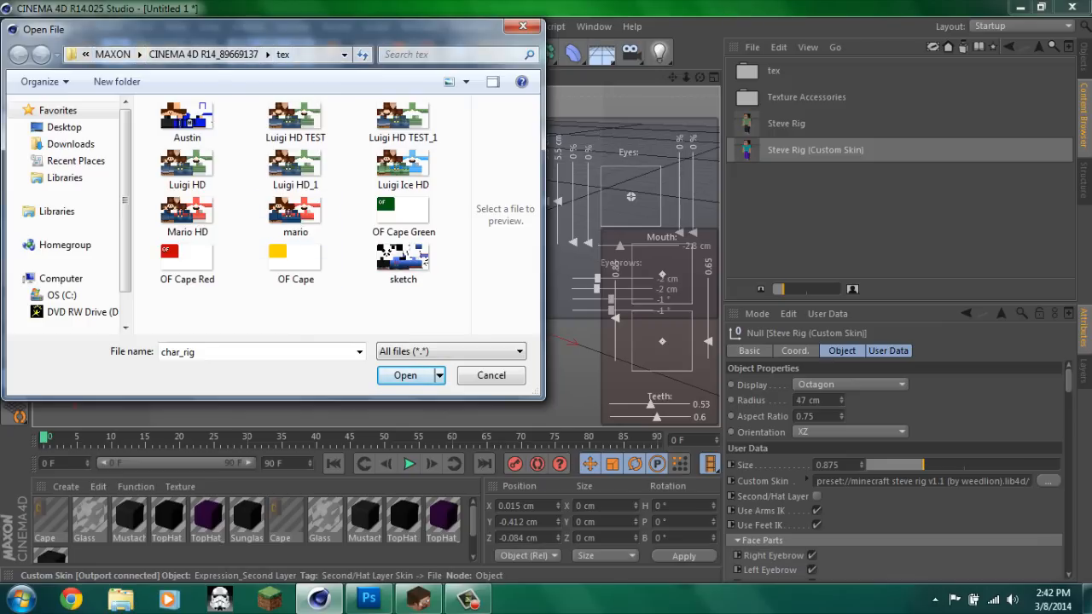
left_click(402, 166)
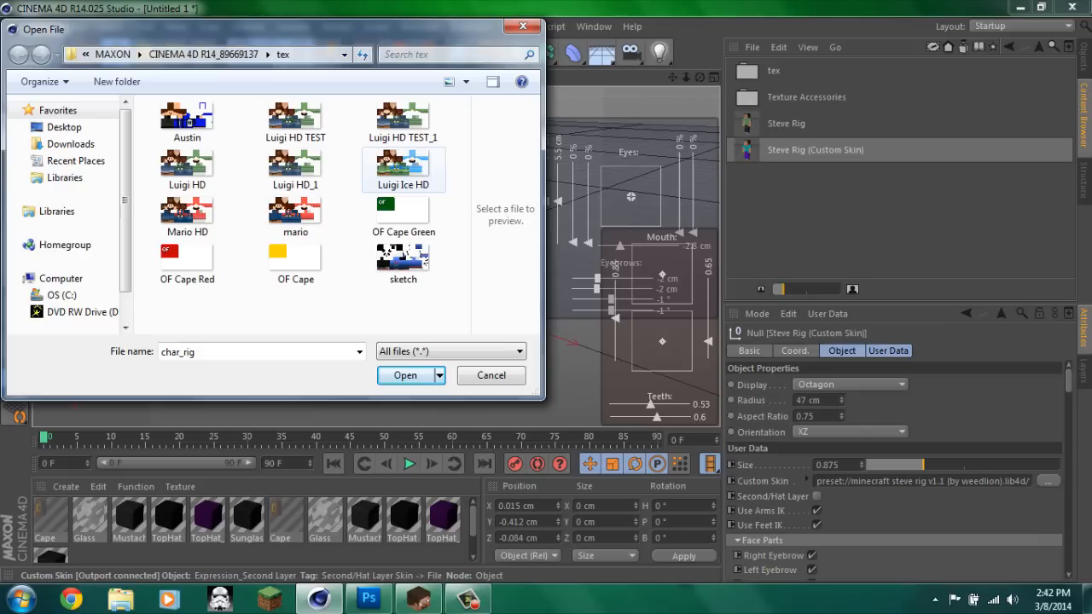
left_click(404, 375)
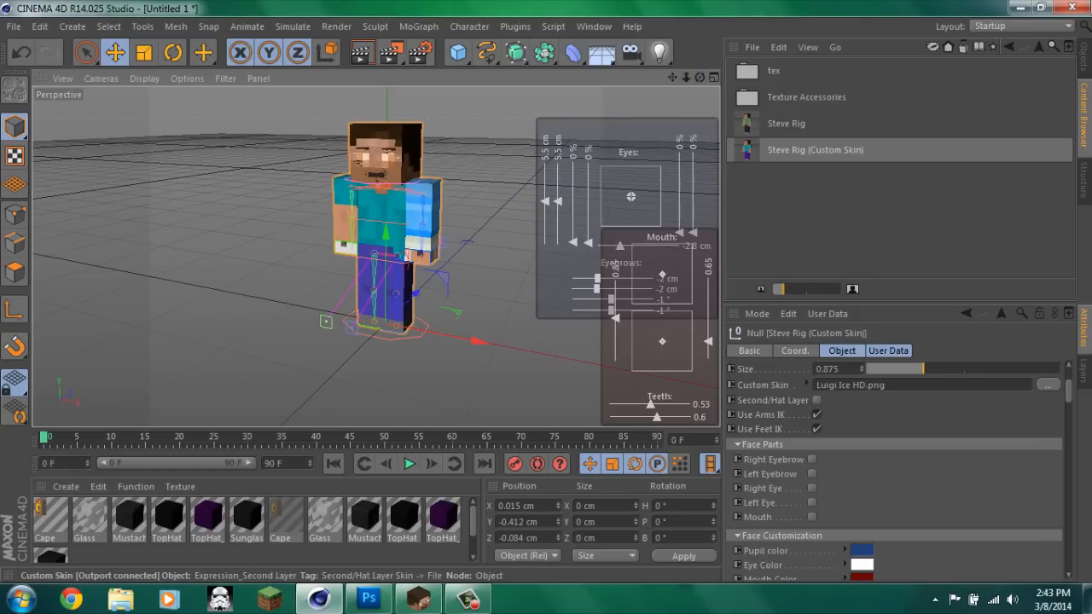
left_click(1048, 384)
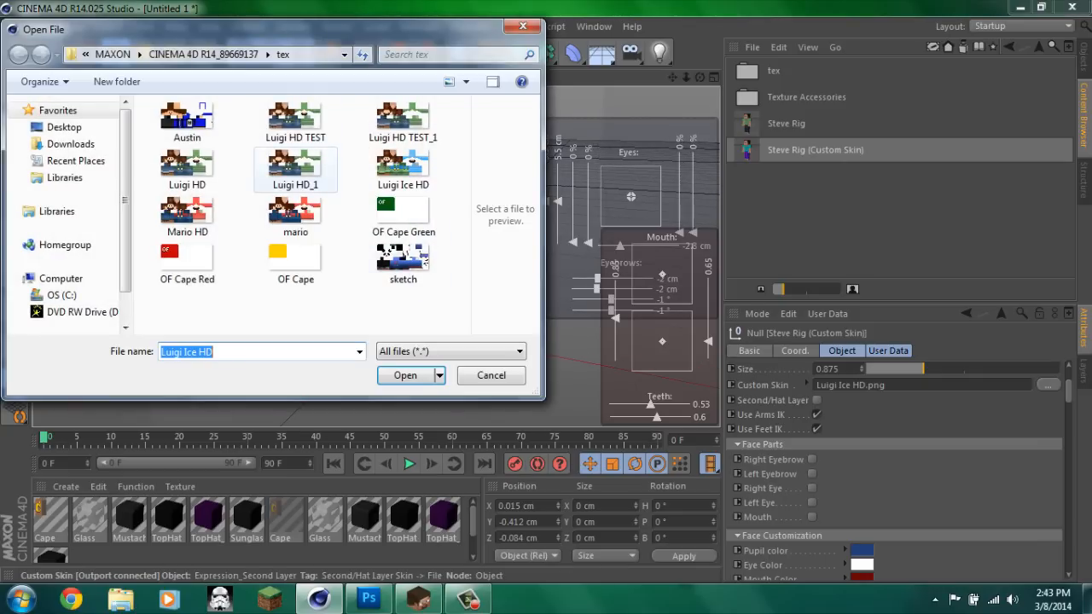
left_click(404, 376)
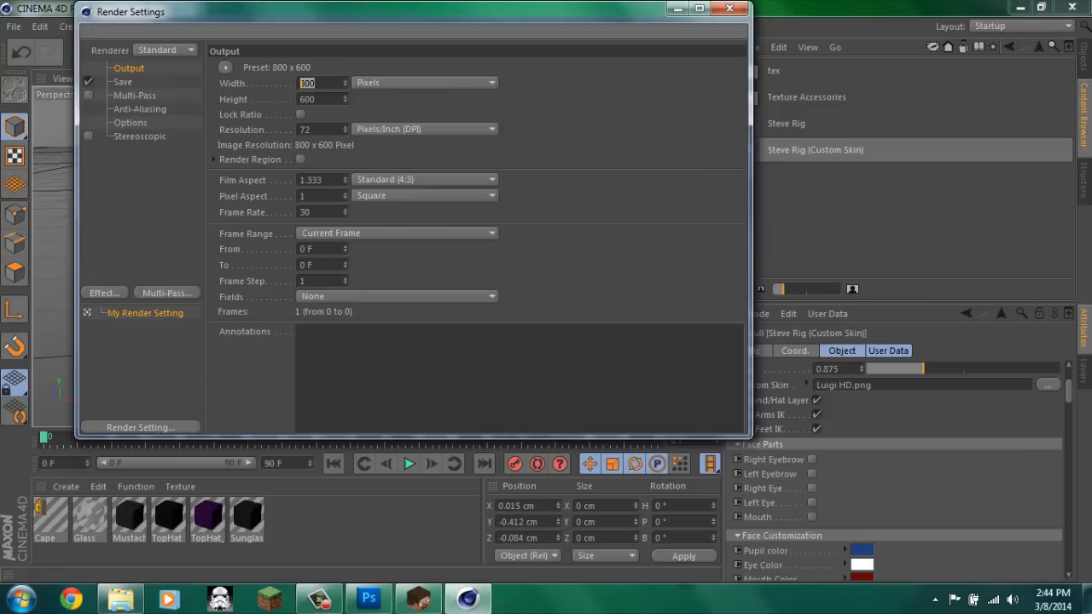
- Set render output to 1920×1080 PNG with alpha channel, and add Global Illumination
type("1920")
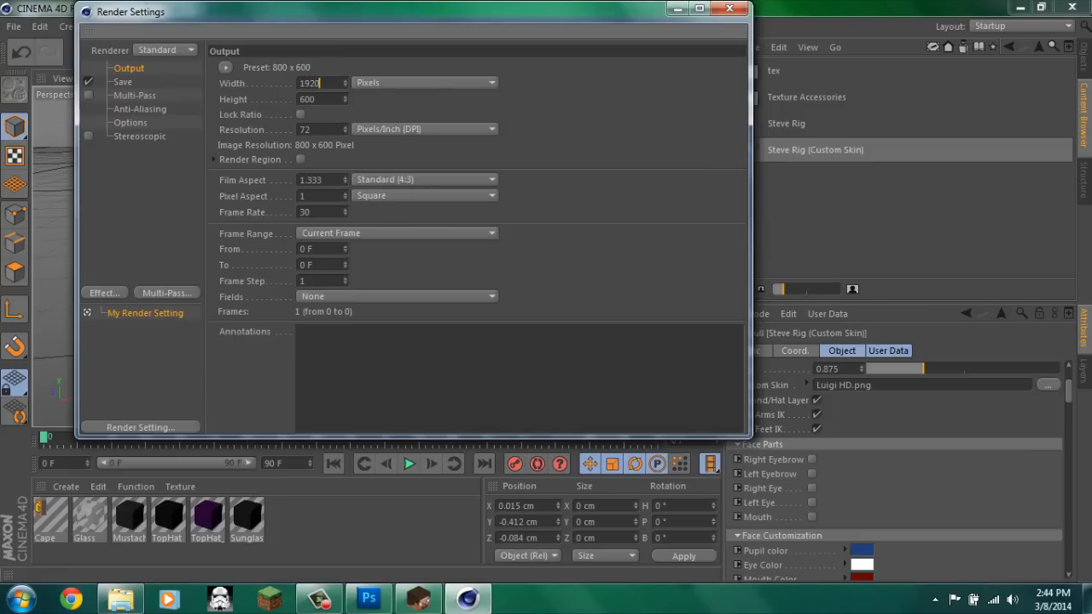
type("1080")
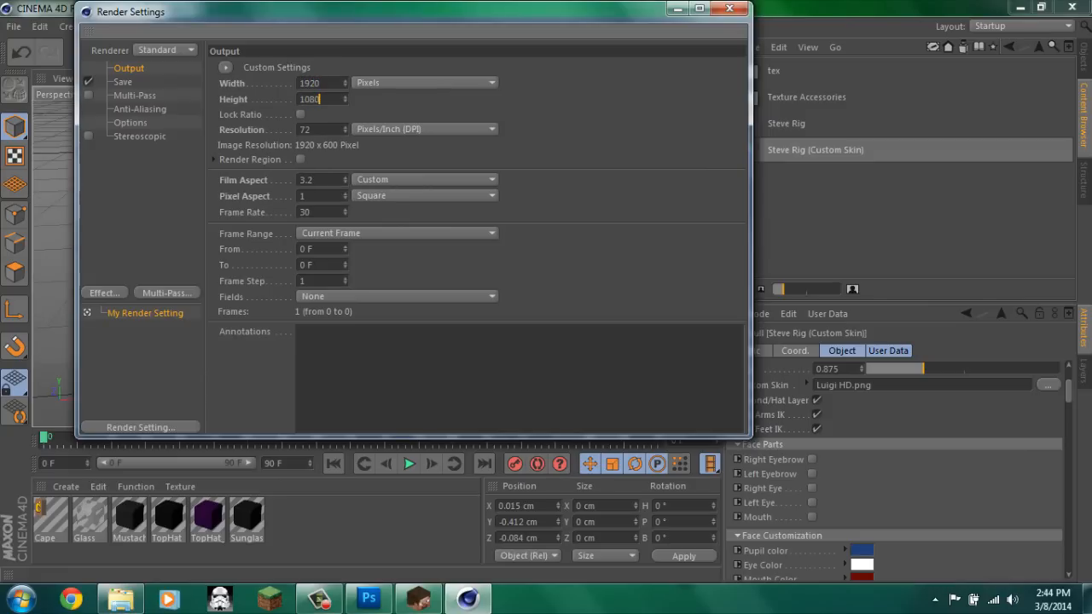
left_click(122, 81)
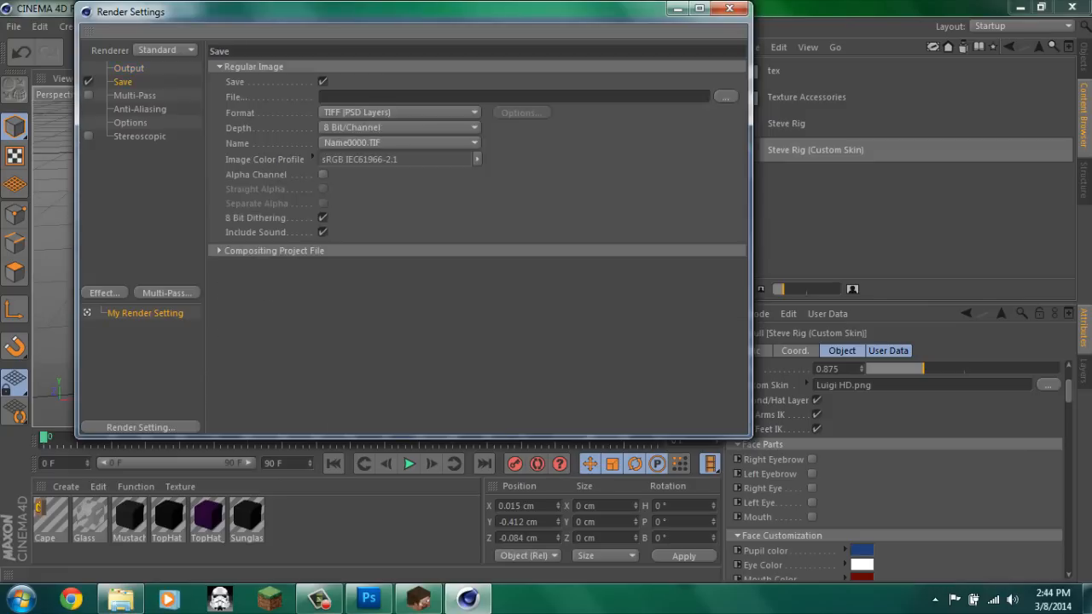
left_click(322, 174)
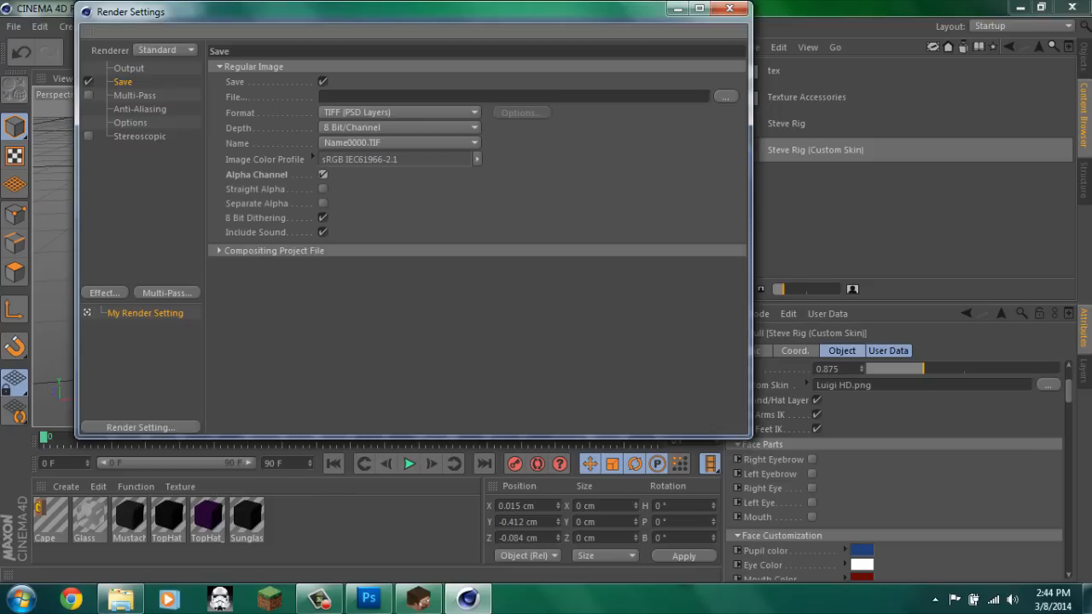
left_click(399, 112)
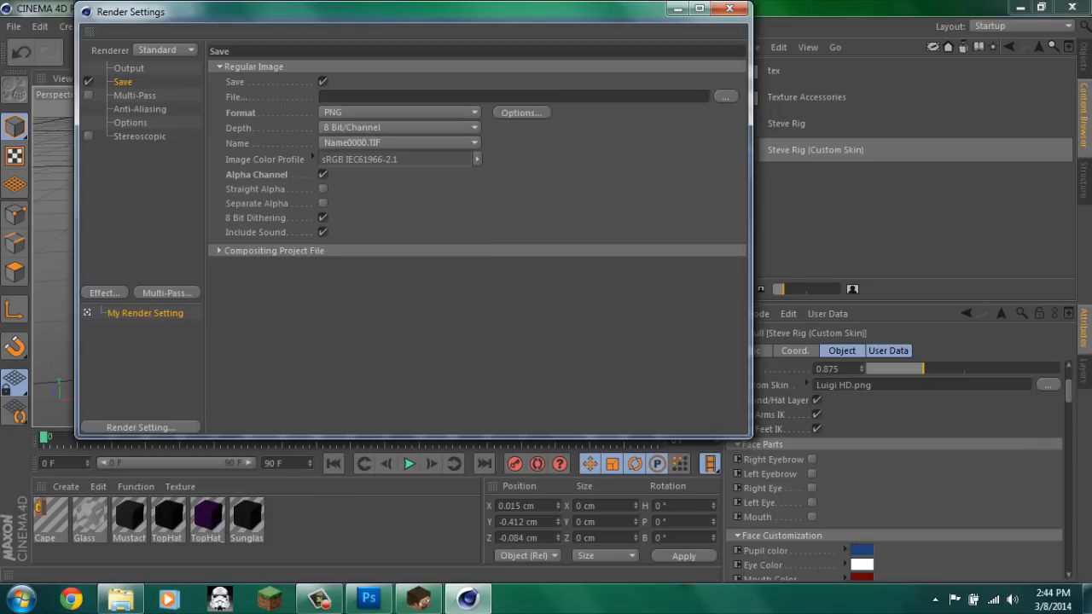
left_click(724, 96)
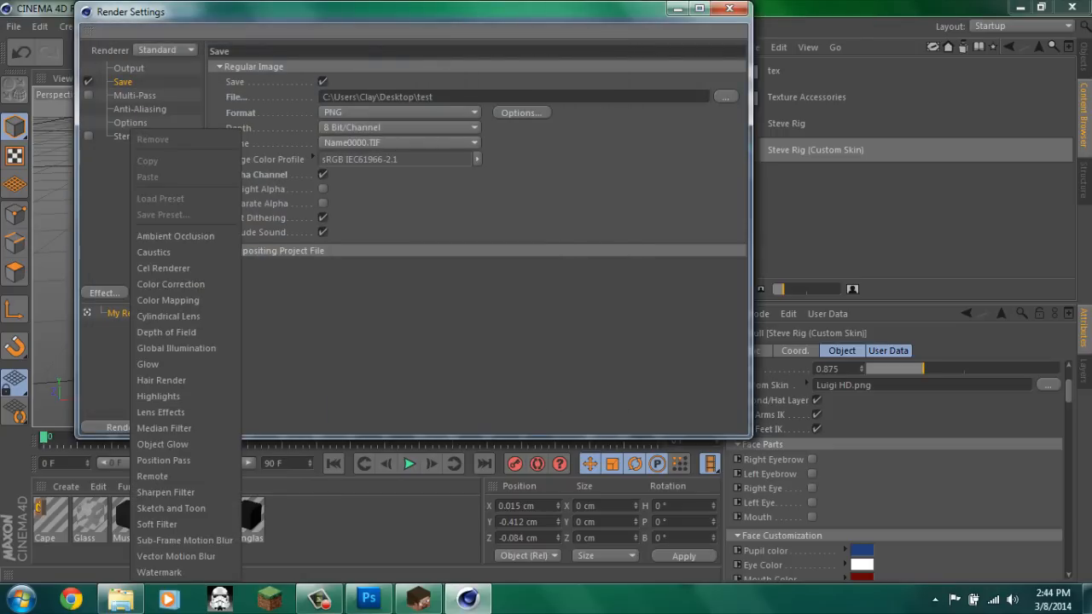
mouse_move(175, 236)
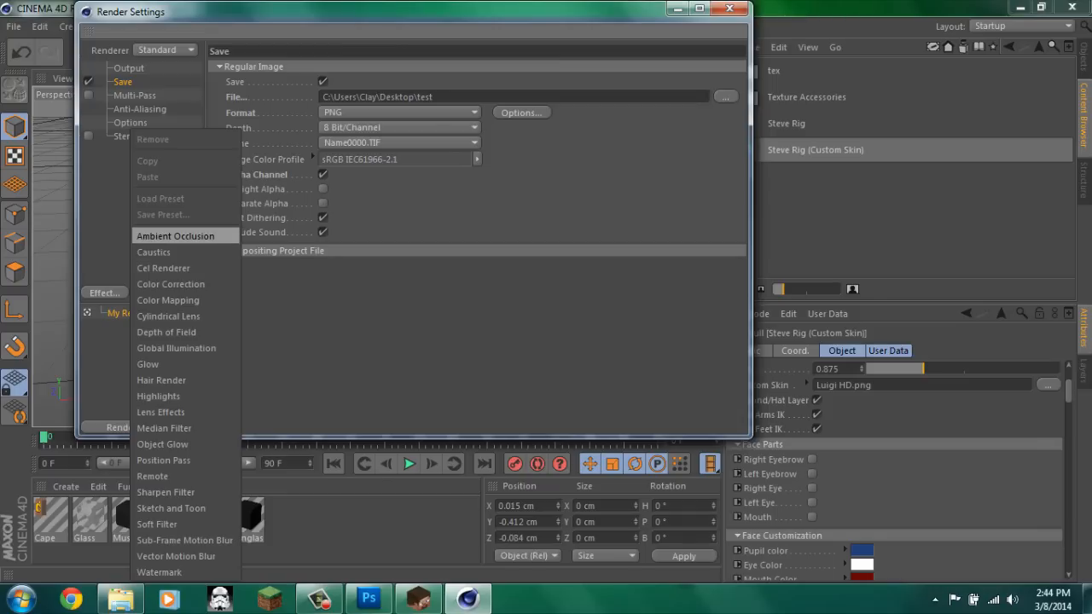
left_click(176, 348)
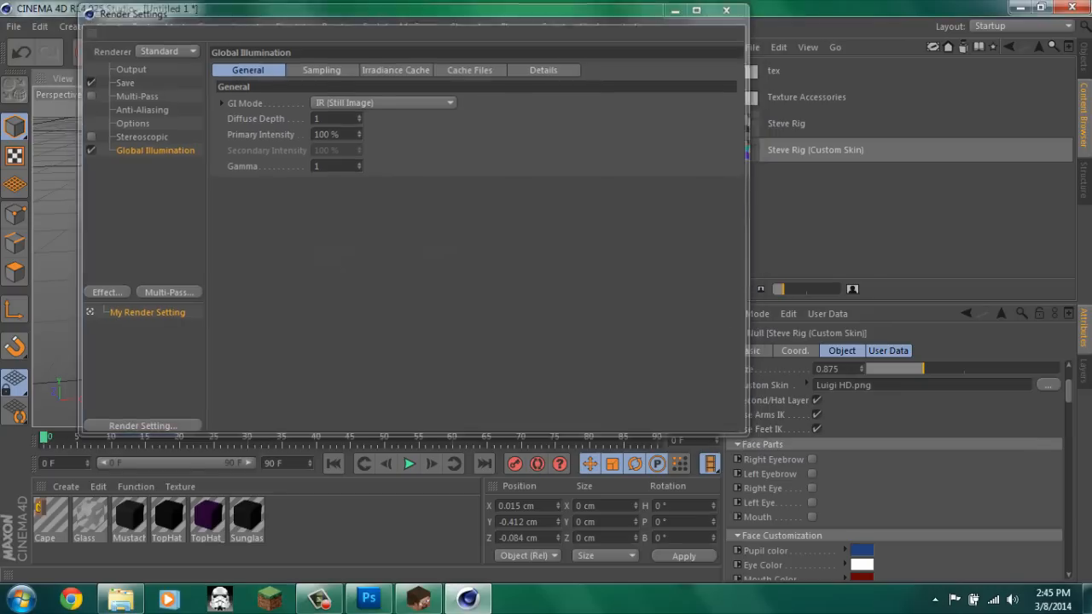
- Close Render Settings and add a Physical Sky object to the scene
left_click(726, 10)
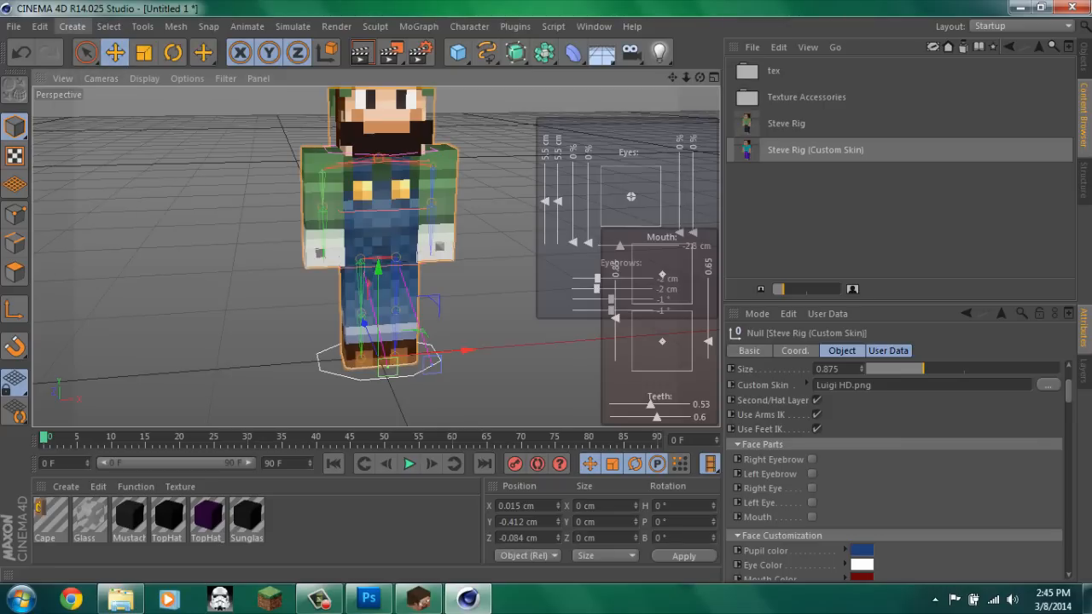
left_click(72, 26)
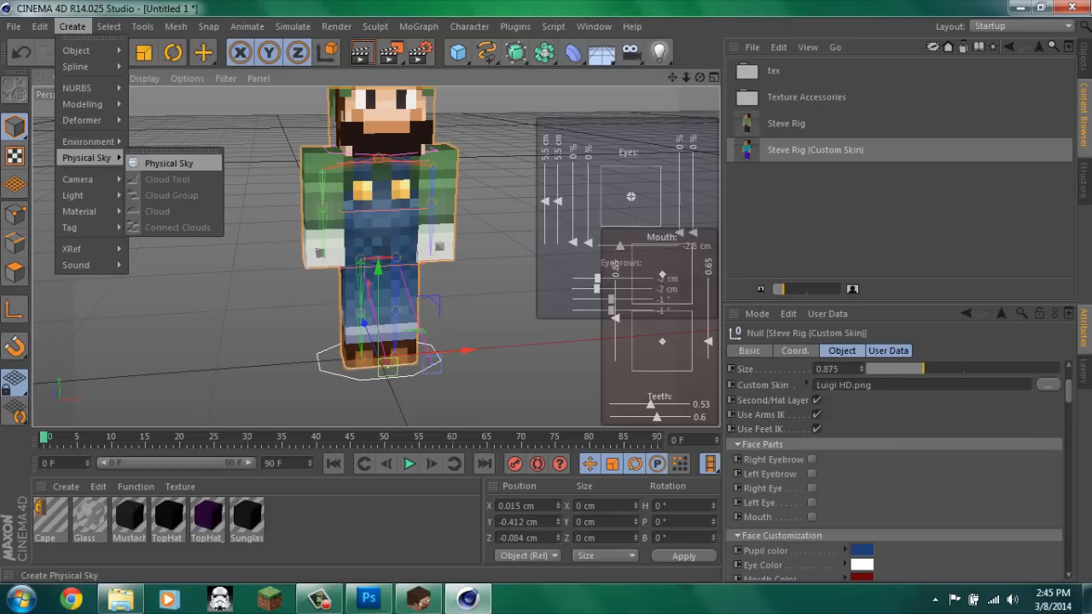
left_click(168, 163)
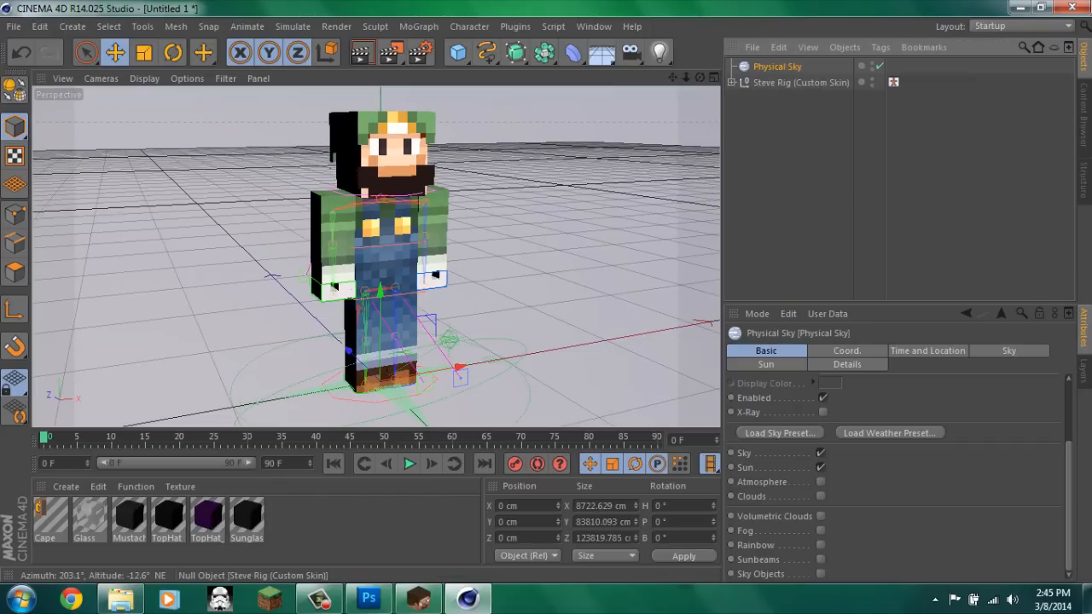
- Expand the rig's controls and move the left arm and foot into a walking pose
left_click(740, 82)
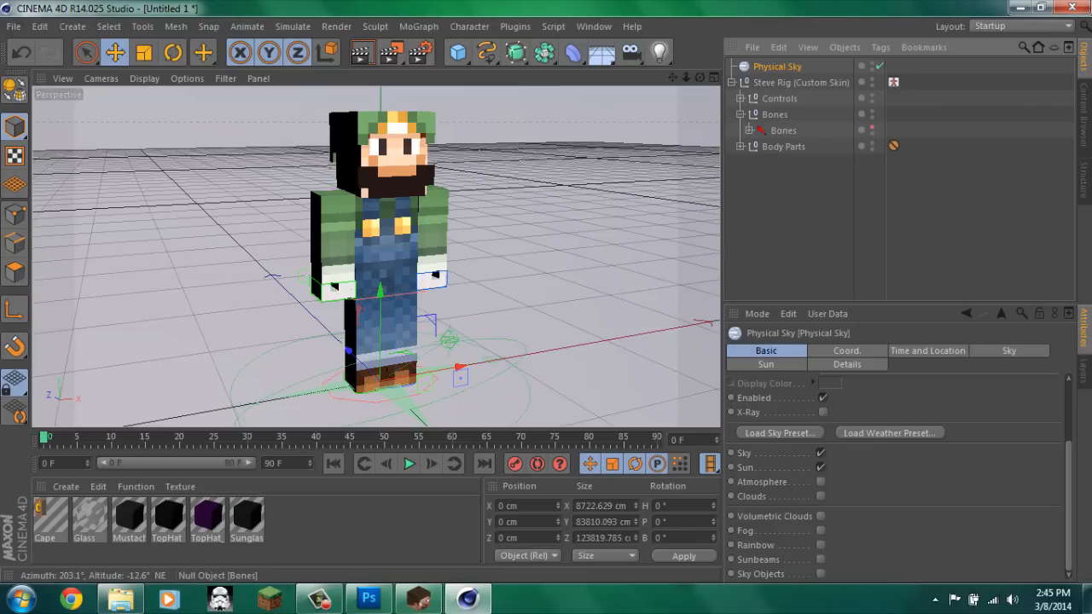
left_click(740, 98)
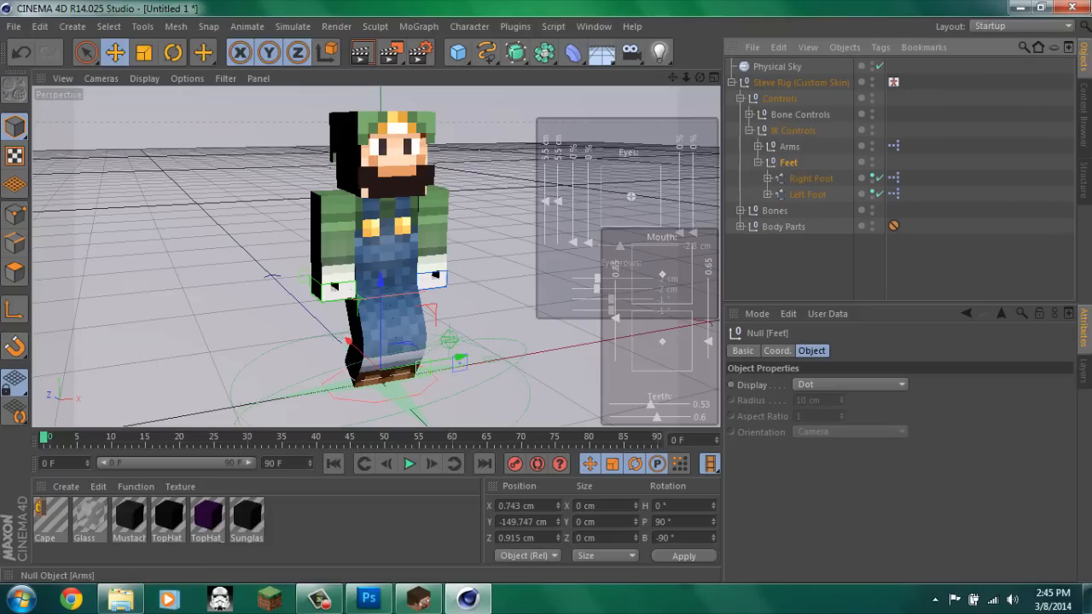
left_click(809, 162)
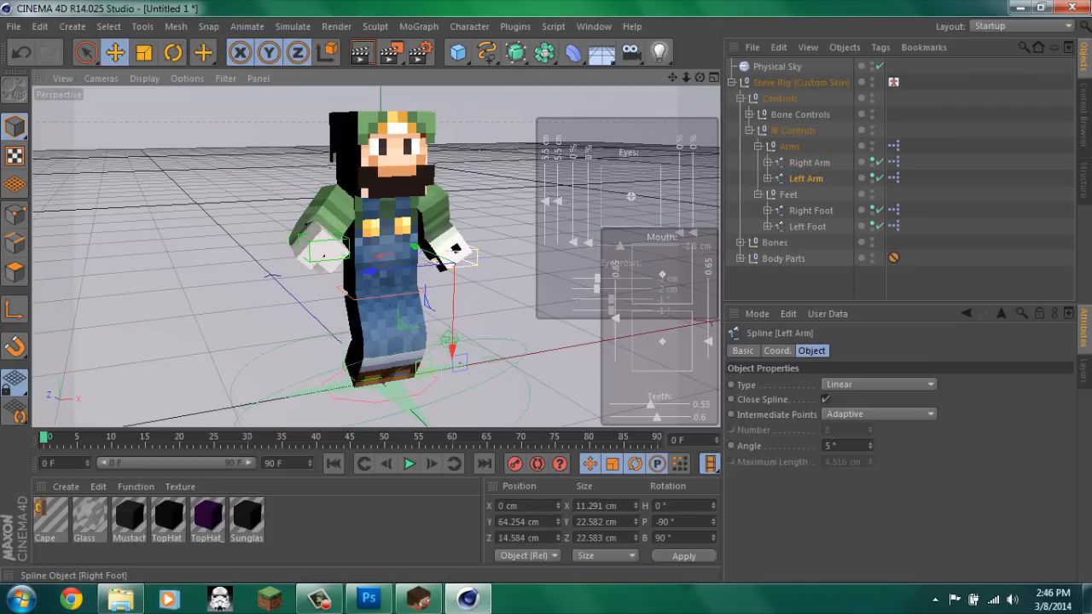
left_click(810, 210)
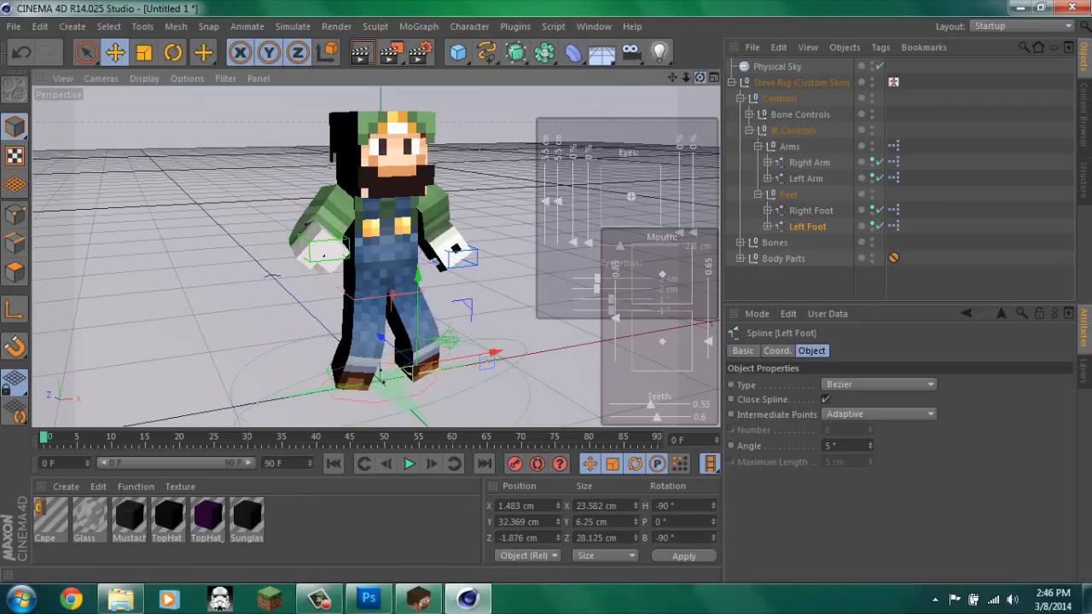
left_click_drag(375, 256, 393, 247)
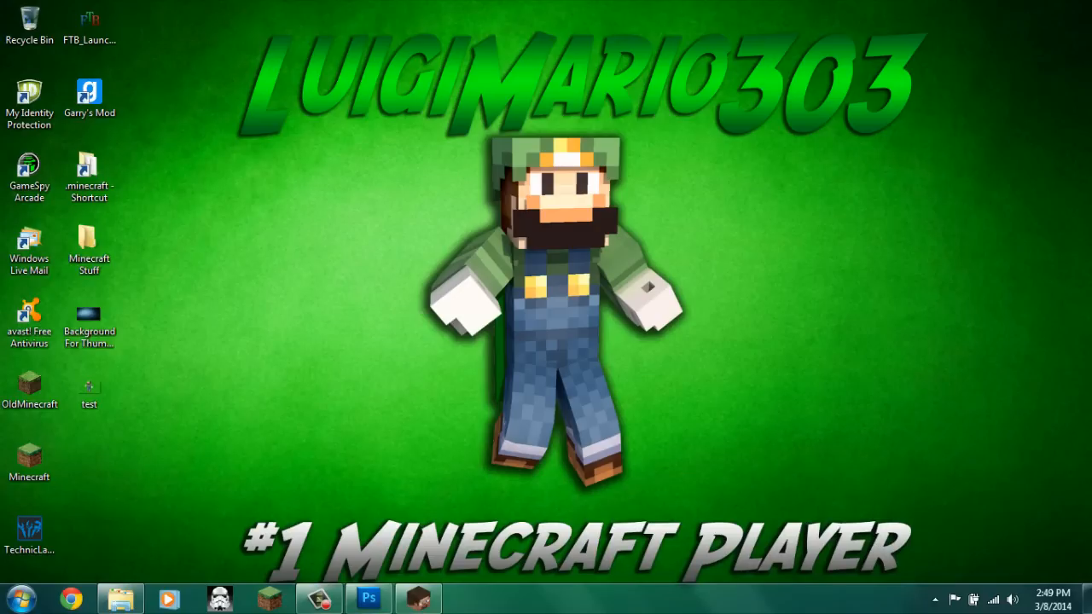
- Open the rendered 'test' image from the desktop with Paint.NET
left_click(89, 388)
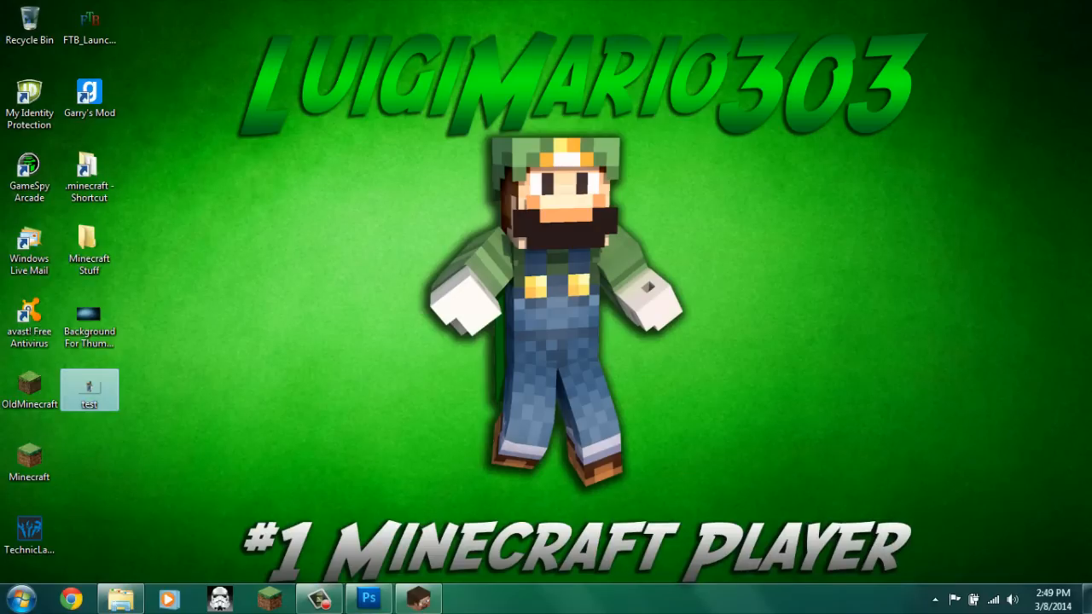
double_click(89, 385)
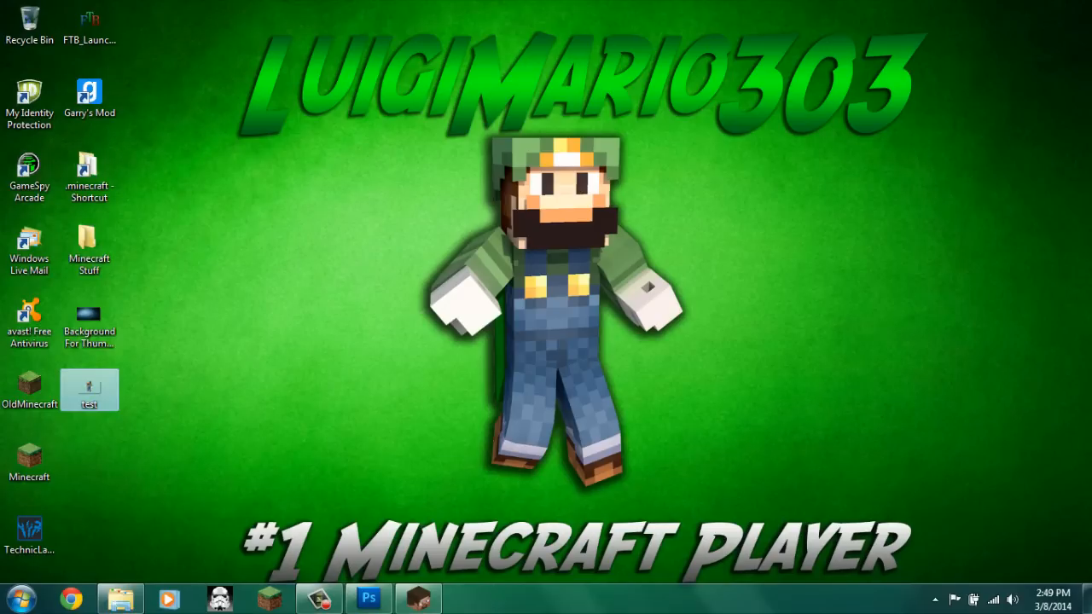
right_click(88, 388)
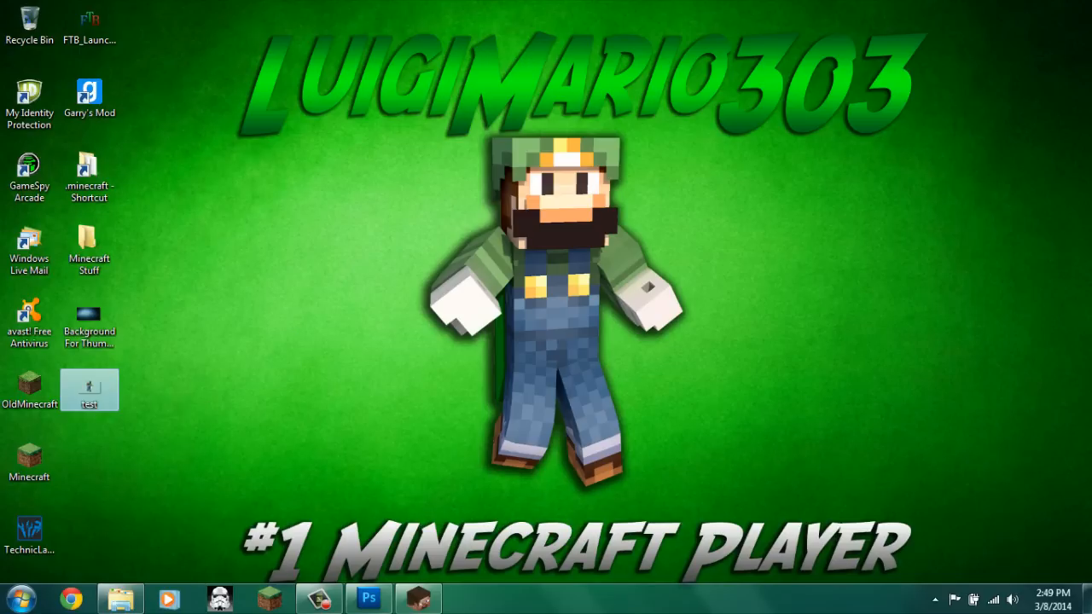
mouse_move(89, 390)
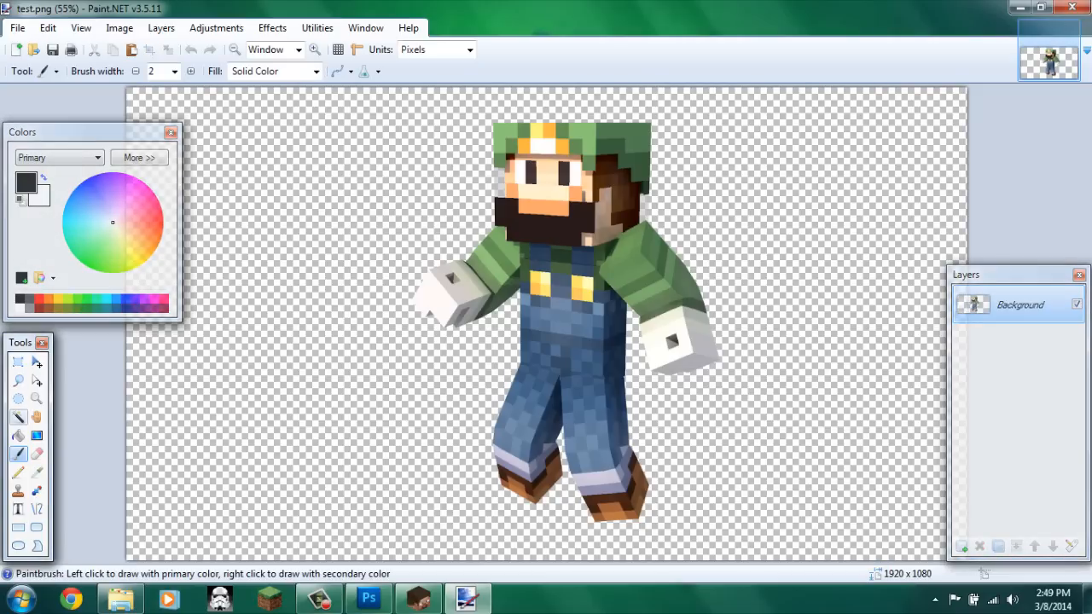
- Pick the Magic Wand tool, then close Paint.NET back to the desktop
left_click(17, 417)
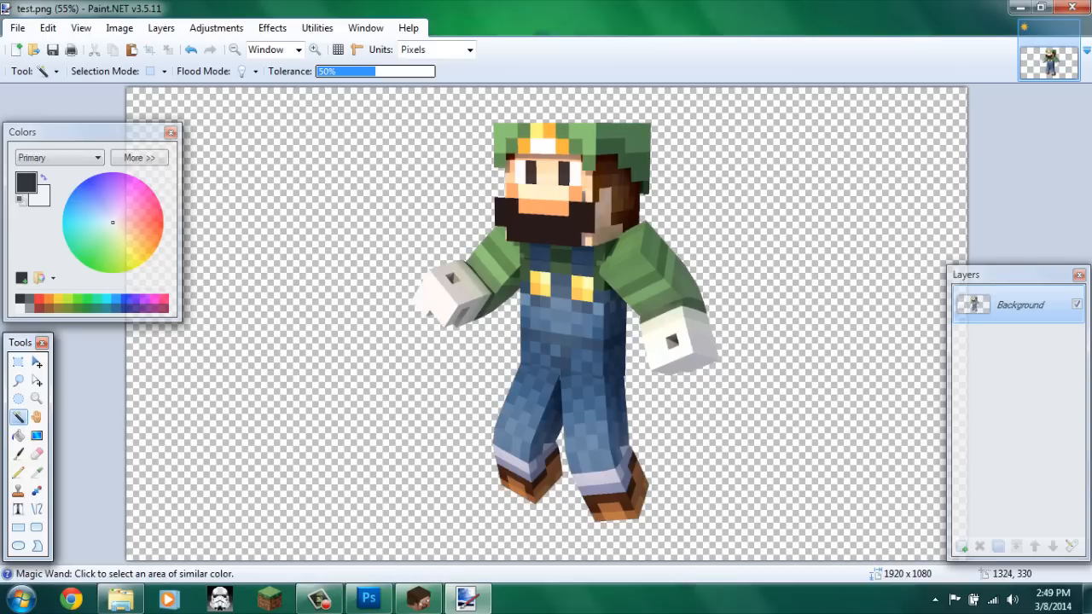
left_click(49, 49)
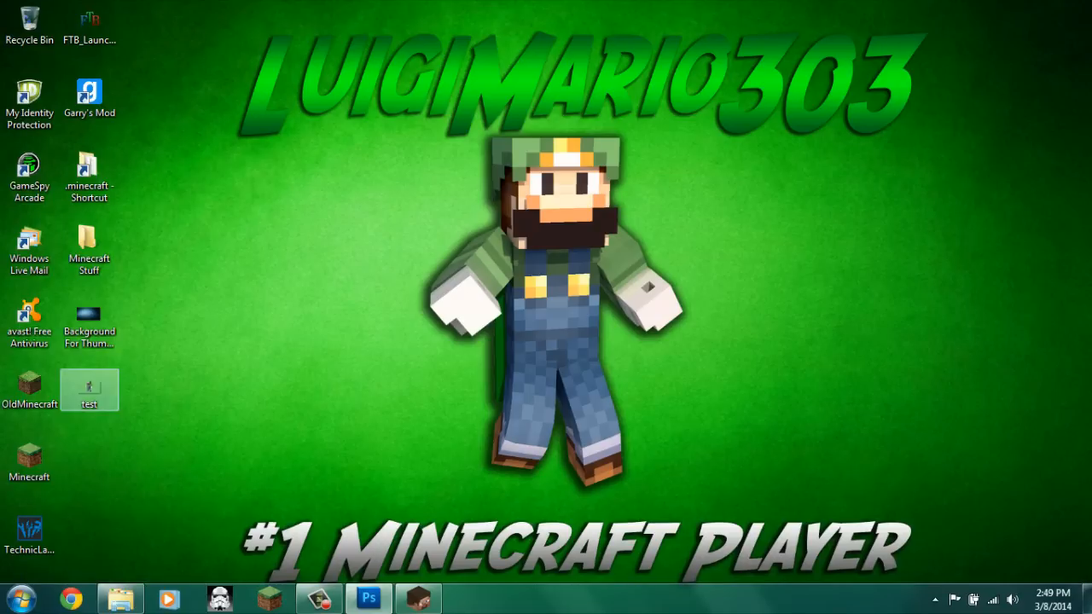
- Load the 'Luigi' username skin, save its render as PNG, and close the viewer
double_click(89, 390)
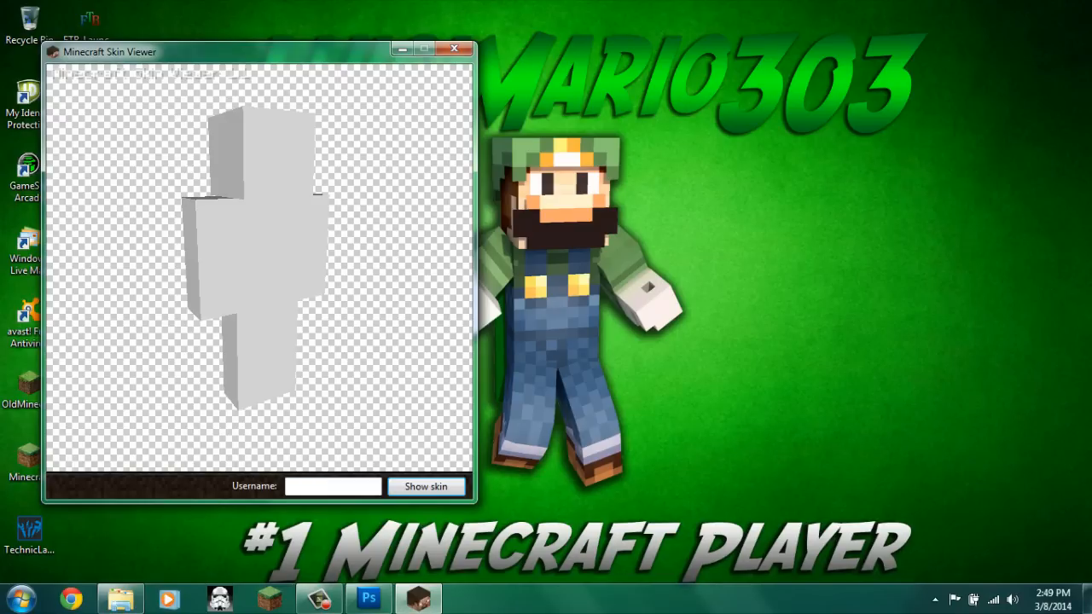
type("Luigi")
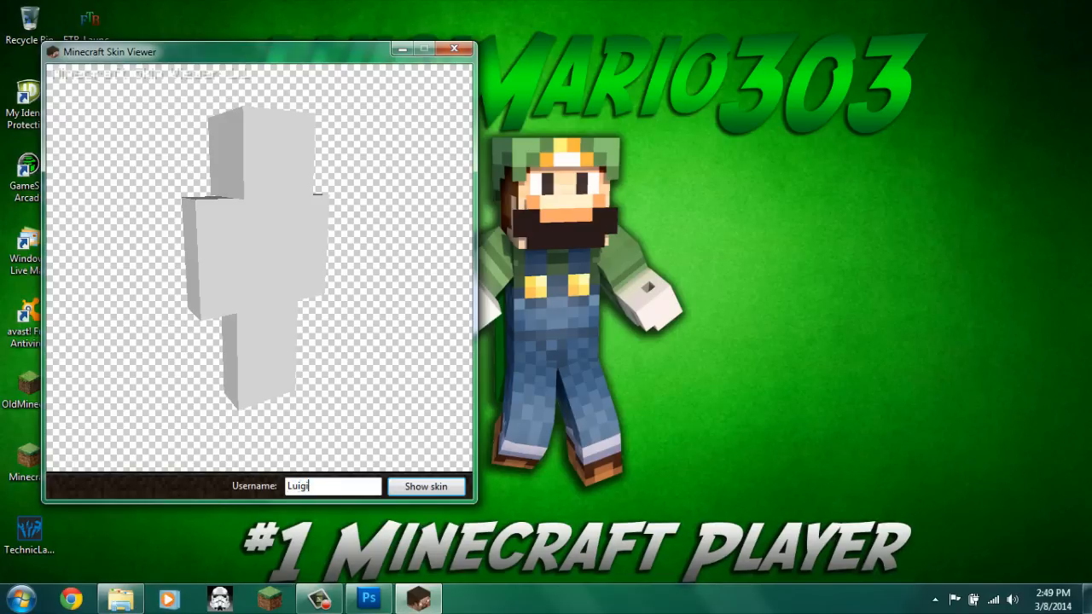
left_click(425, 486)
type("tes")
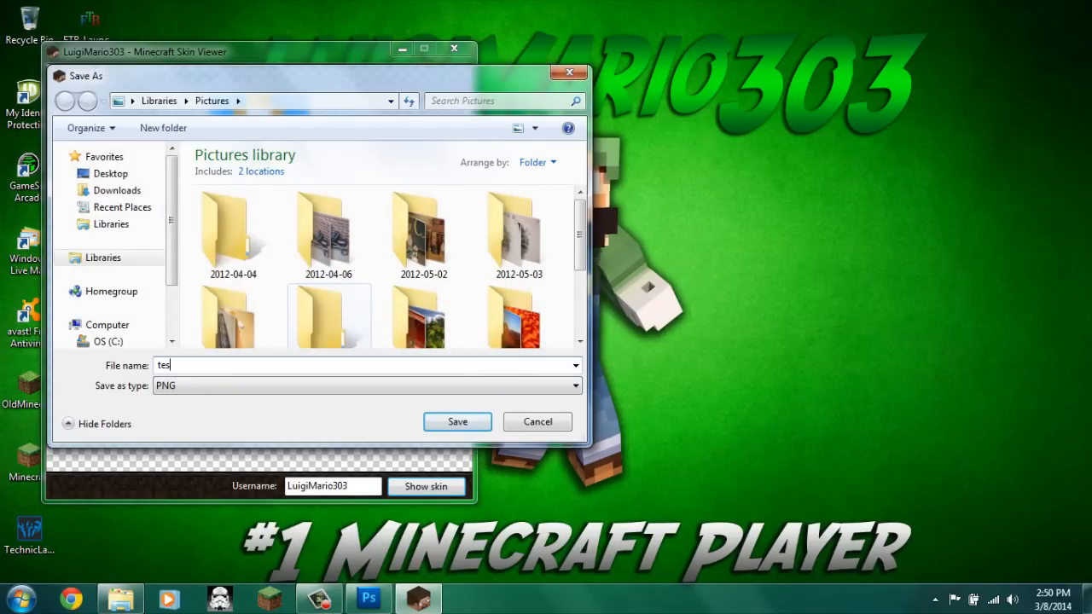
left_click(110, 173)
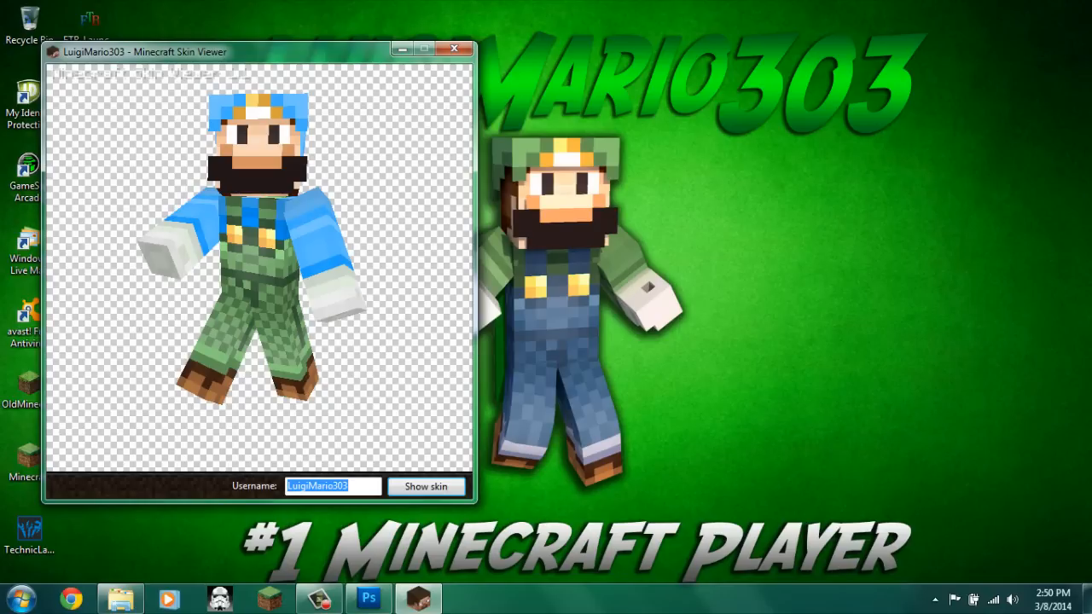
left_click(453, 48)
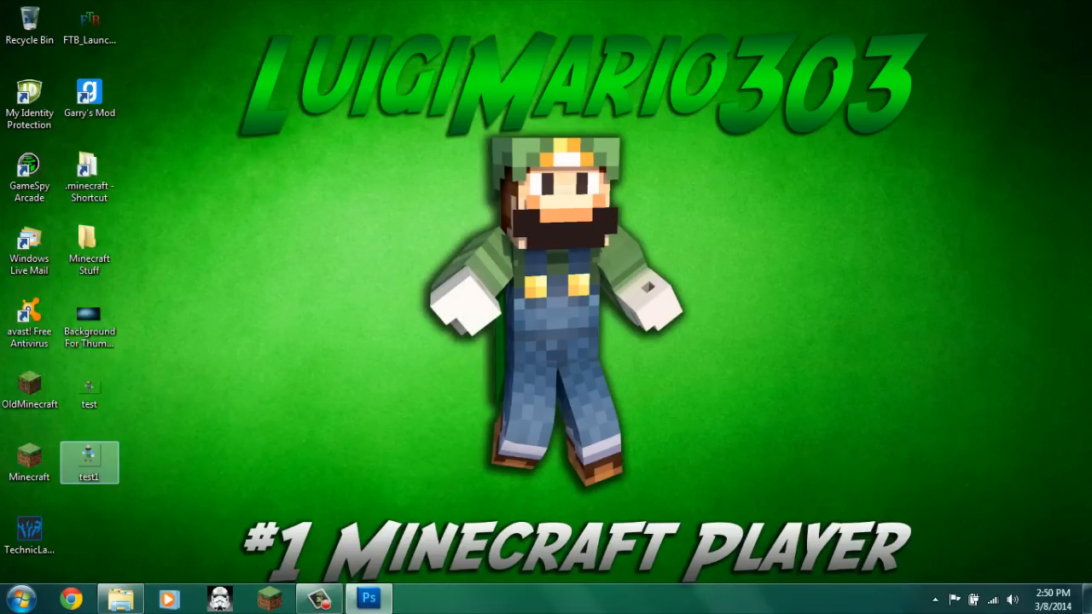
- Select the Background For Thumbnails image and launch Chrome on the Google homepage
double_click(89, 457)
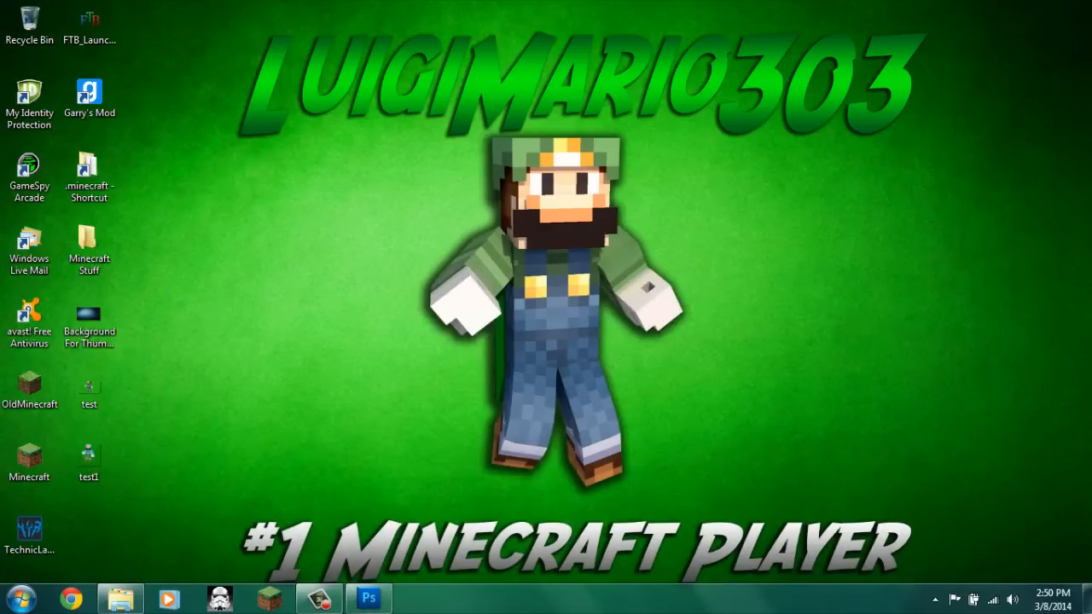
left_click(89, 320)
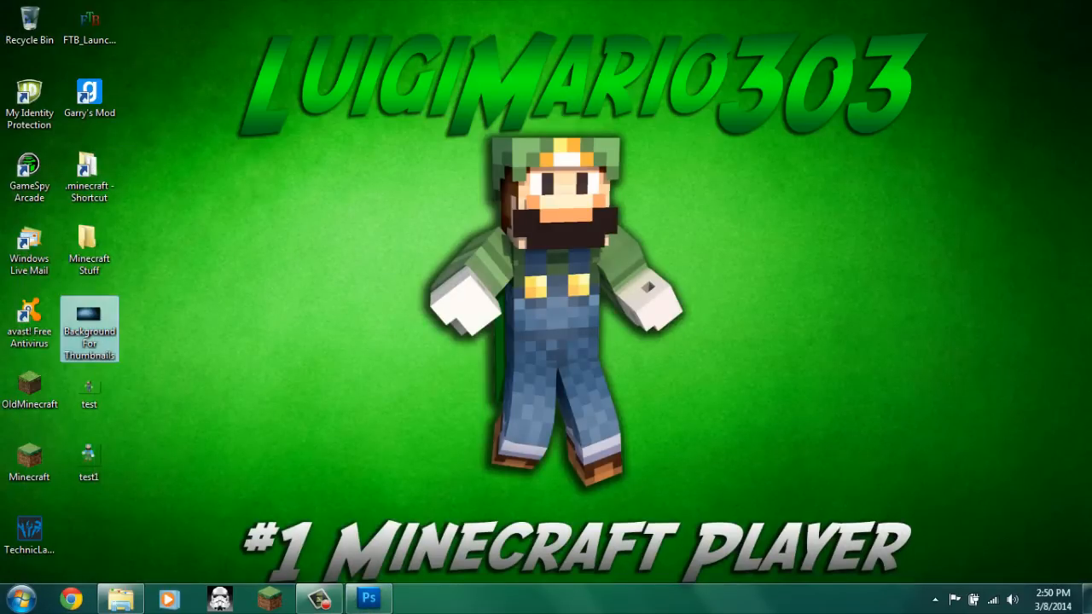
left_click(23, 598)
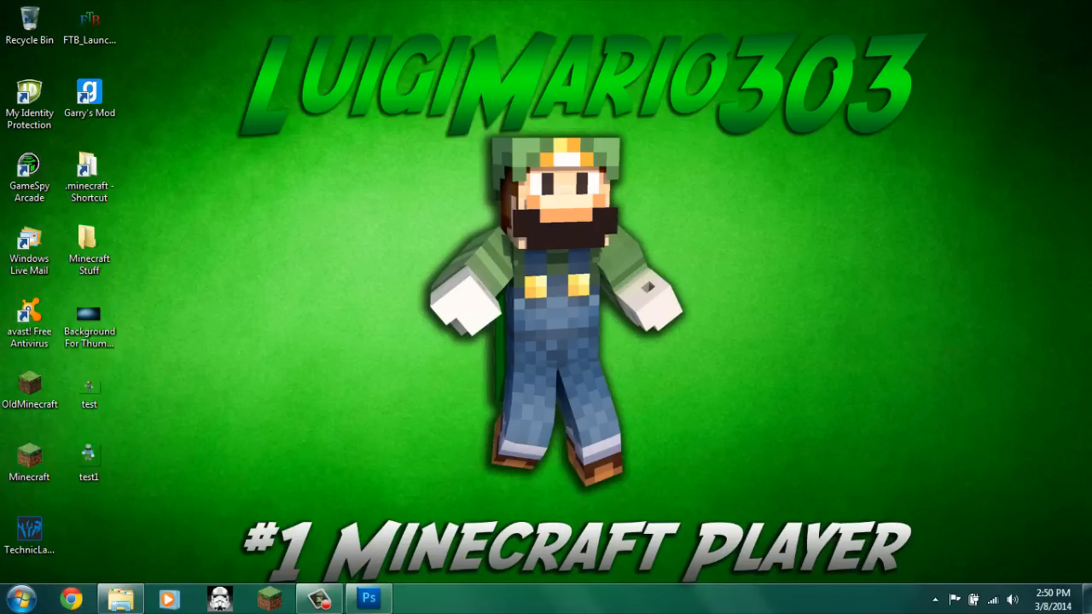
left_click(72, 597)
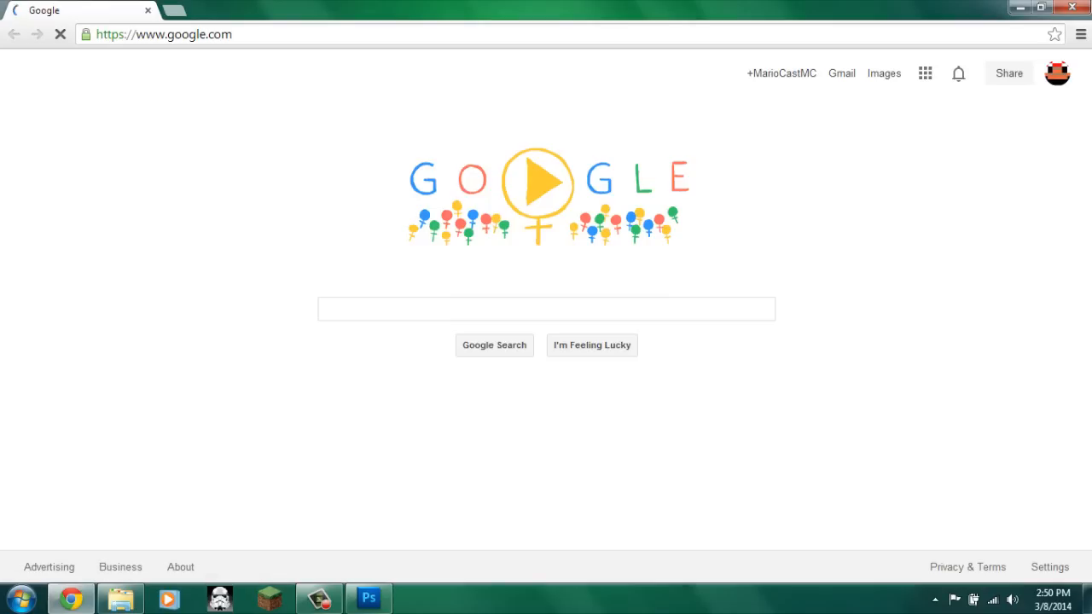
- Search Google Images for 'cool thumbnail backgrounds'
left_click(546, 309)
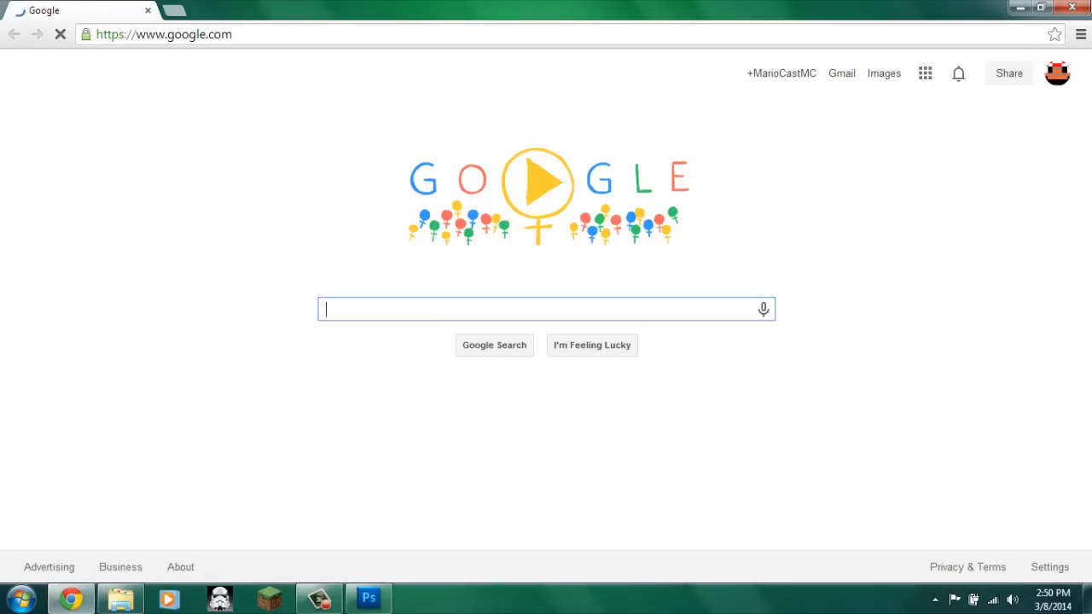
left_click(883, 73)
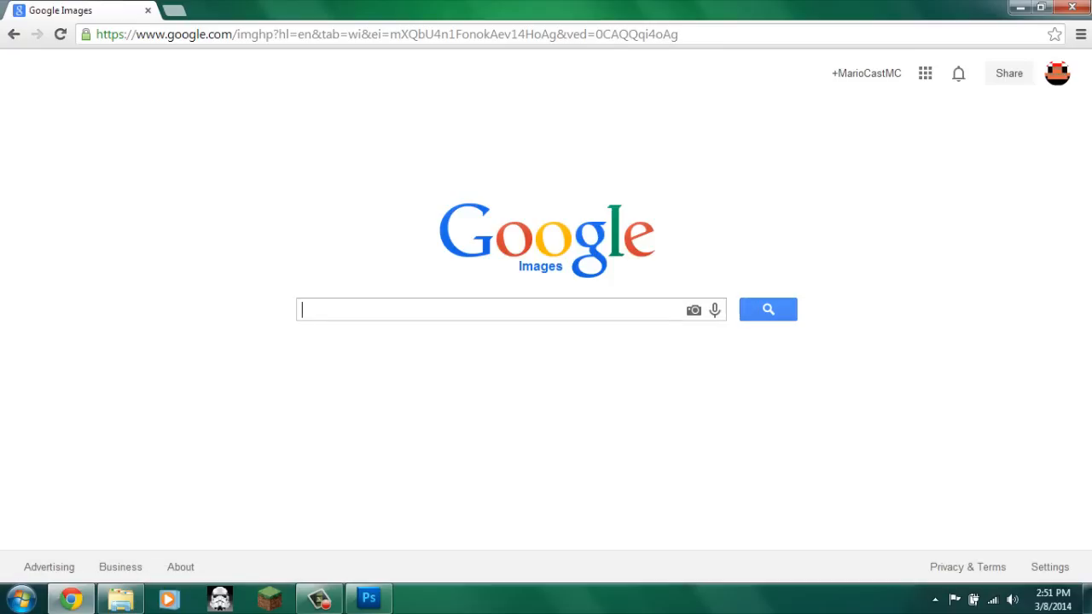
type("cool thumbnail backgrounds")
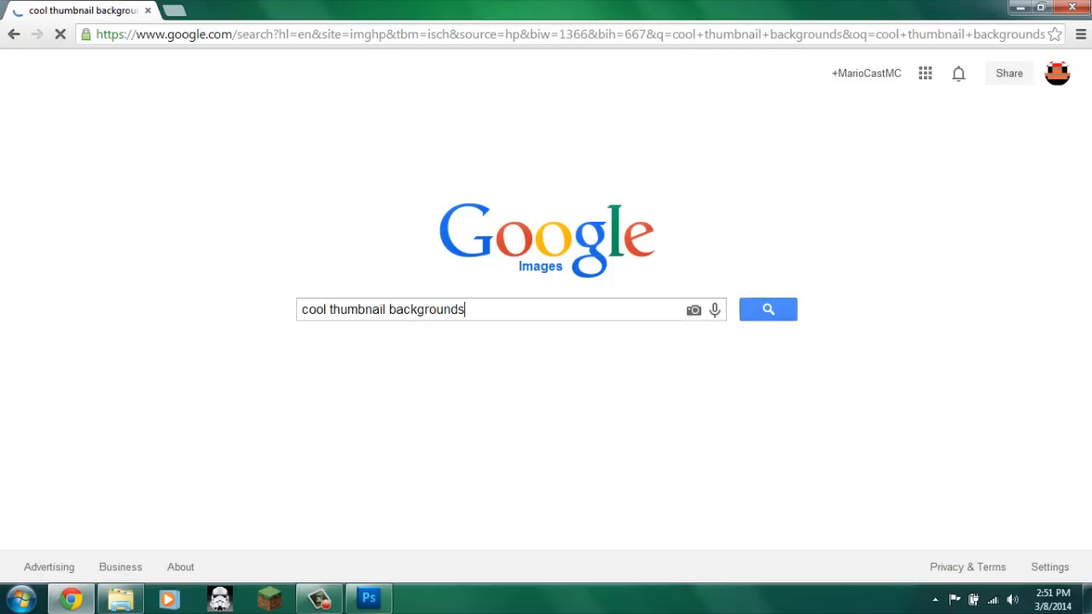
left_click(766, 309)
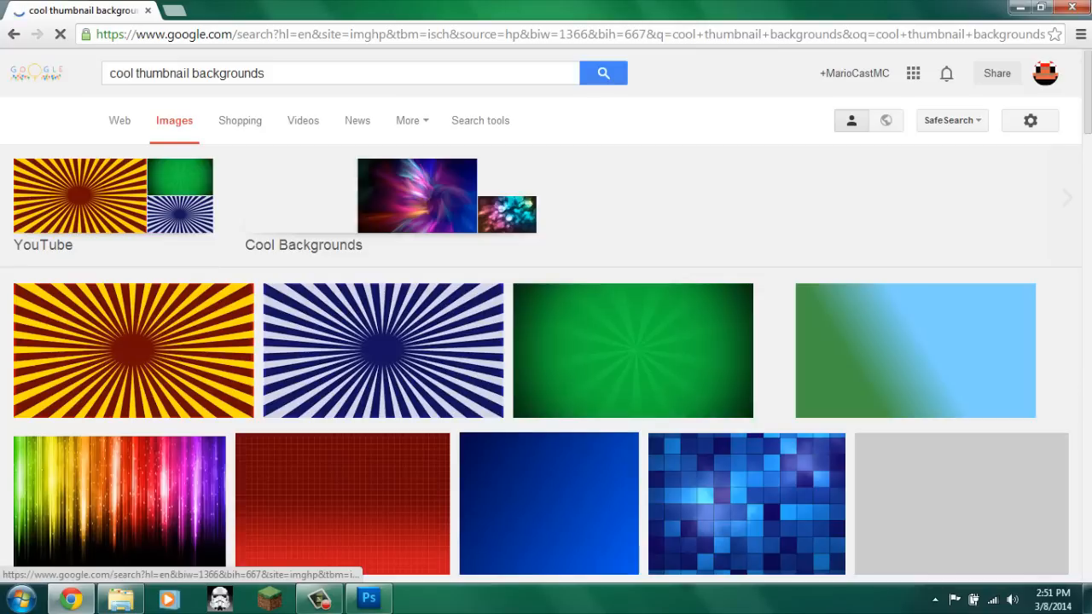
- Scroll through the thumbnail background image results
scroll("down", 3)
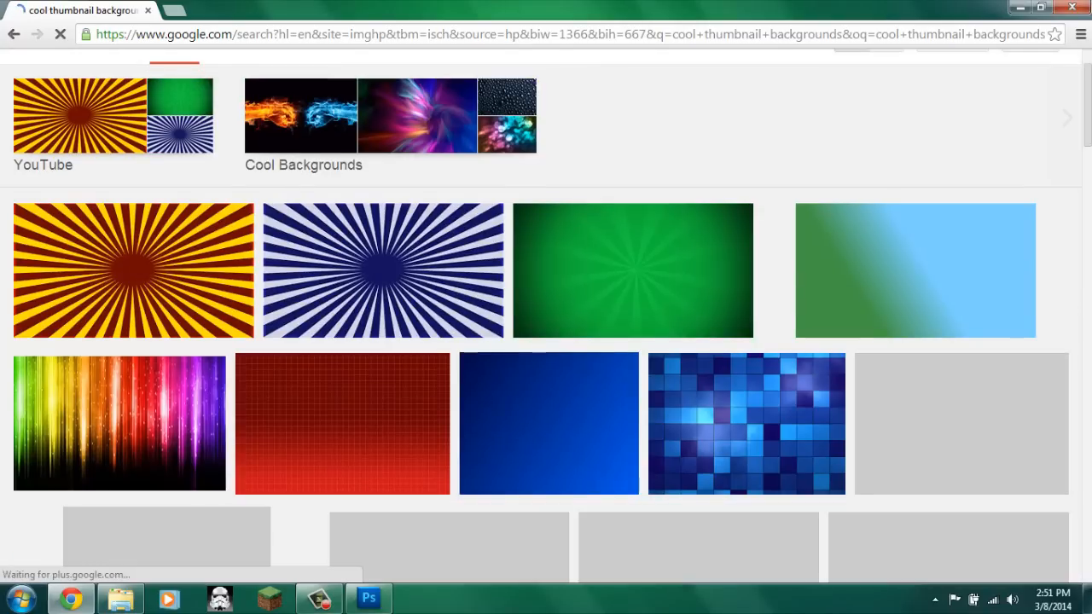
scroll("down", 3)
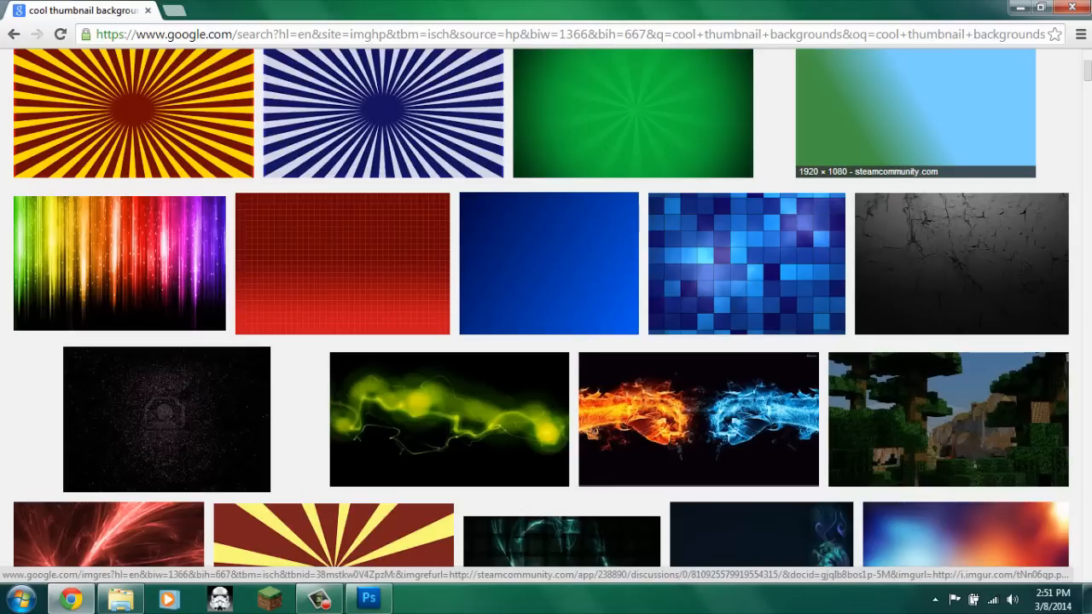
mouse_move(632, 113)
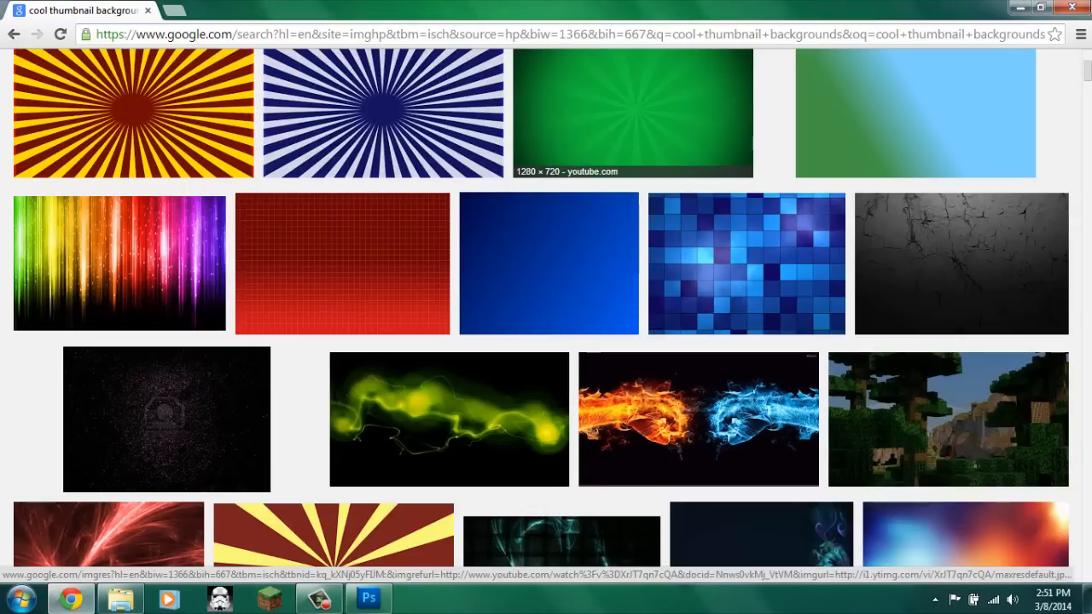
scroll("down", 3)
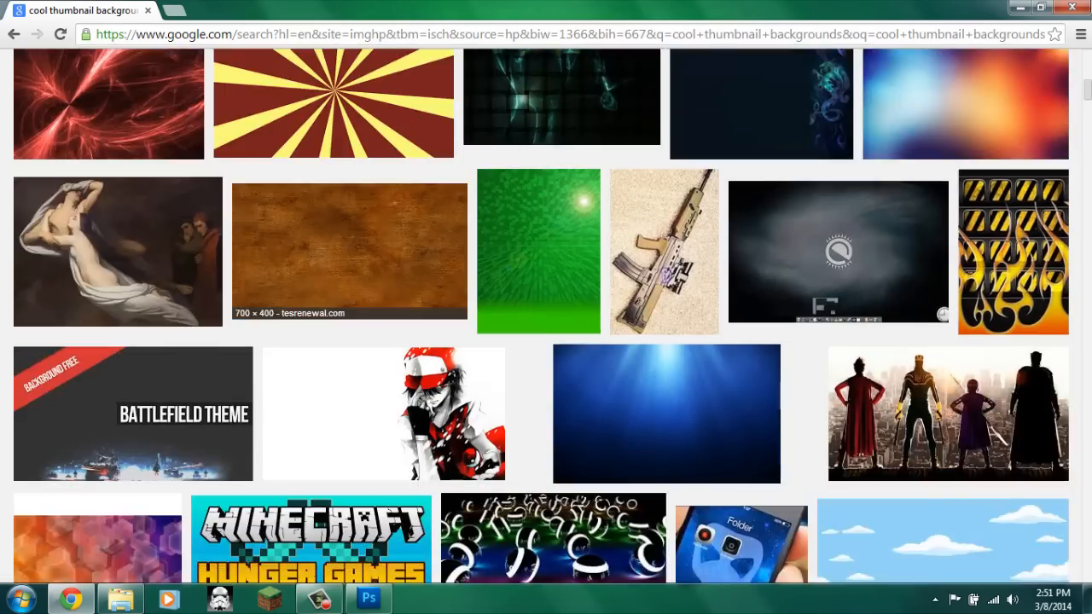
scroll("down", 3)
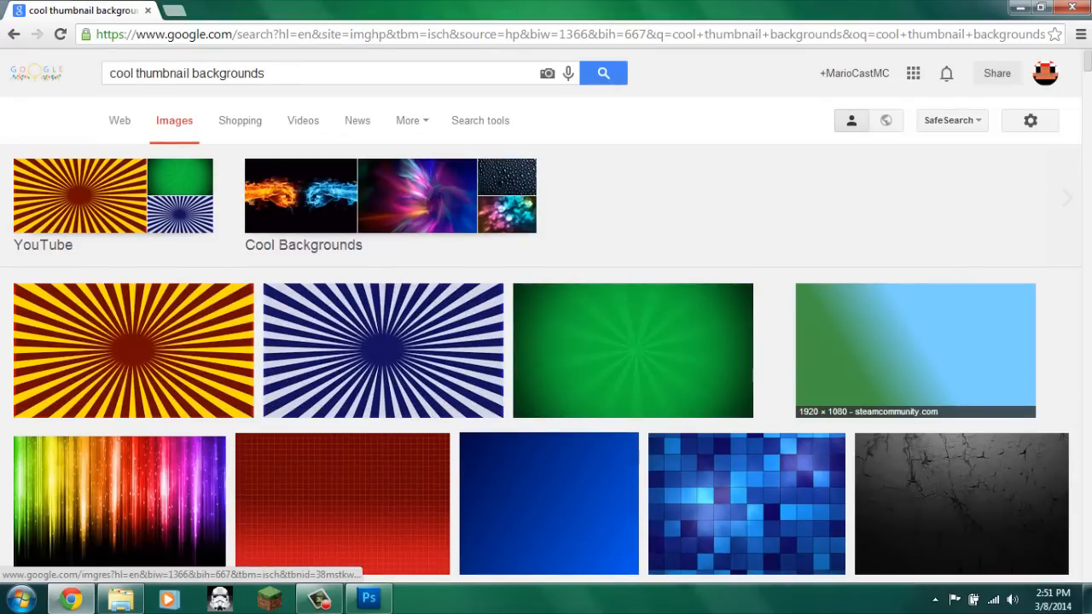
scroll("down", 3)
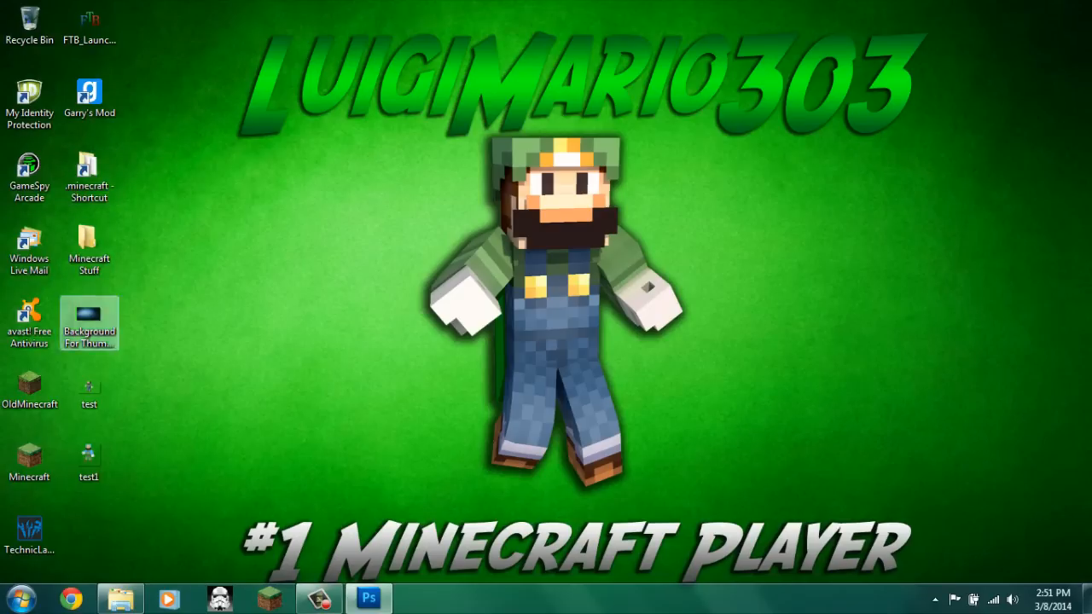
- Open Background For Thumbnails.jpg from the Desktop in Photoshop
left_click(369, 597)
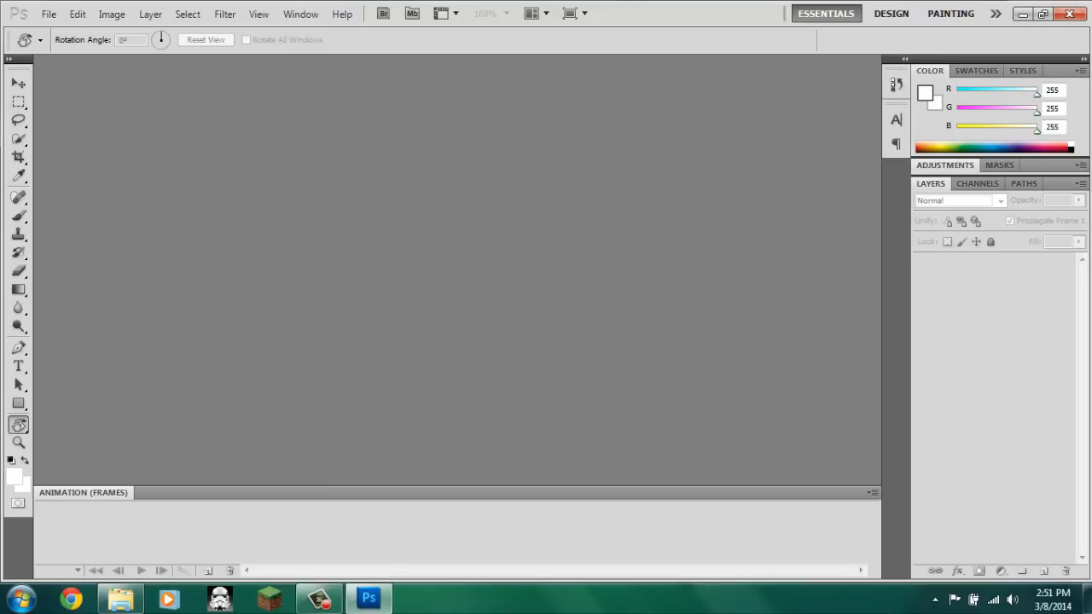
left_click(49, 13)
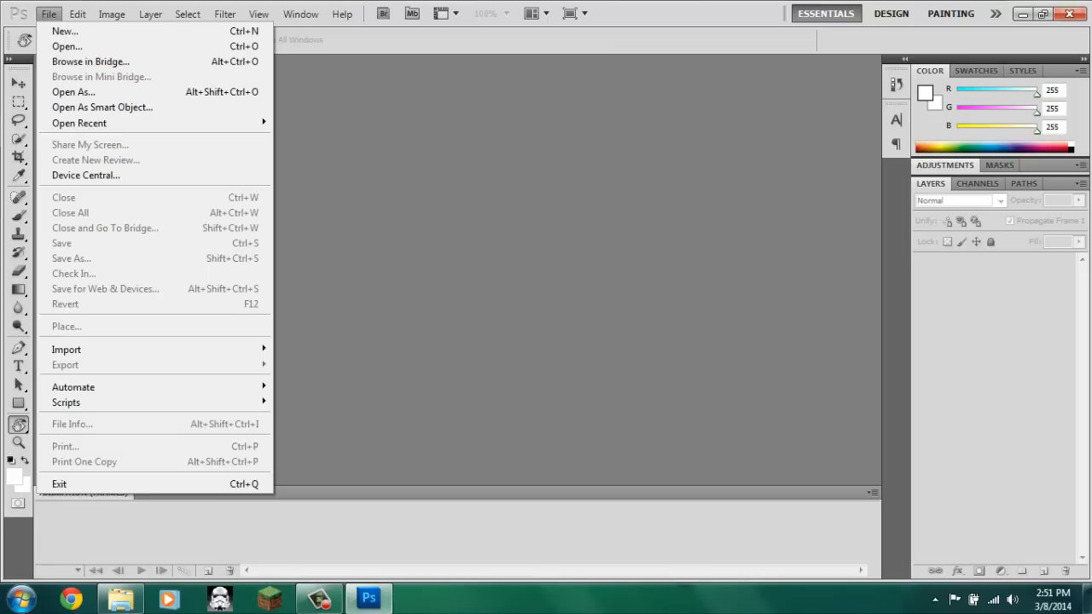
mouse_move(67, 46)
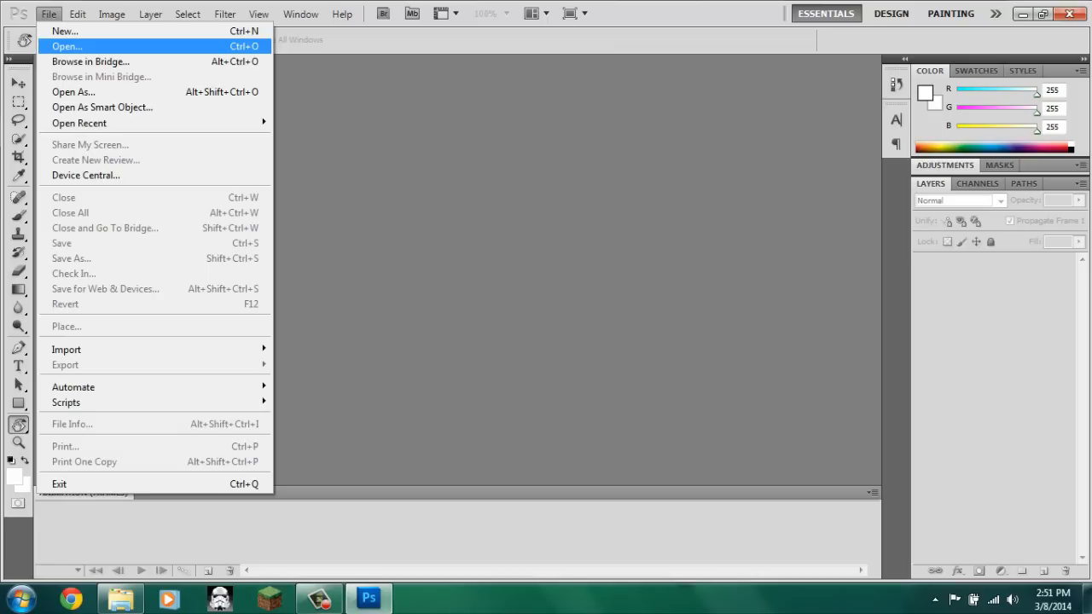
left_click(66, 46)
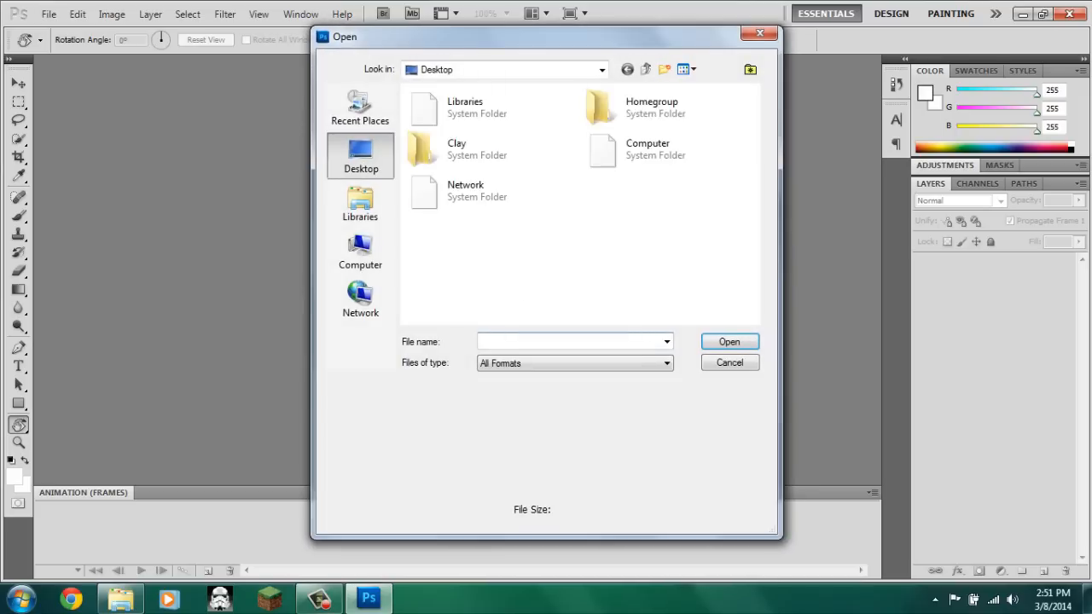
scroll("down", 3)
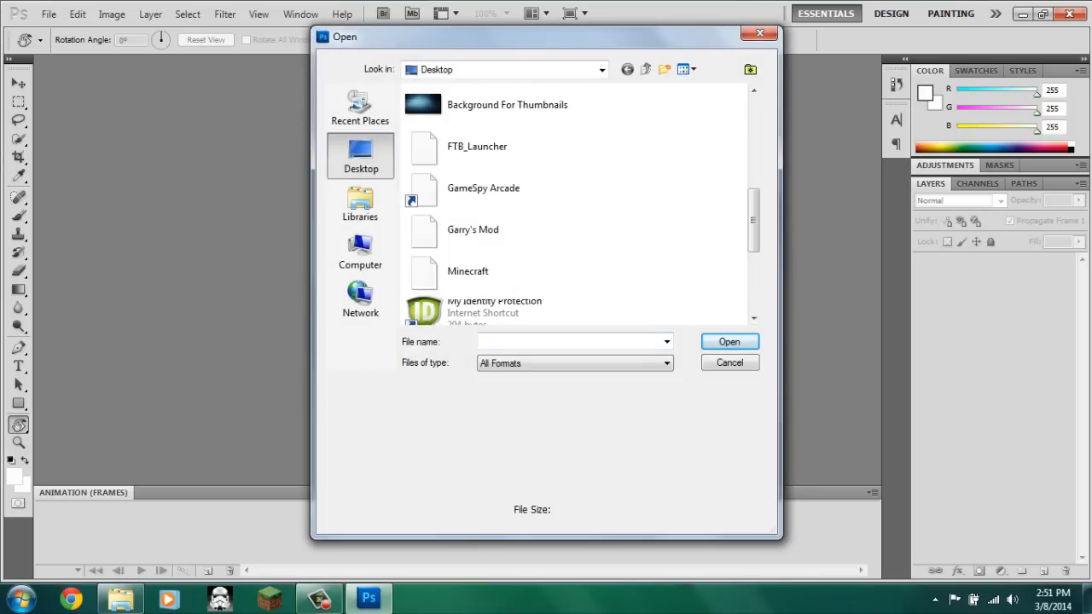
left_click(729, 362)
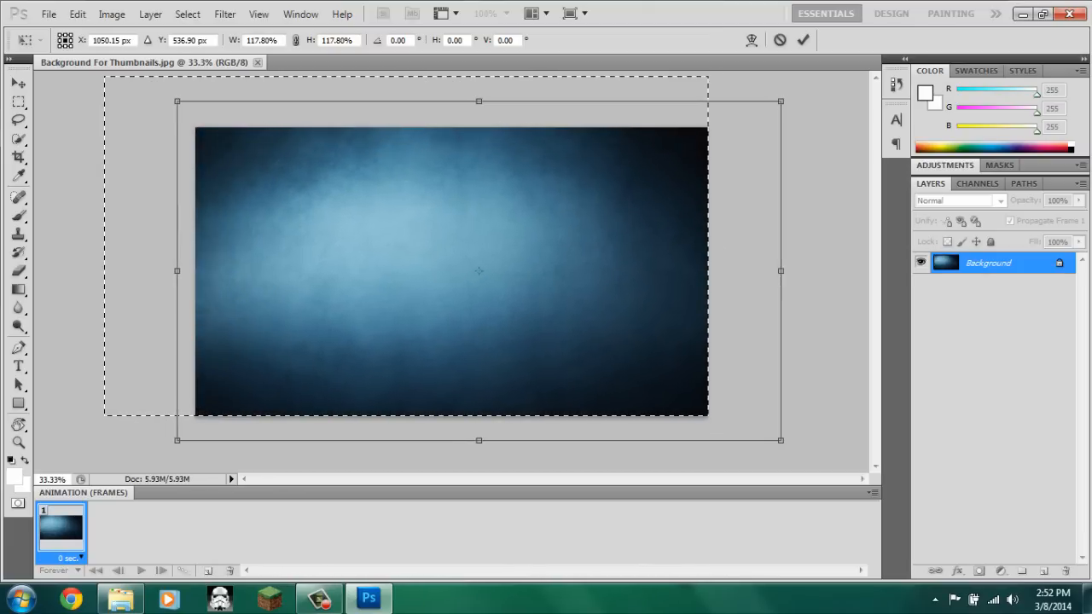
left_click_drag(477, 272, 496, 281)
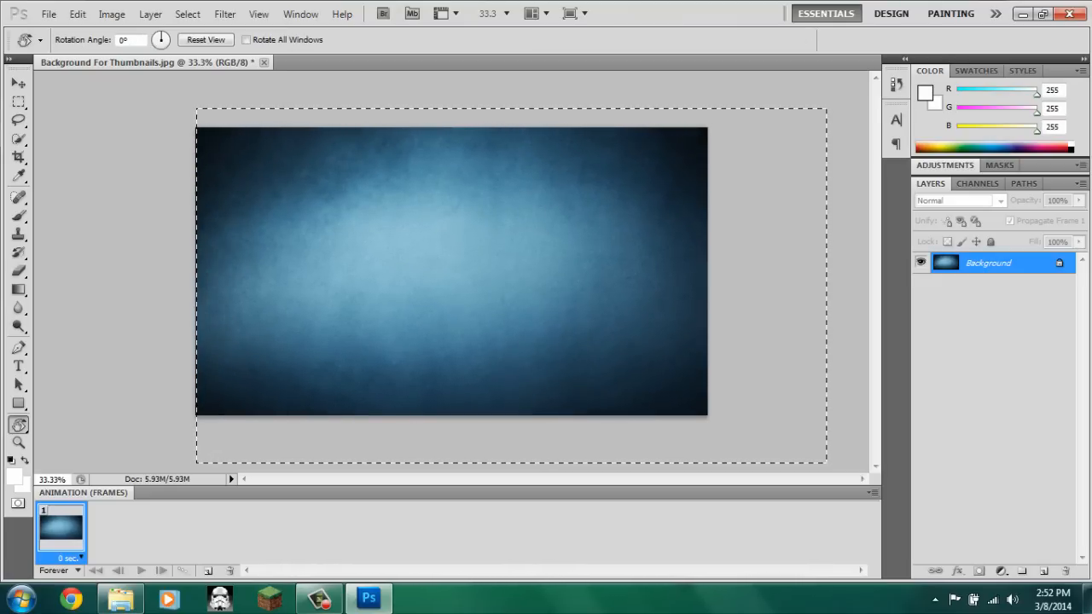
- Open test.png containing the Luigi skin render
left_click(49, 13)
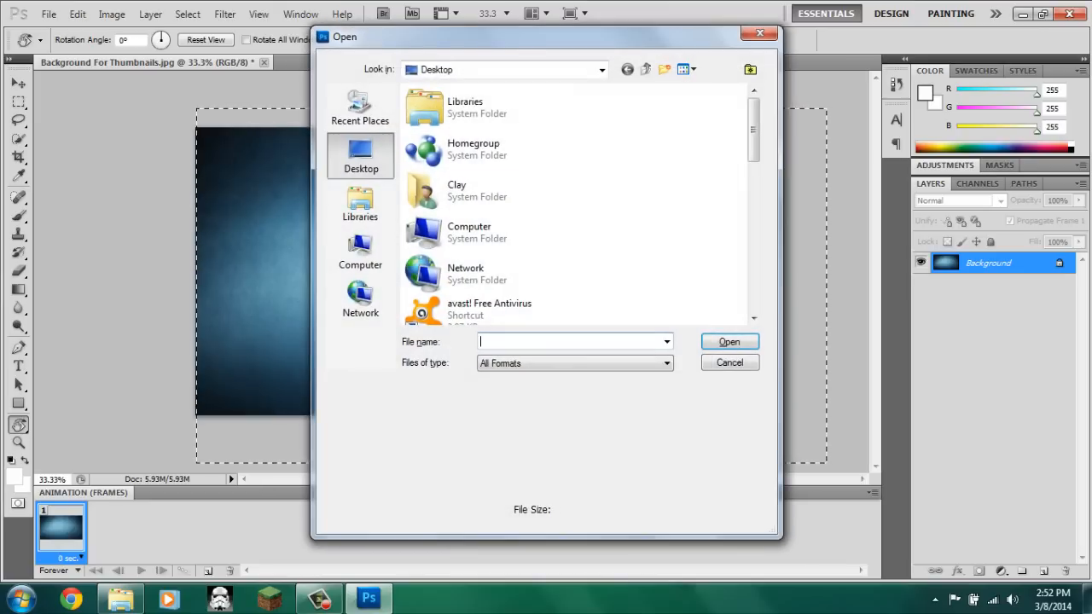
scroll("down", 3)
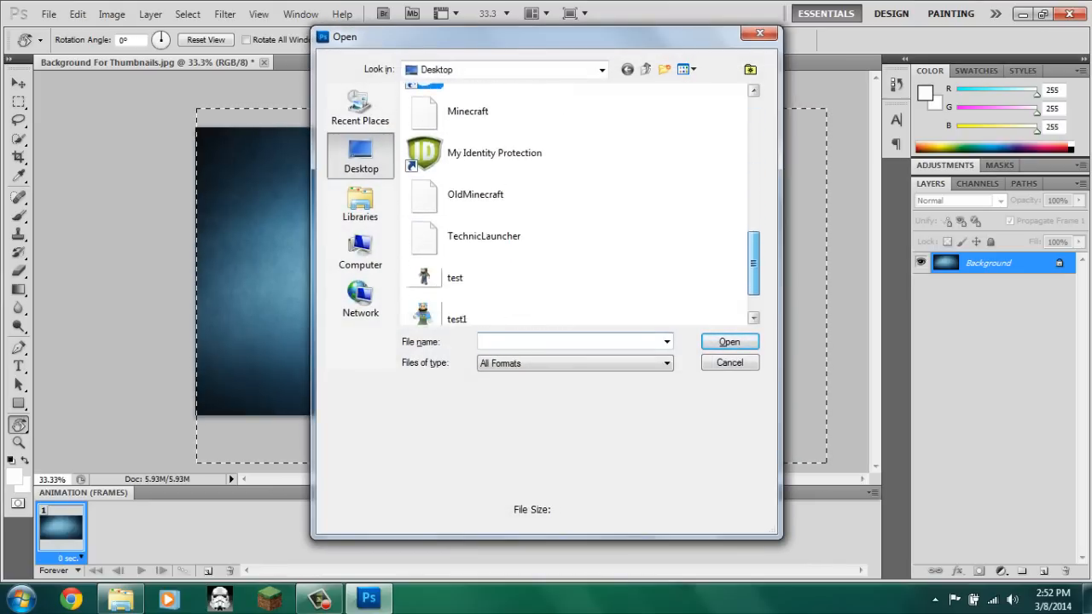
left_click(729, 361)
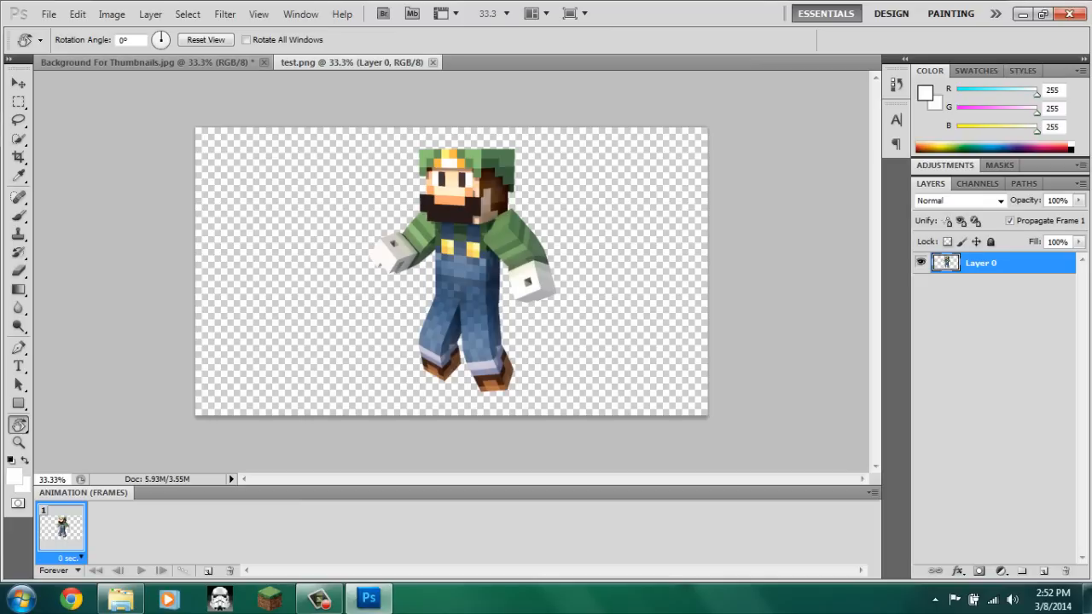
- Open minecraft_hd_logo from Minecraft Stuff > Channel Art & Junk
left_click(49, 13)
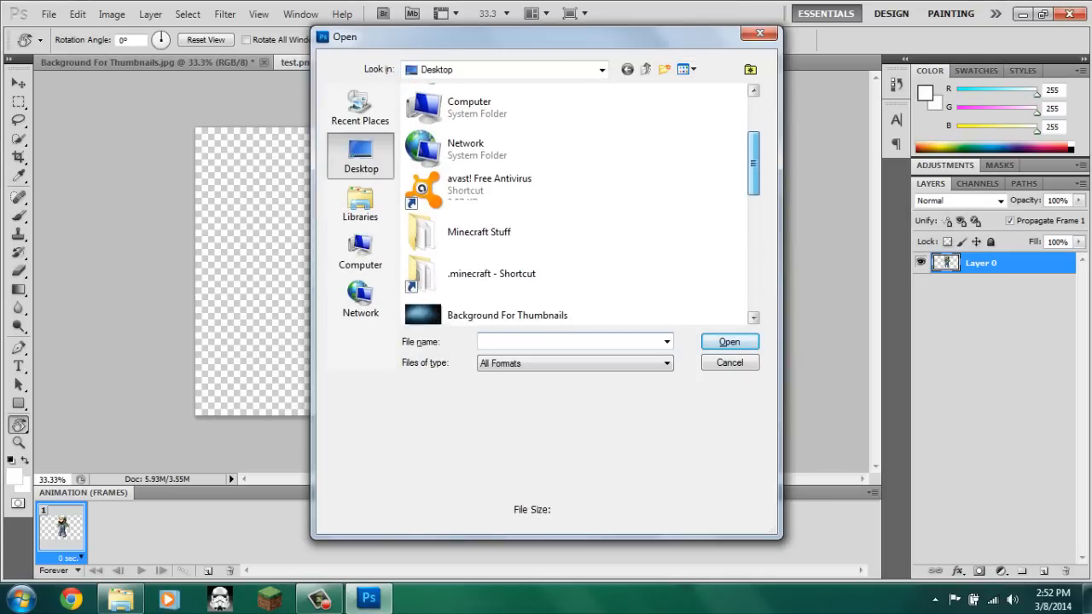
double_click(479, 231)
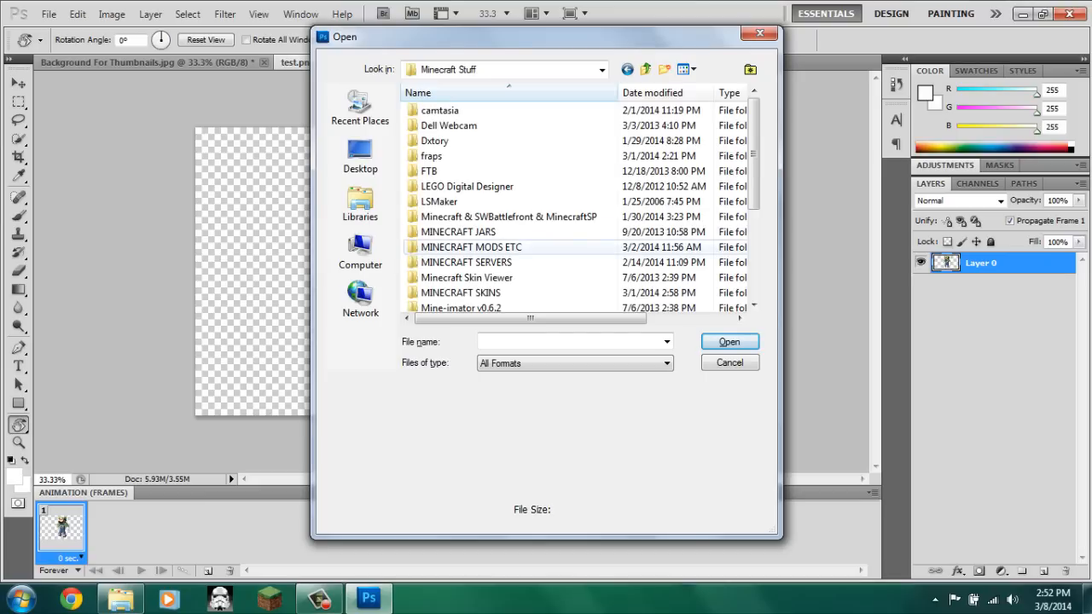
double_click(471, 246)
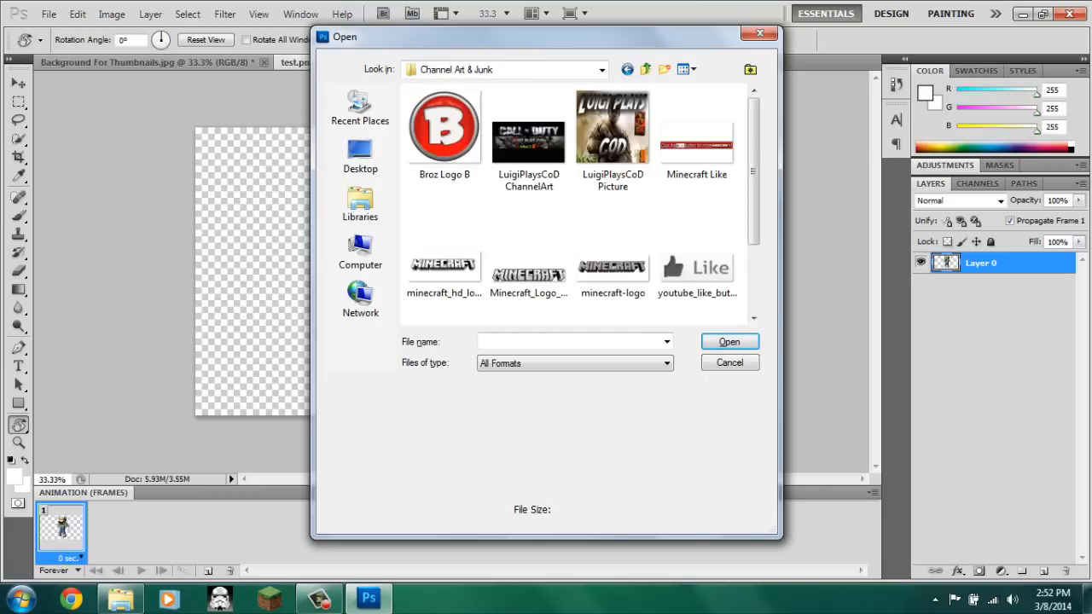
scroll("down", 3)
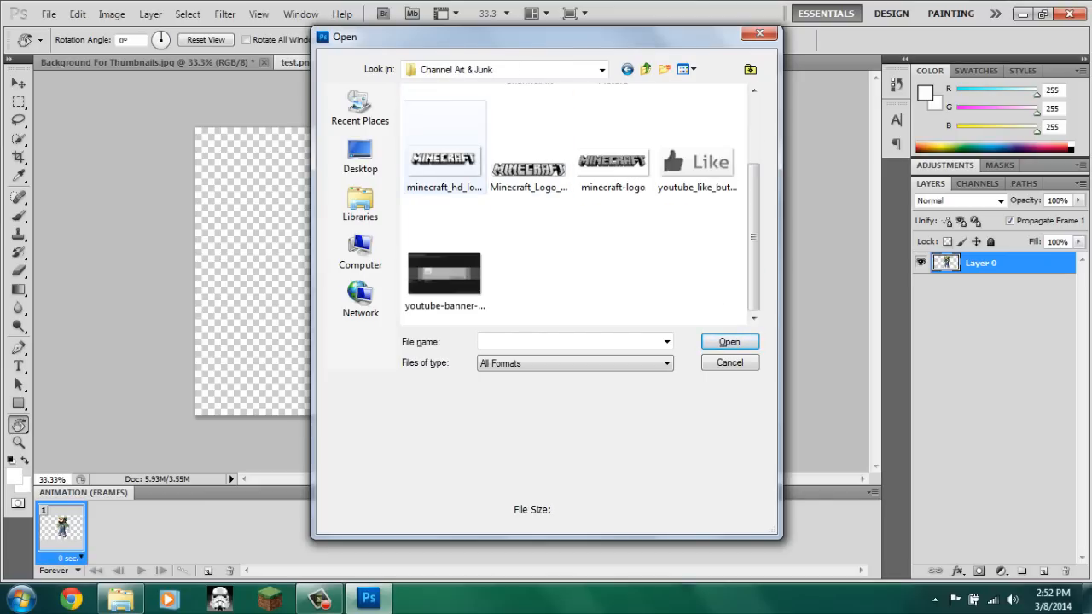
left_click(729, 342)
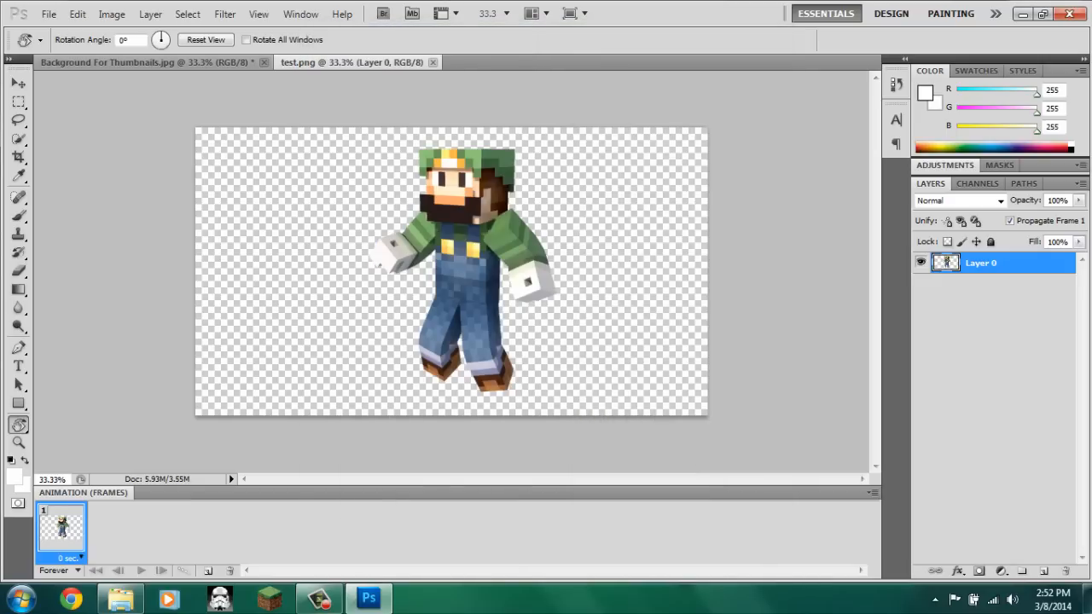
left_click(616, 61)
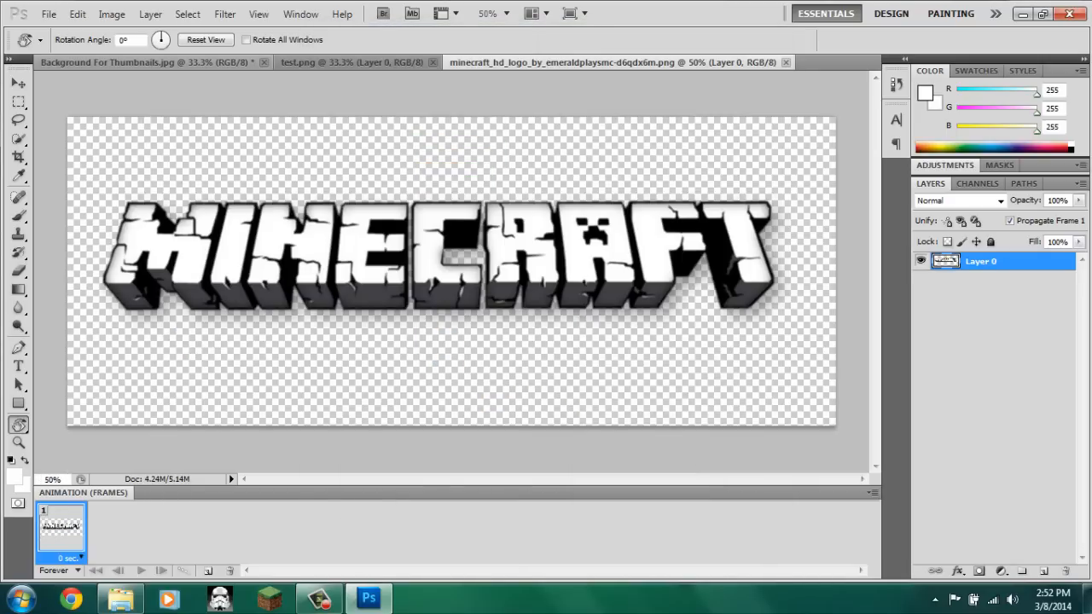
left_click(128, 62)
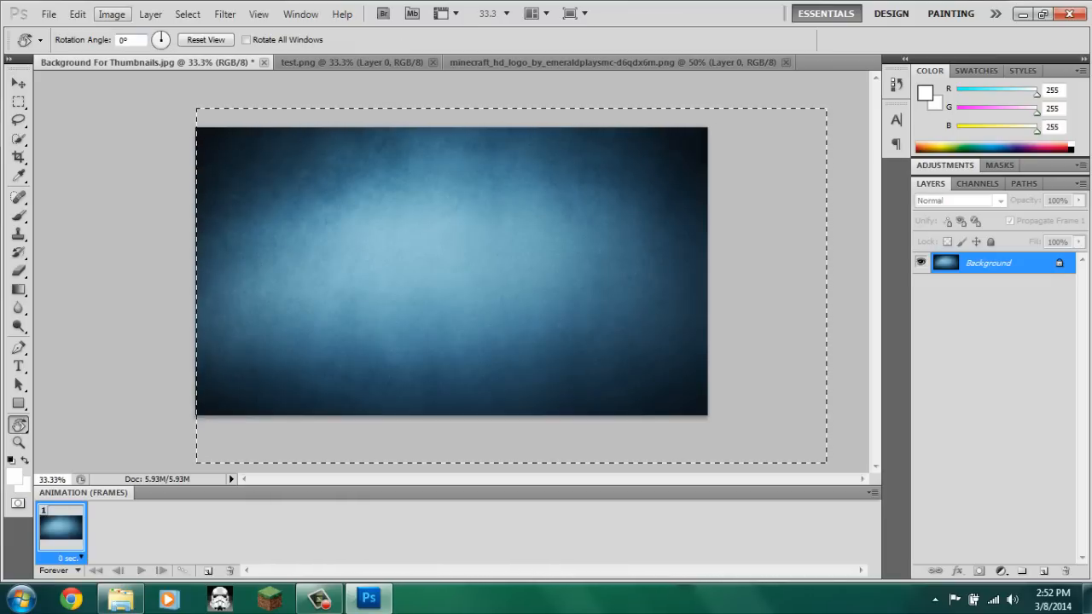
- Apply Hue/Saturation with Hue -131 and Saturation +73 to turn the background yellow
left_click(111, 14)
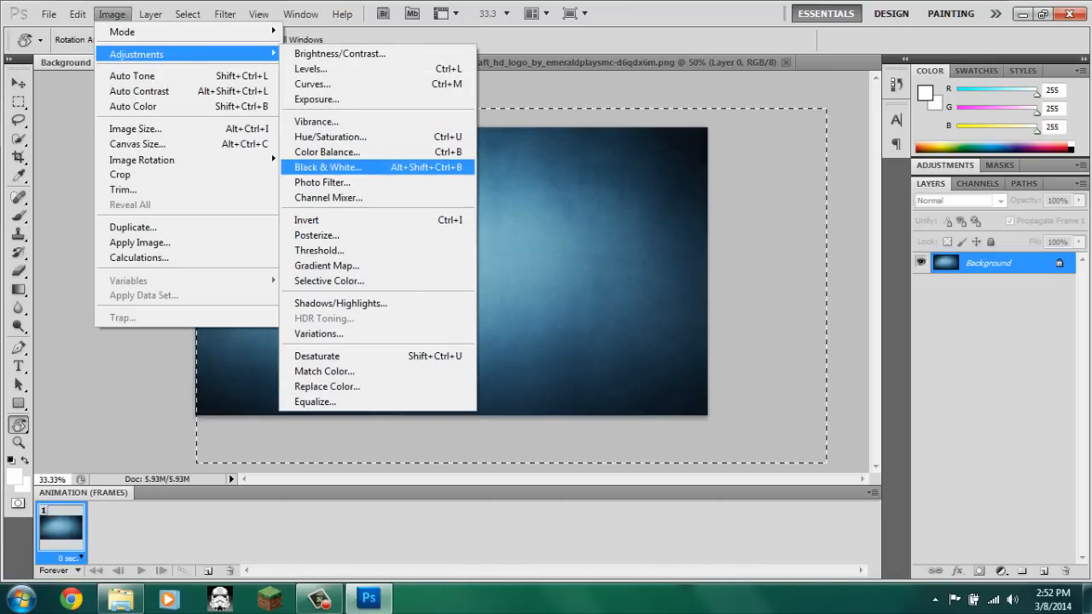
left_click(329, 137)
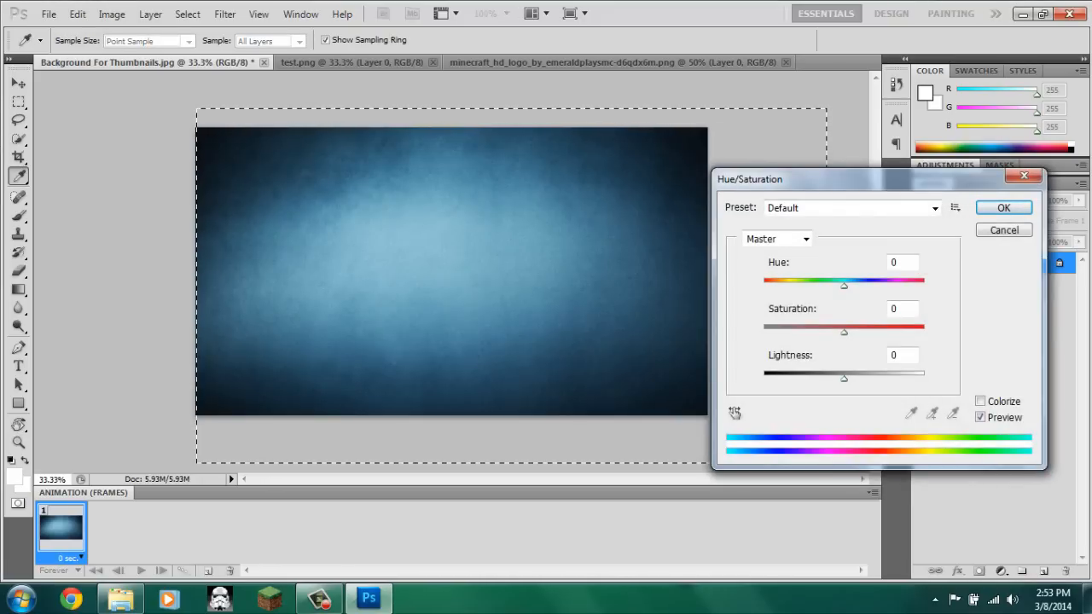
left_click_drag(844, 285, 792, 285)
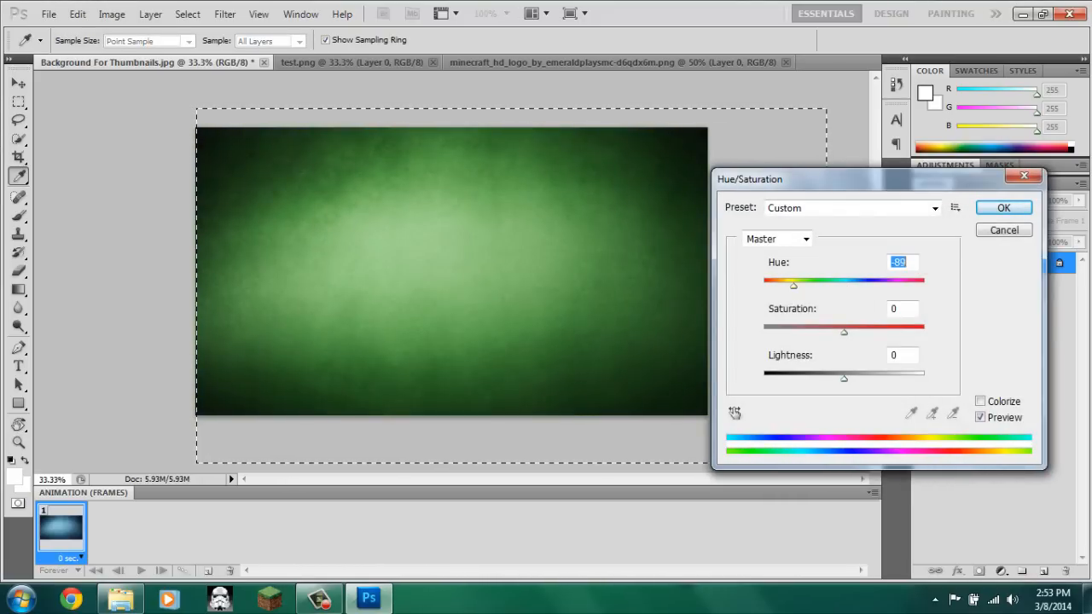
left_click_drag(844, 331, 923, 331)
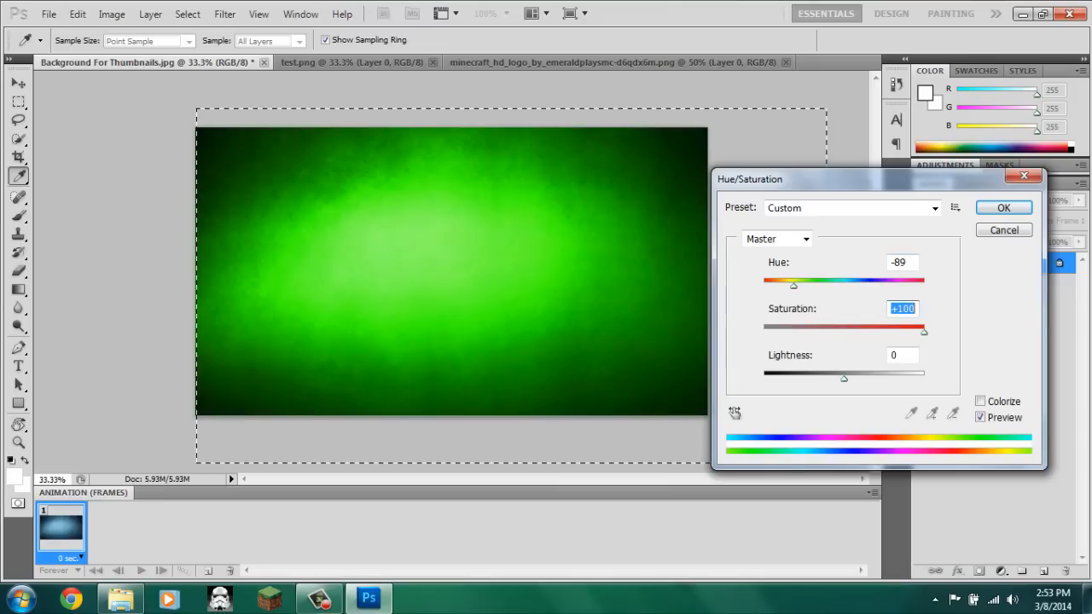
left_click_drag(923, 331, 903, 331)
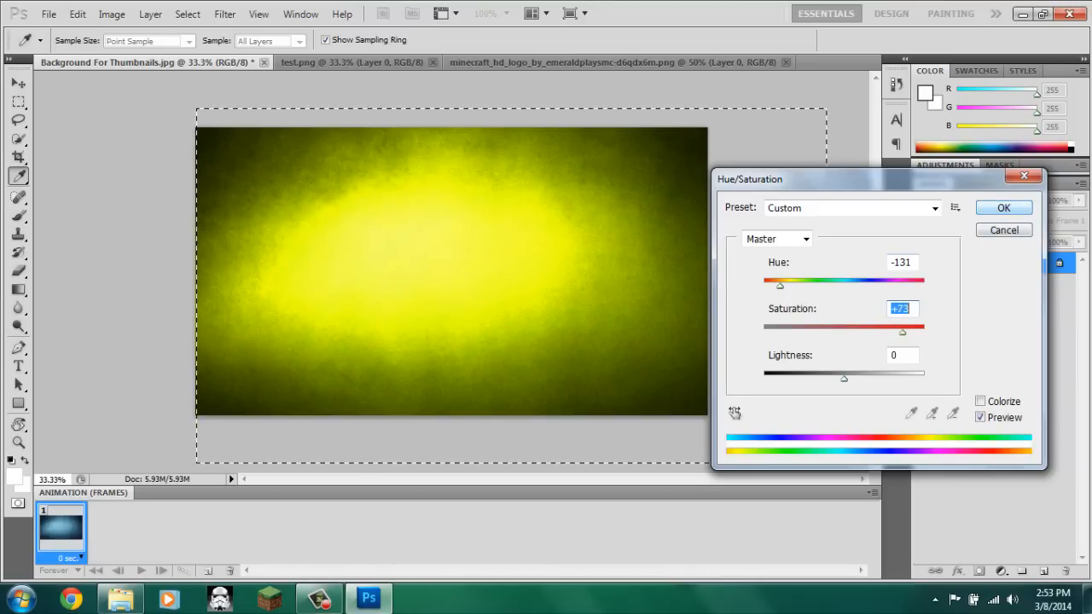
left_click(1003, 207)
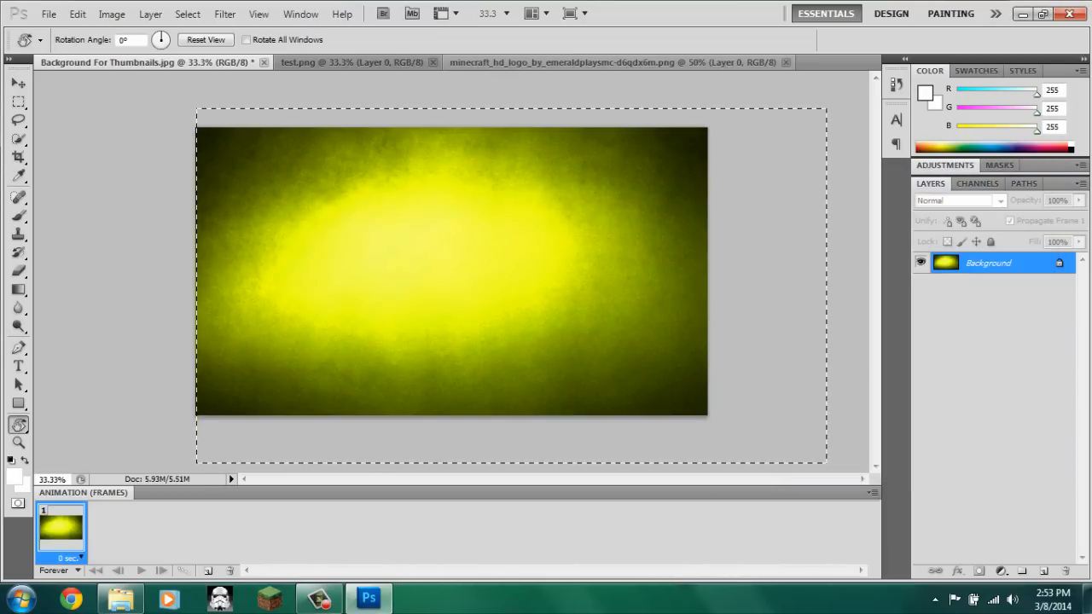
mouse_move(350, 62)
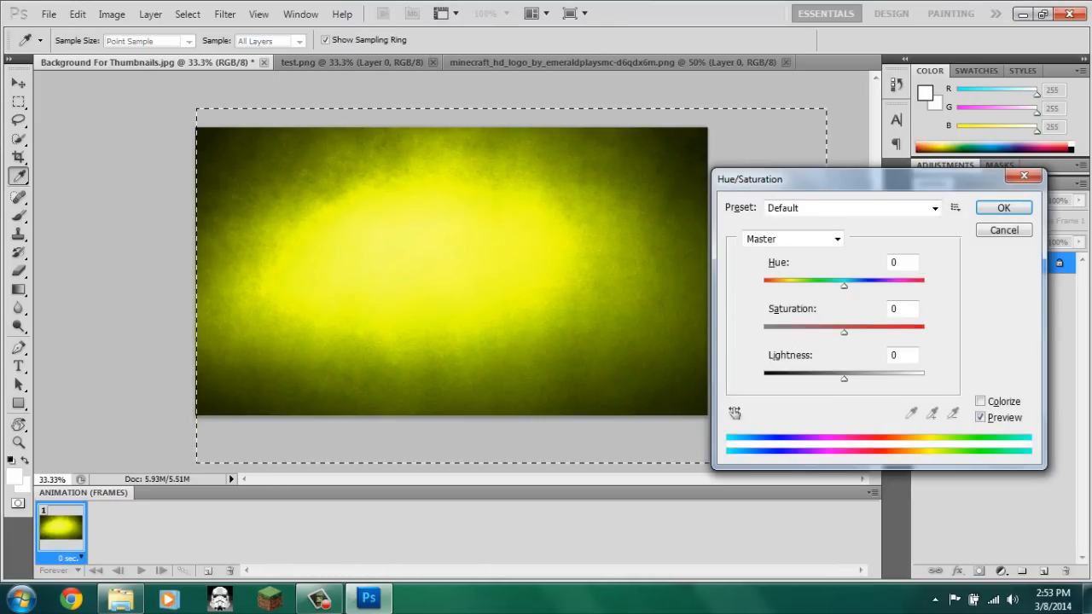
left_click(1003, 208)
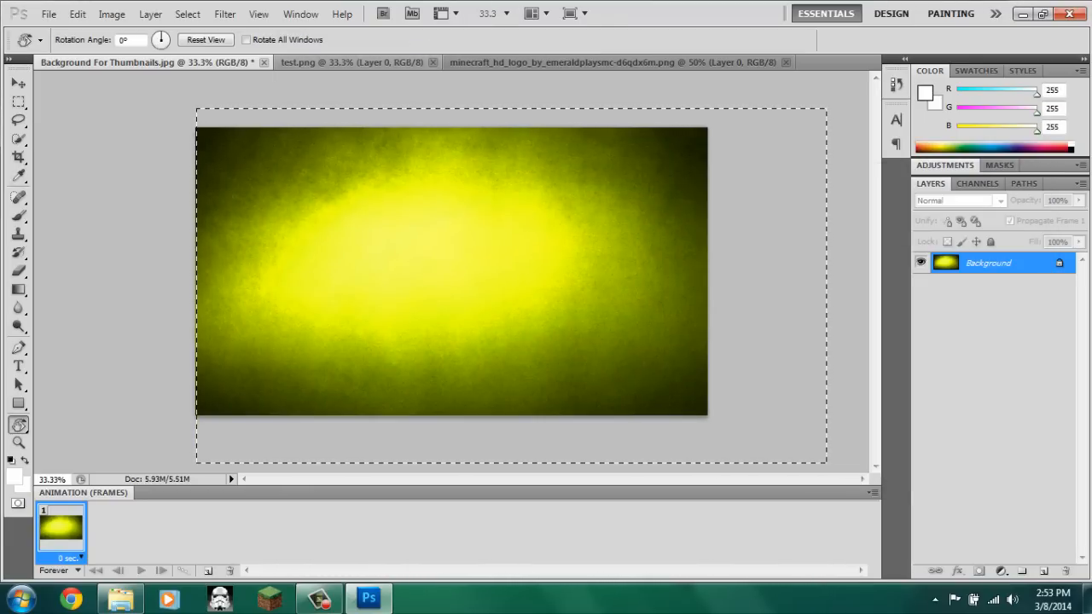
- Copy the Minecraft logo onto the background and position it along the top edge
left_click(614, 61)
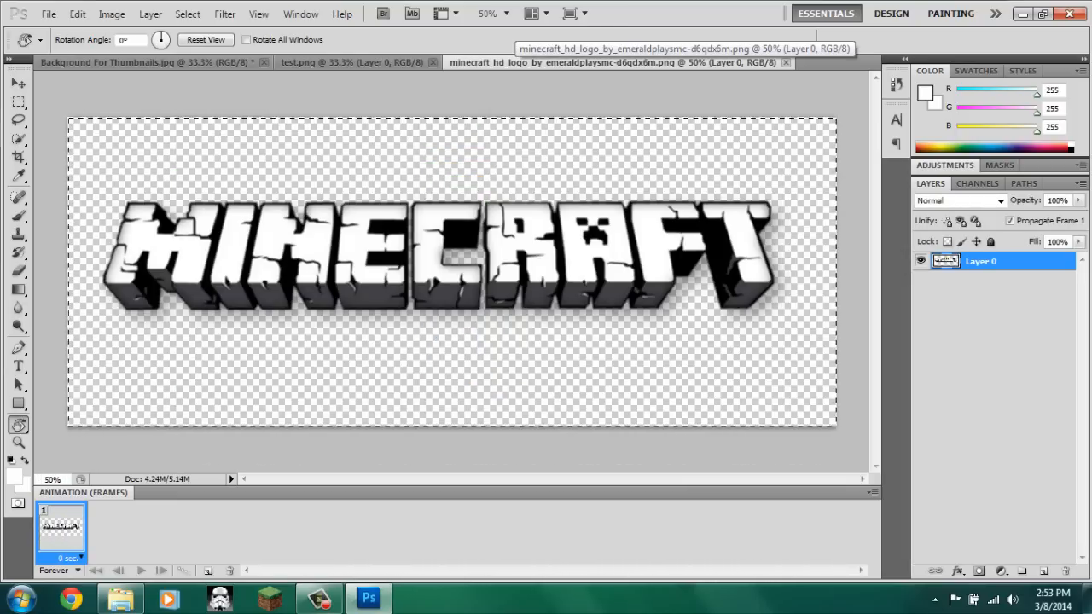
left_click(145, 62)
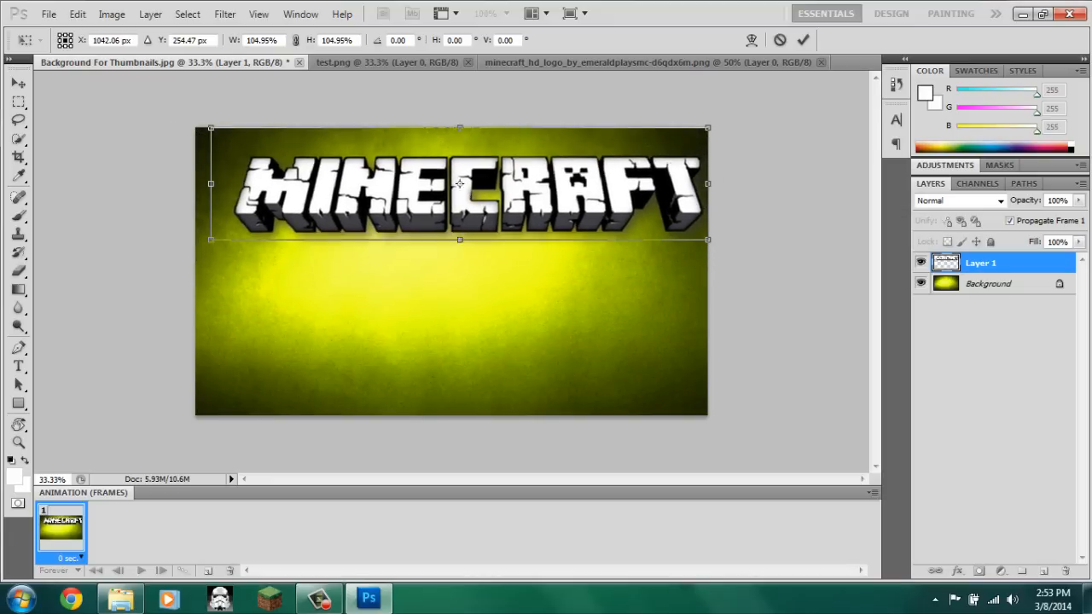
left_click_drag(458, 184, 459, 170)
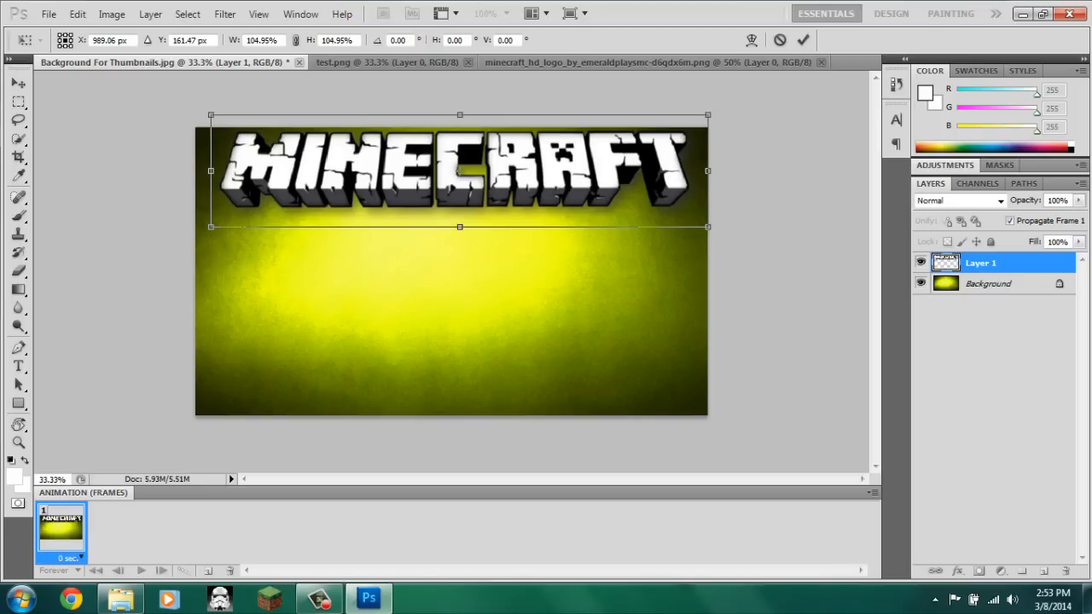
left_click_drag(460, 171, 448, 166)
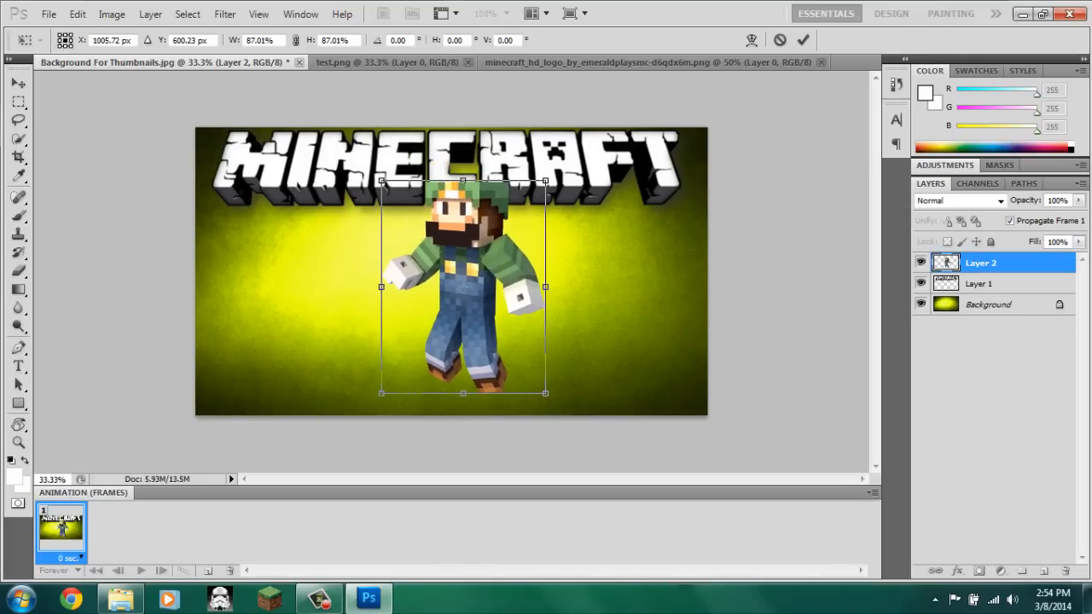
- Drag the Luigi render to the thumbnail's right side, slightly lower
left_click_drag(463, 290, 634, 294)
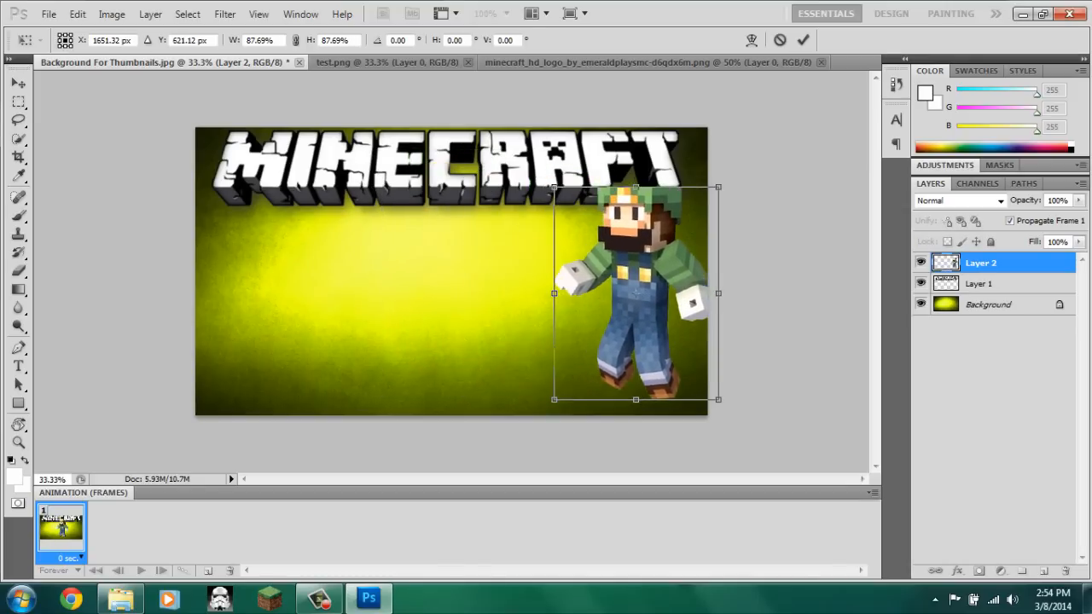
left_click_drag(636, 293, 636, 297)
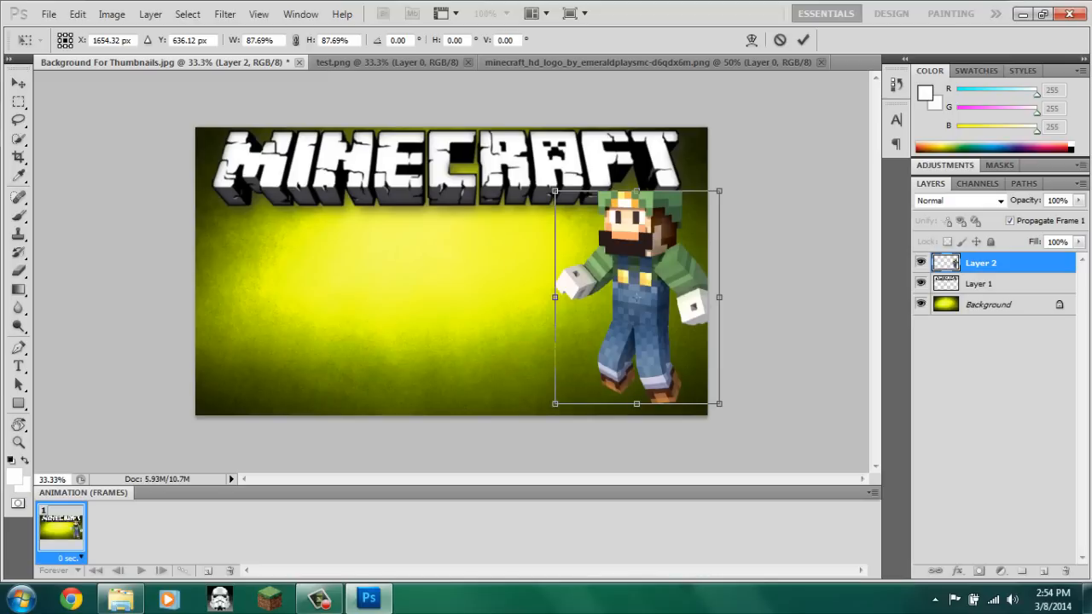
left_click_drag(636, 298, 627, 299)
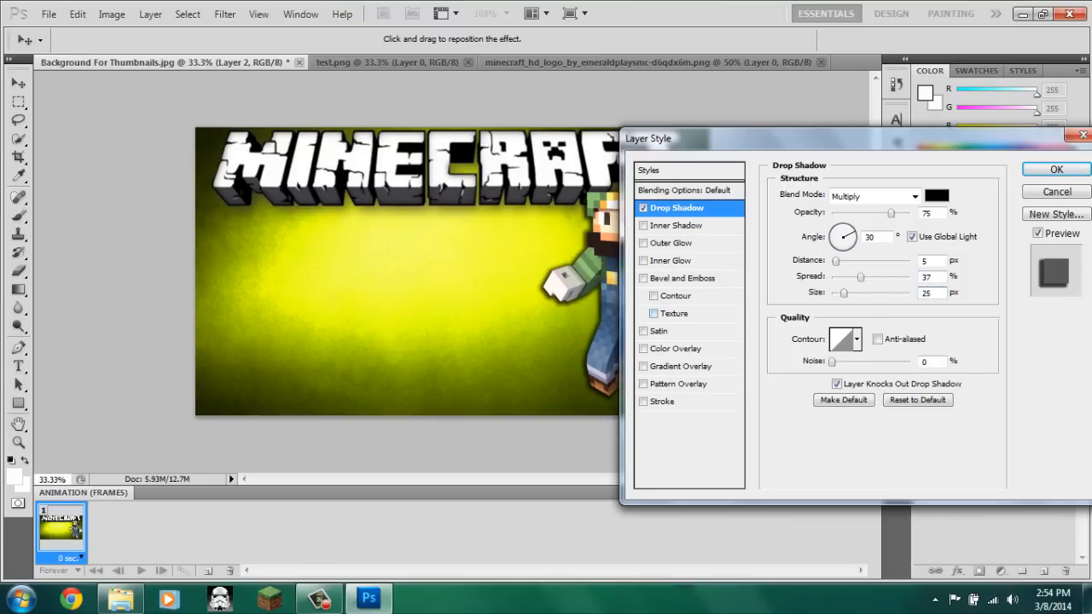
- Add a white 9 px outside Stroke to the Luigi layer
left_click(663, 401)
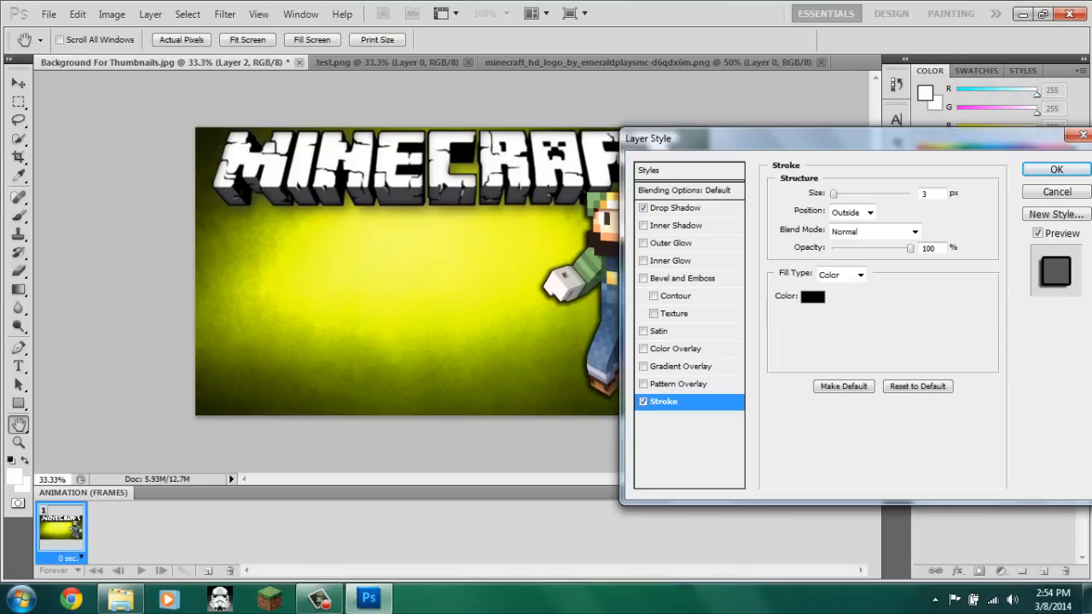
left_click(812, 296)
type("ffffff")
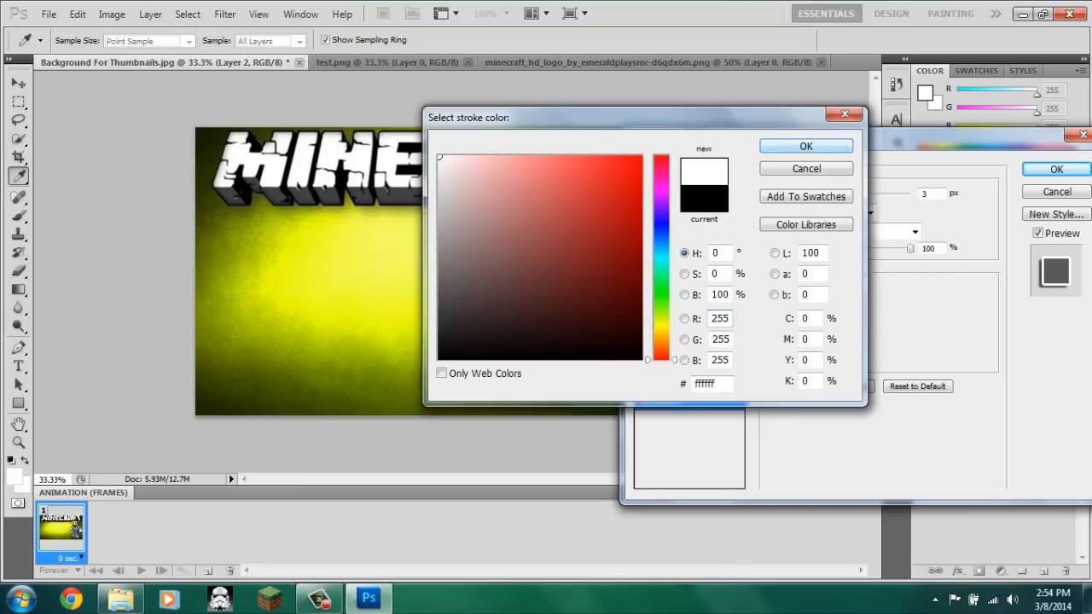
left_click(719, 318)
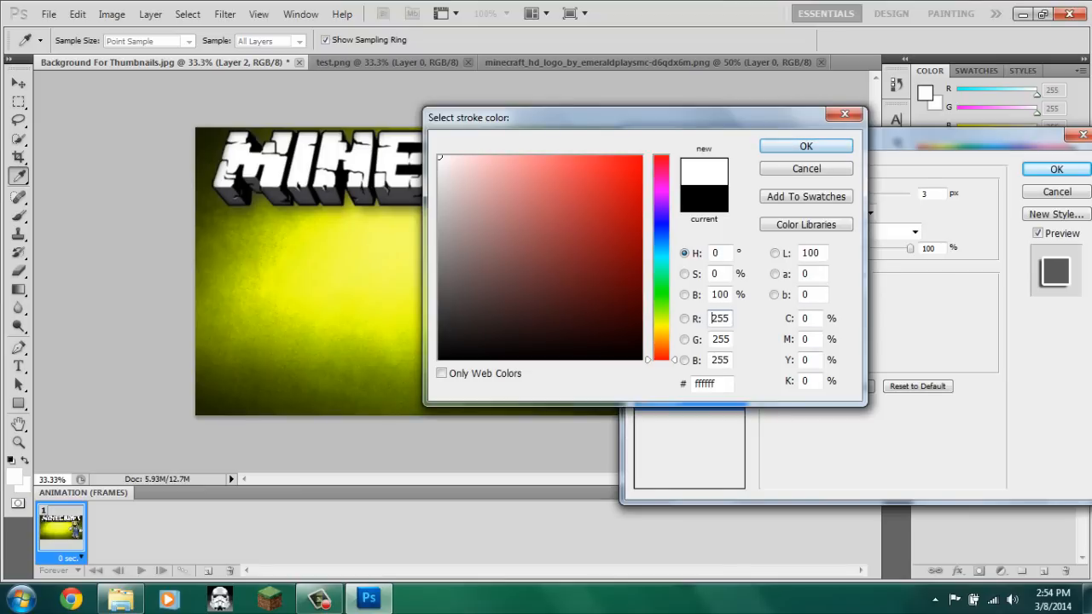
left_click(806, 146)
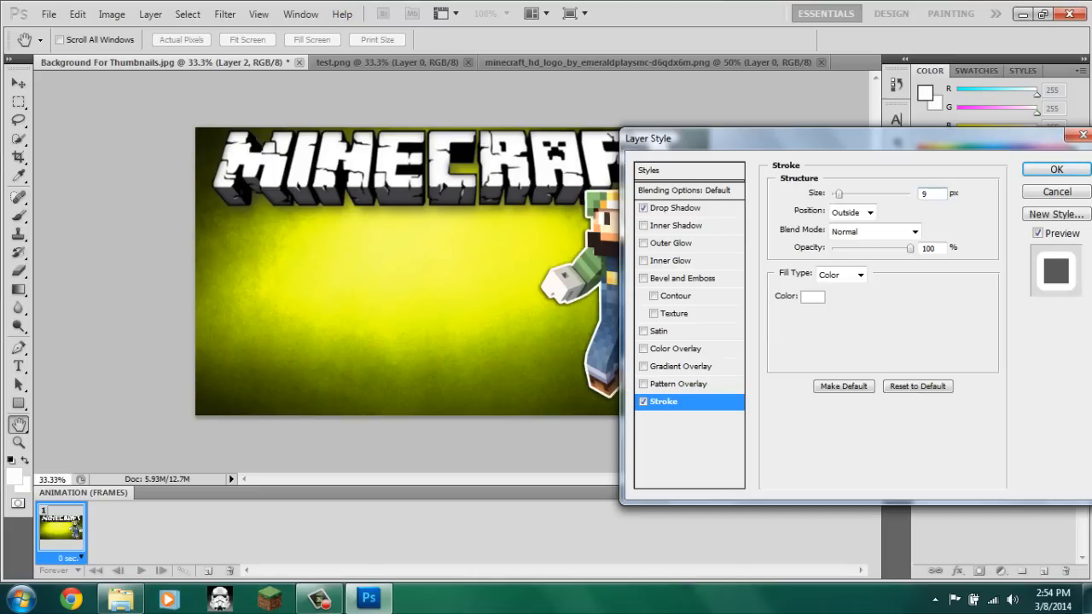
left_click(1056, 169)
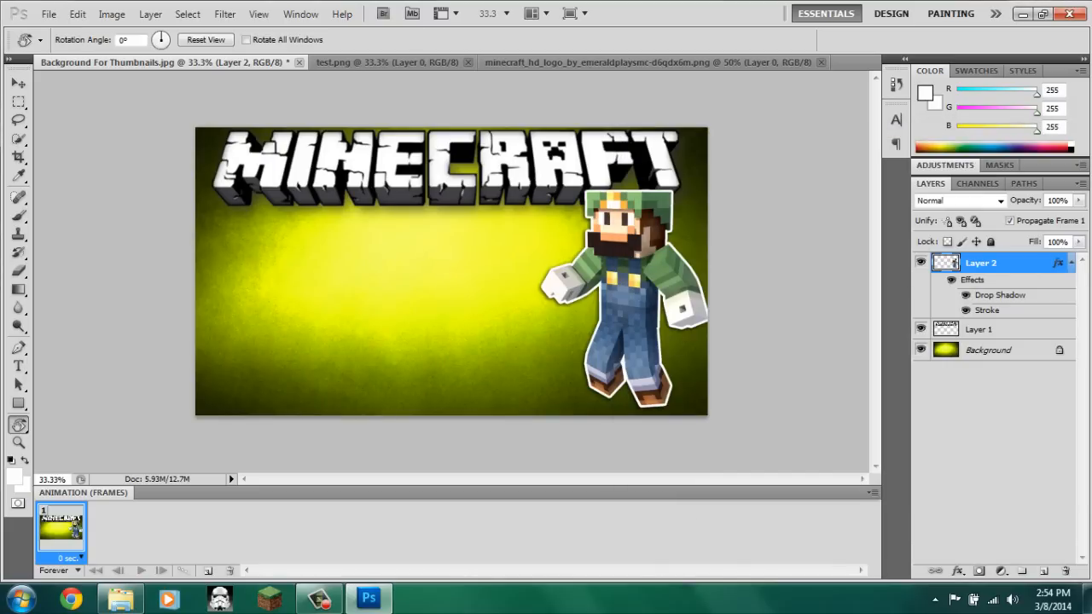
left_click(978, 329)
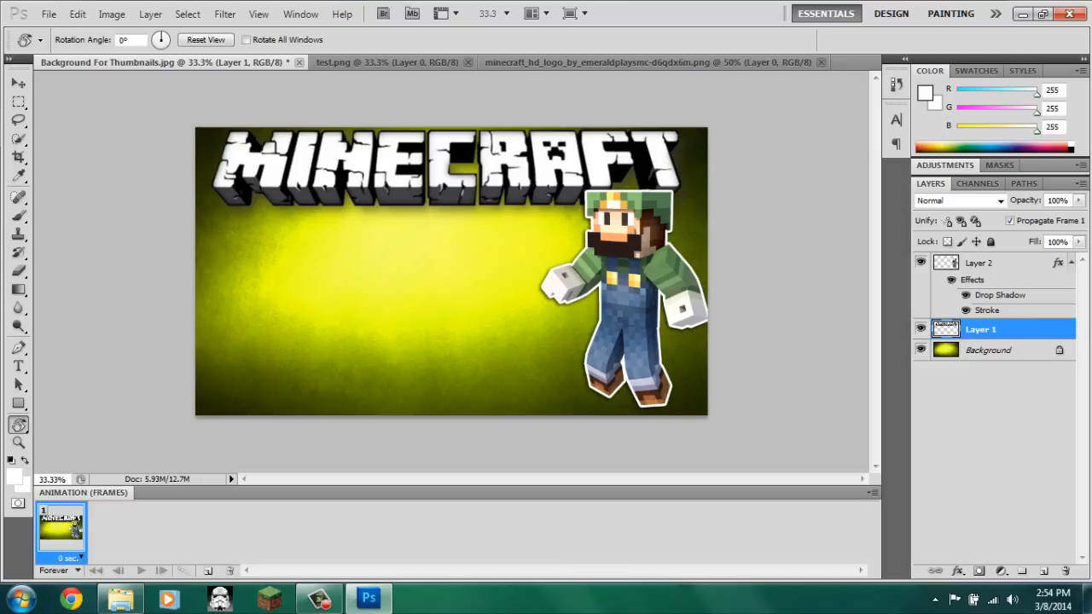
right_click(981, 330)
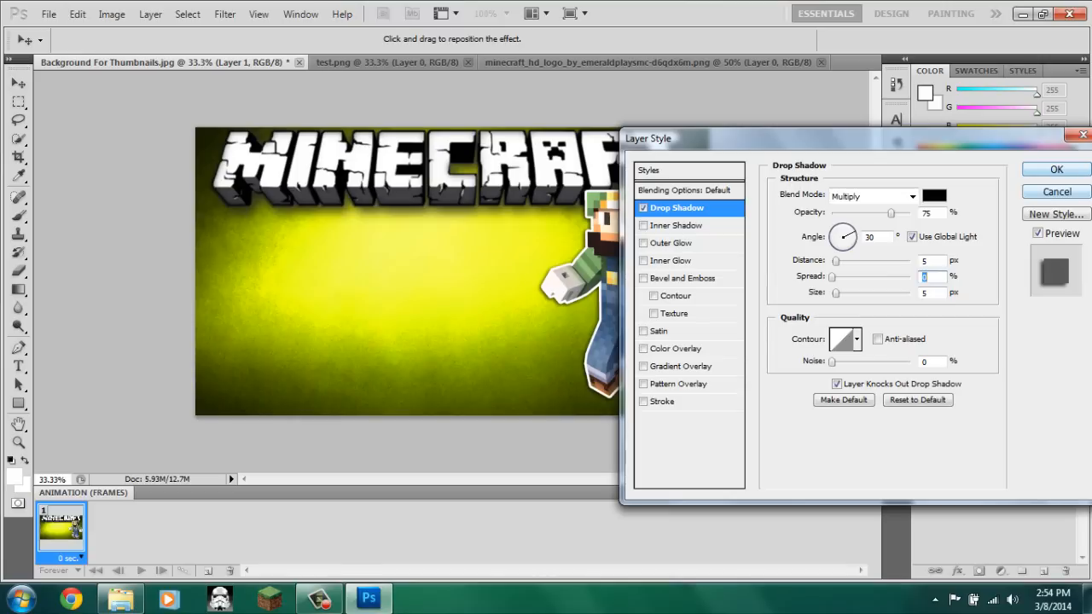
left_click(1056, 169)
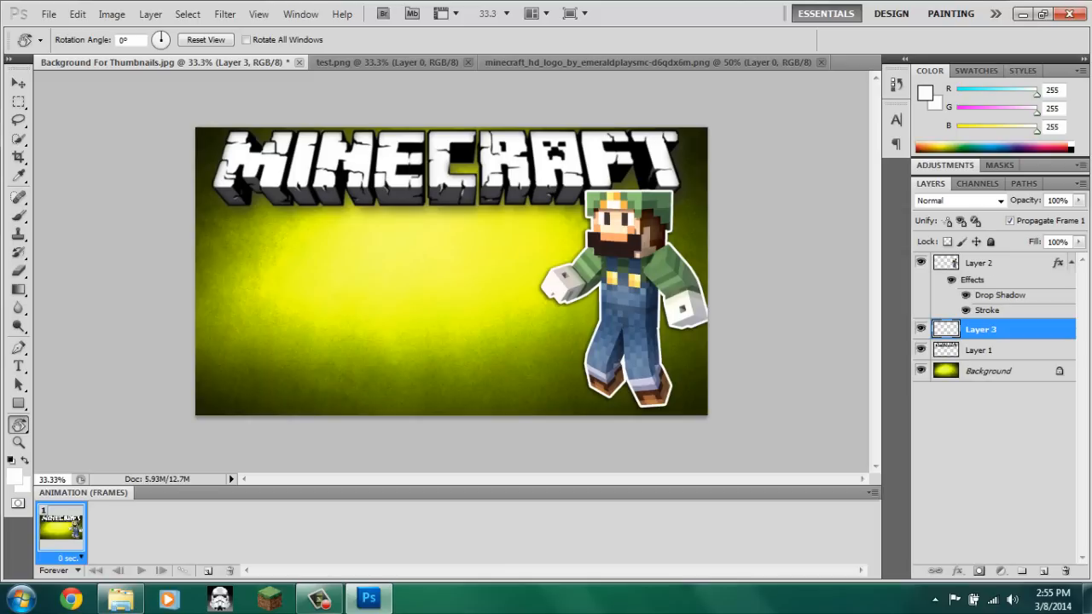
- Move the new layer to the top and test the MineCrafter 3 font
left_click_drag(980, 329, 980, 263)
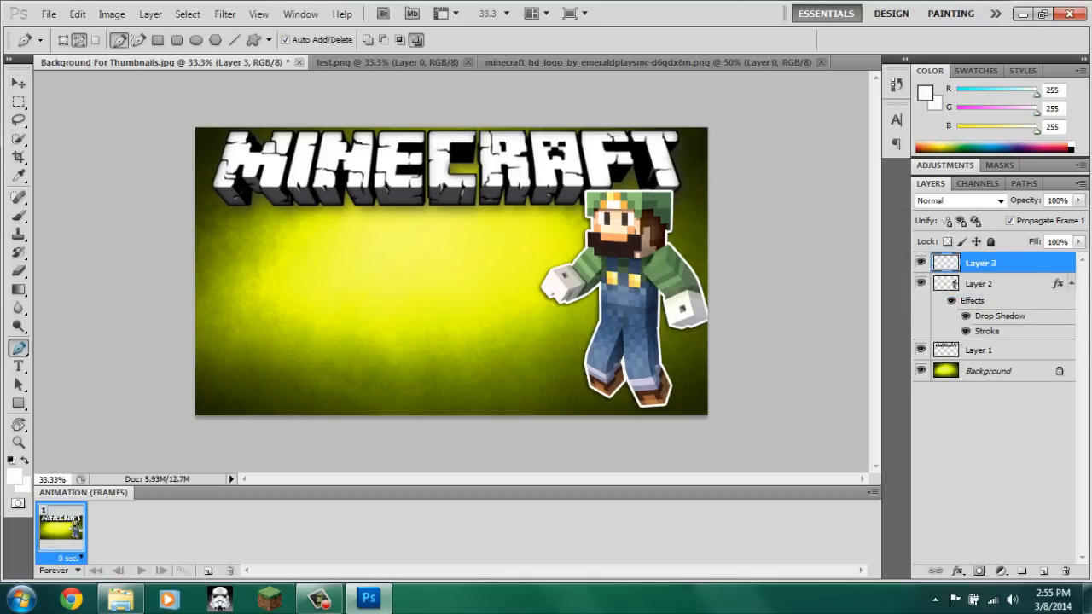
left_click(18, 366)
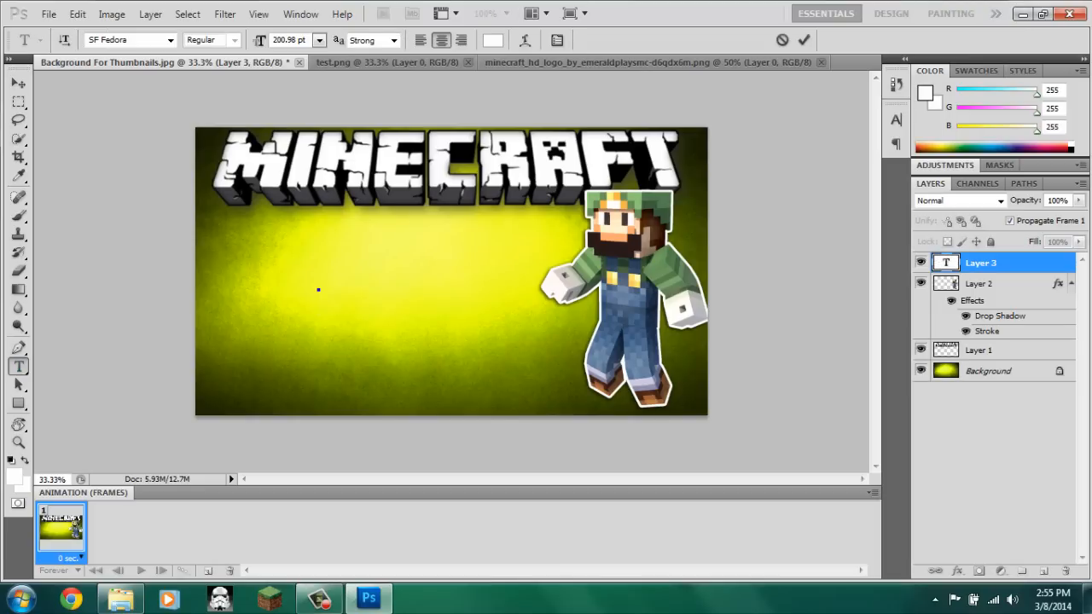
left_click(171, 40)
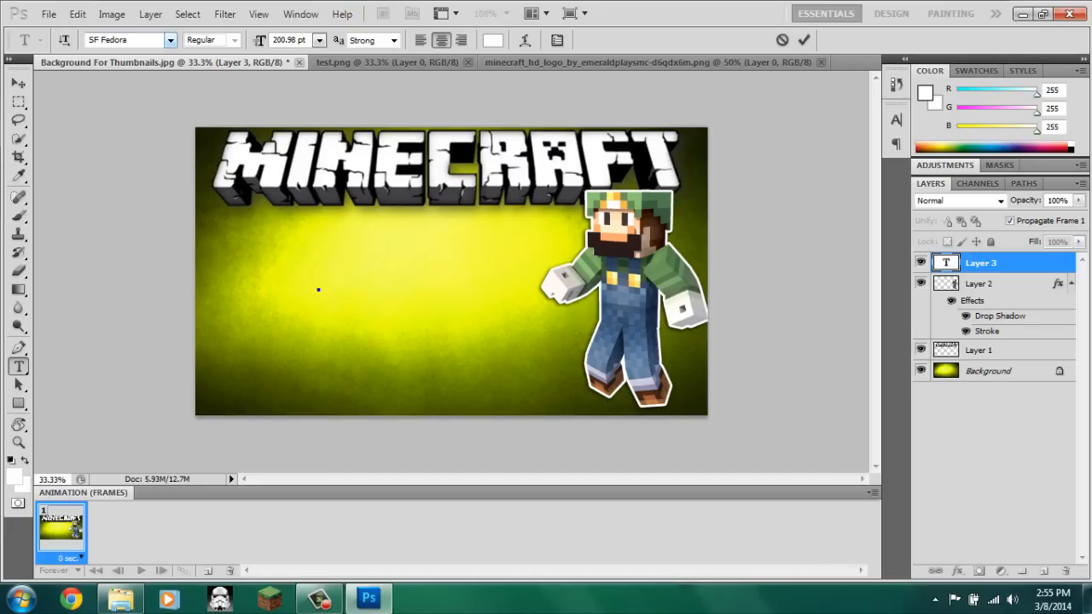
left_click(169, 39)
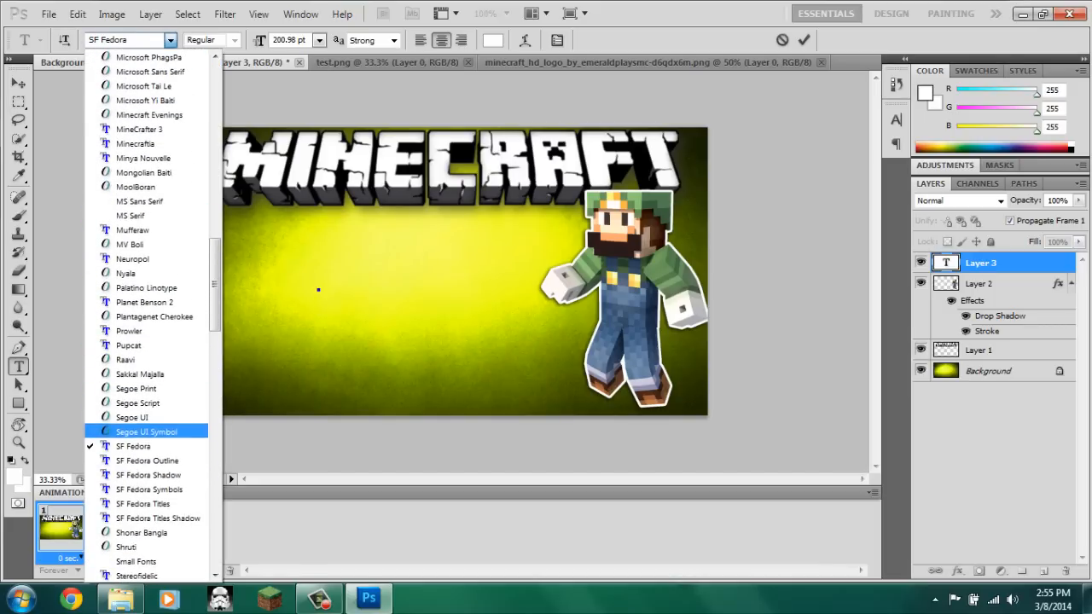
left_click(134, 128)
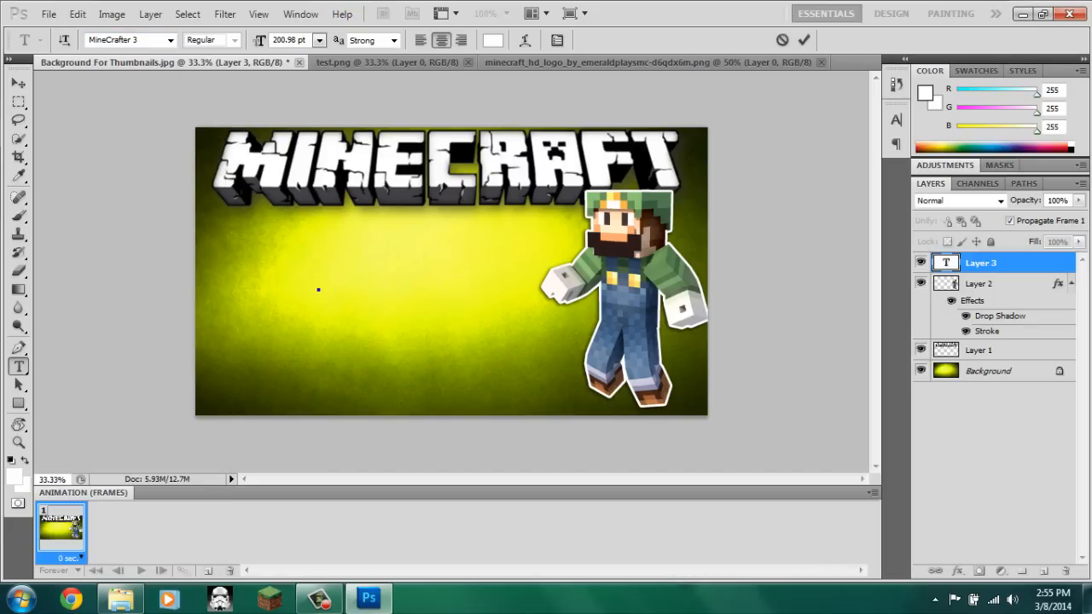
type("ME")
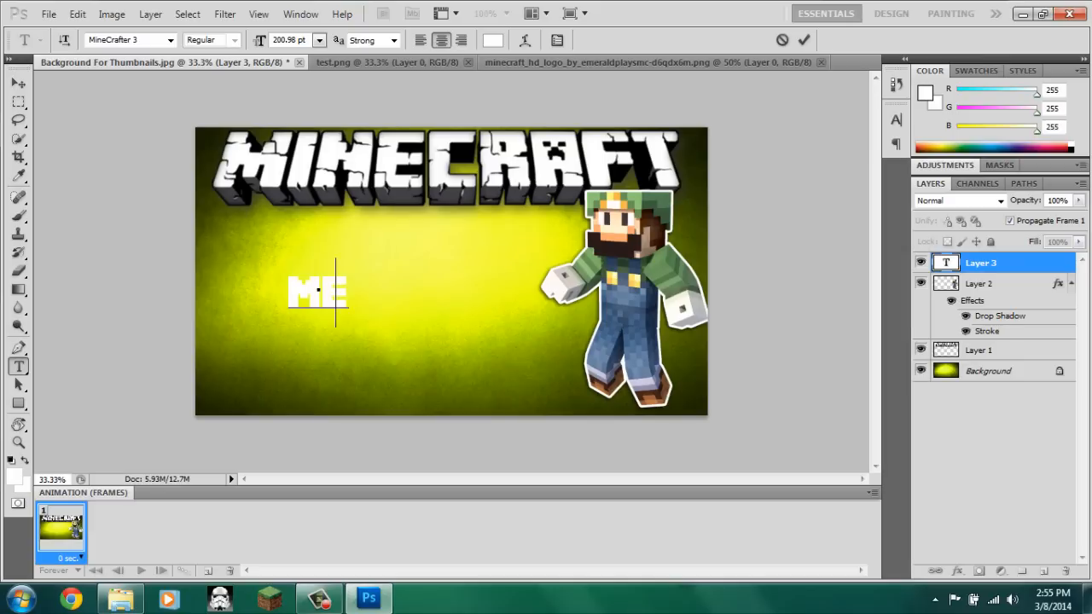
left_click(170, 40)
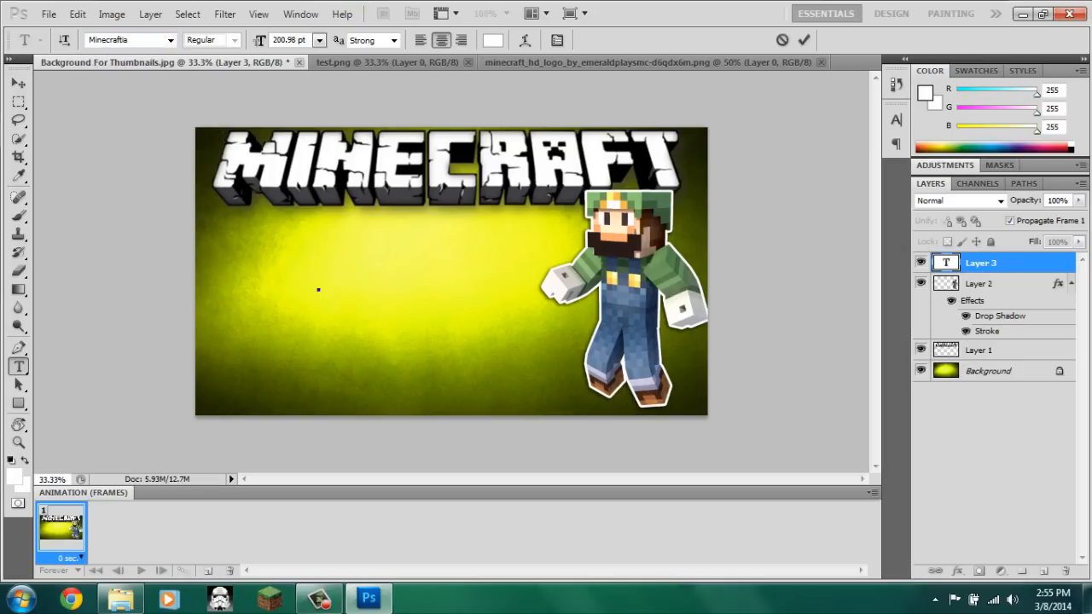
- Type 'SURVIVAL GAMES' in SF Fedora at about 351 pt and move it lower middle
type("hello")
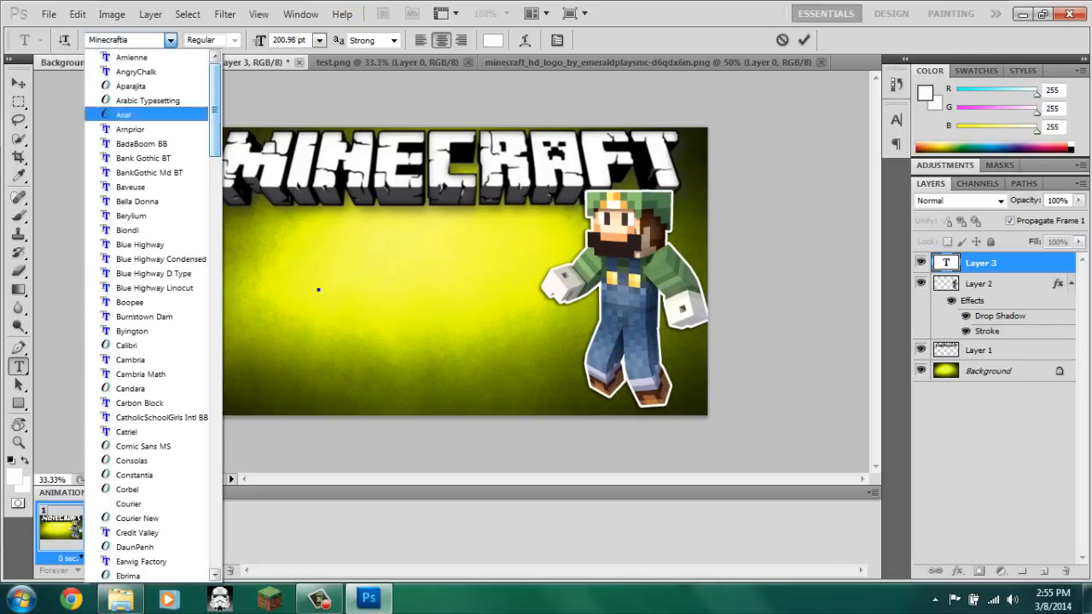
scroll("down", 3)
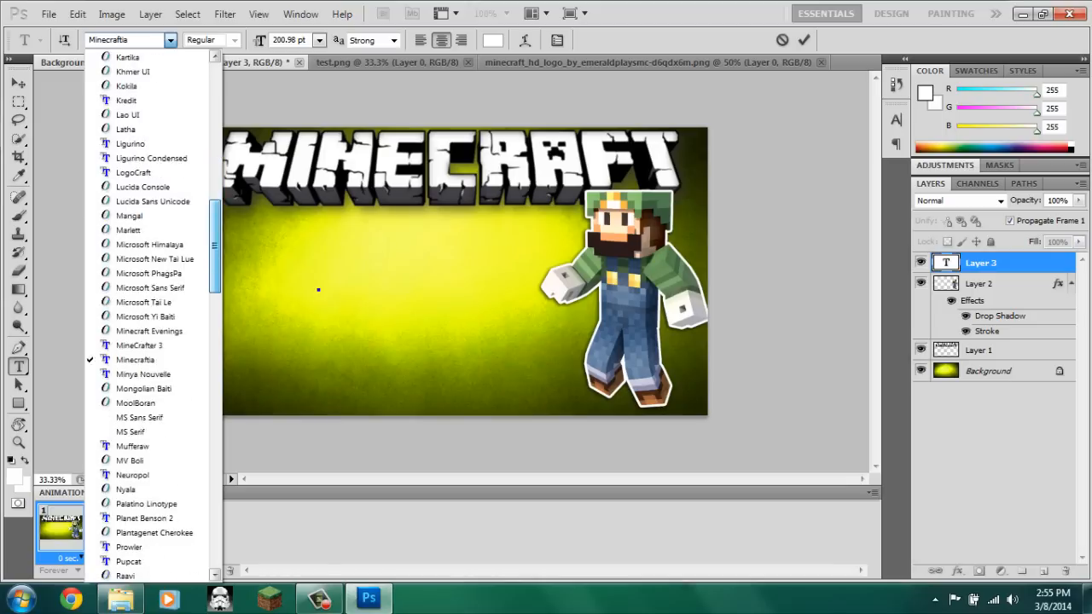
scroll("down", 3)
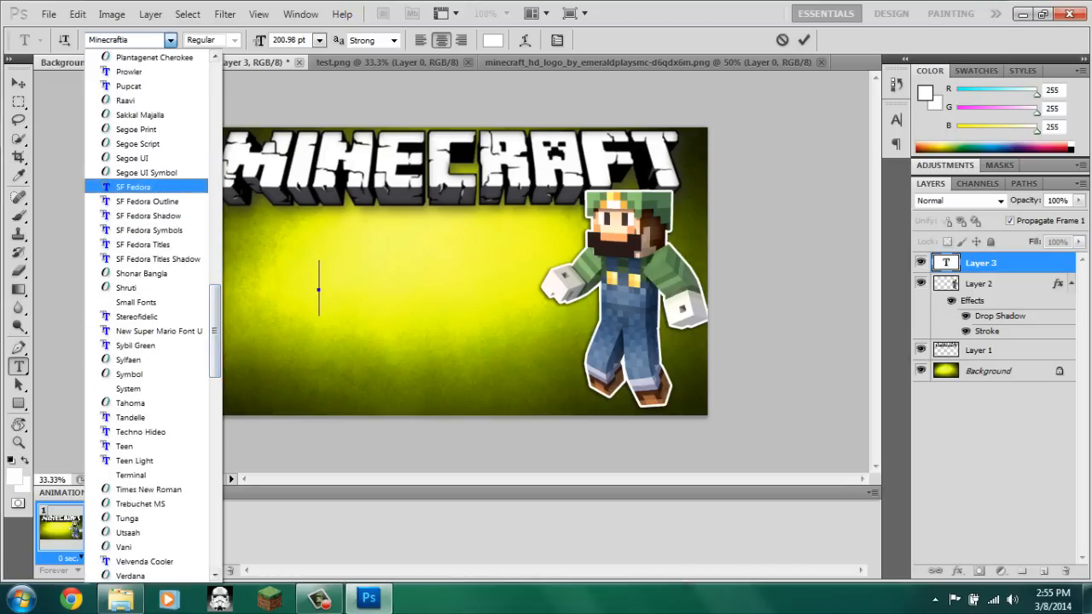
left_click(133, 186)
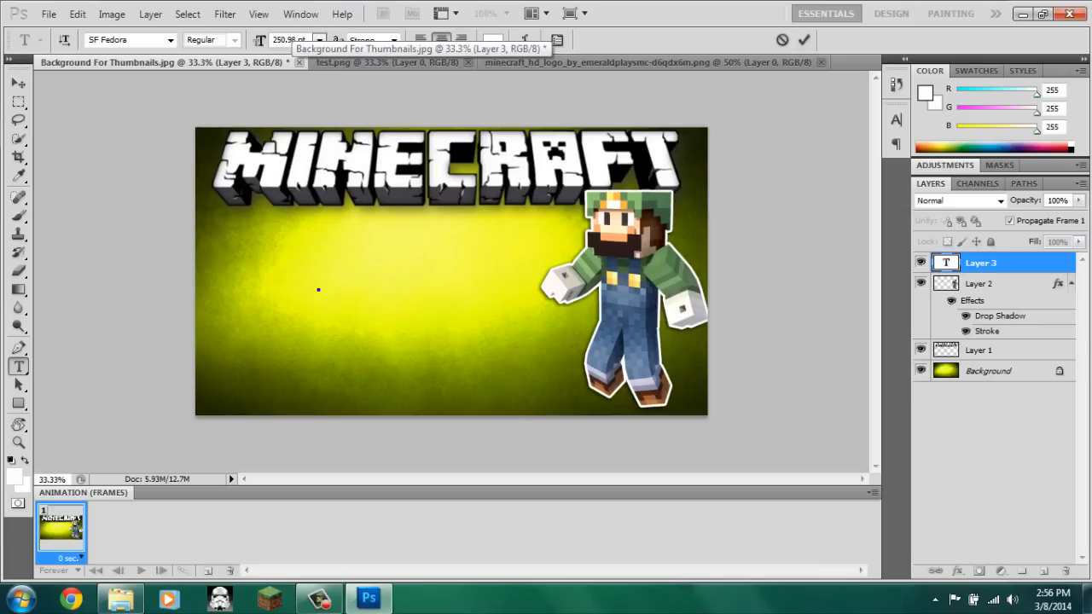
type("S")
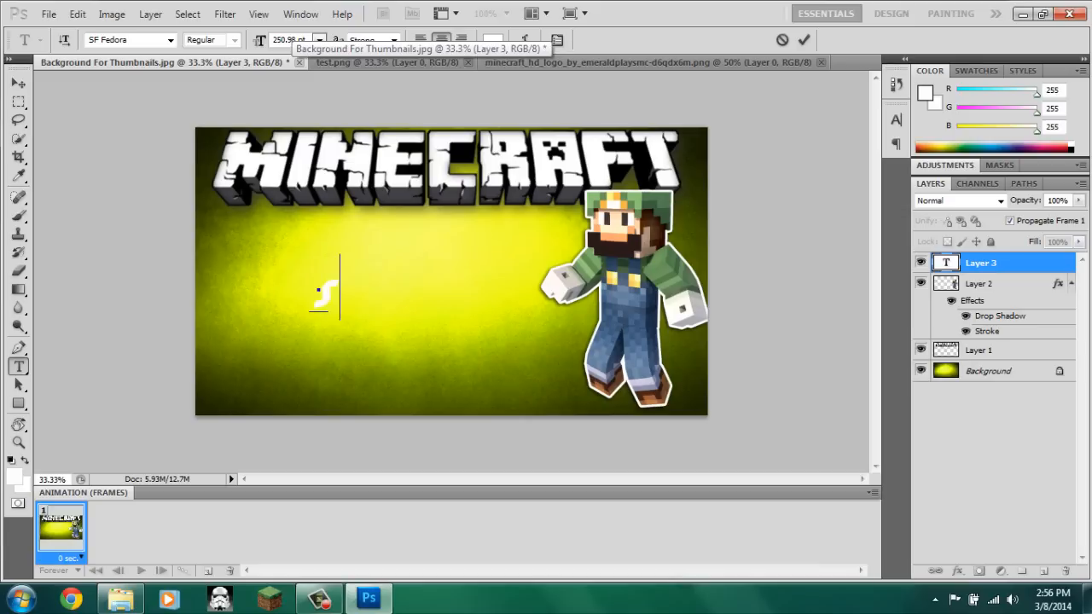
type("SURVIVAL GAMES")
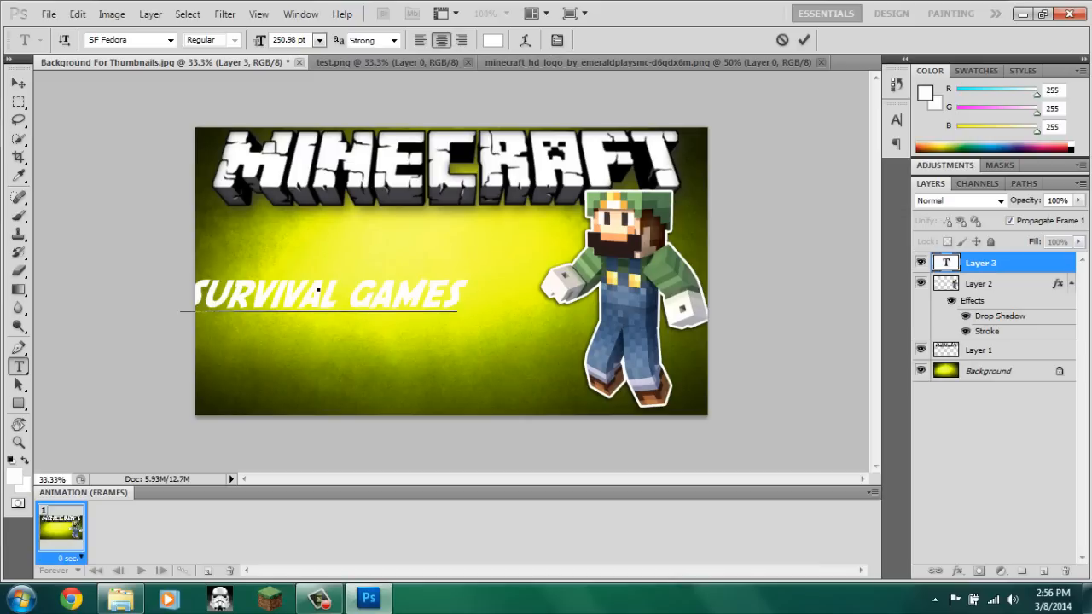
left_click(324, 296)
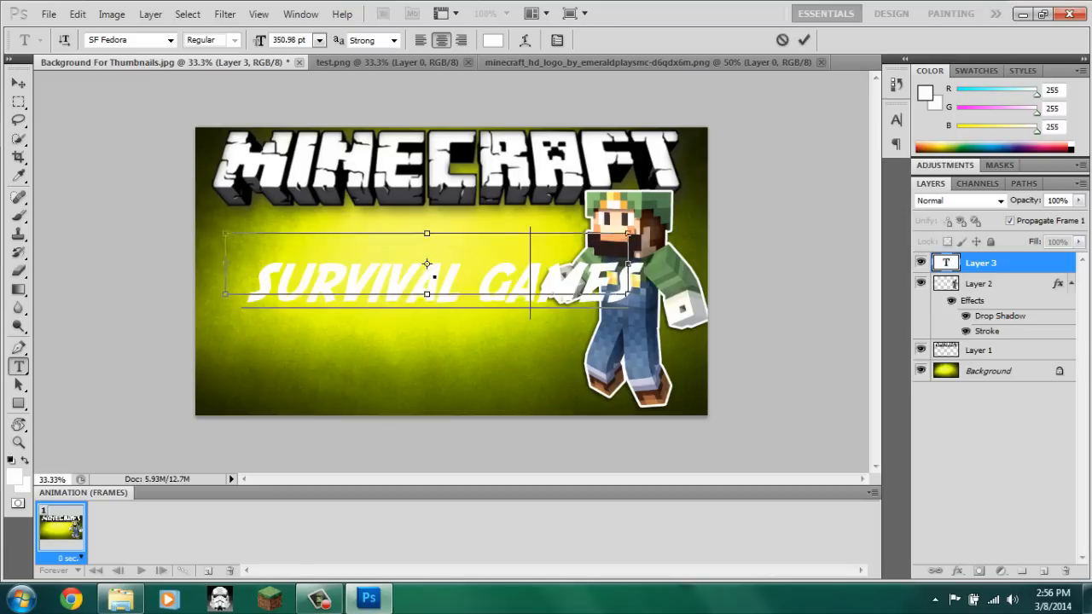
left_click_drag(426, 265, 424, 314)
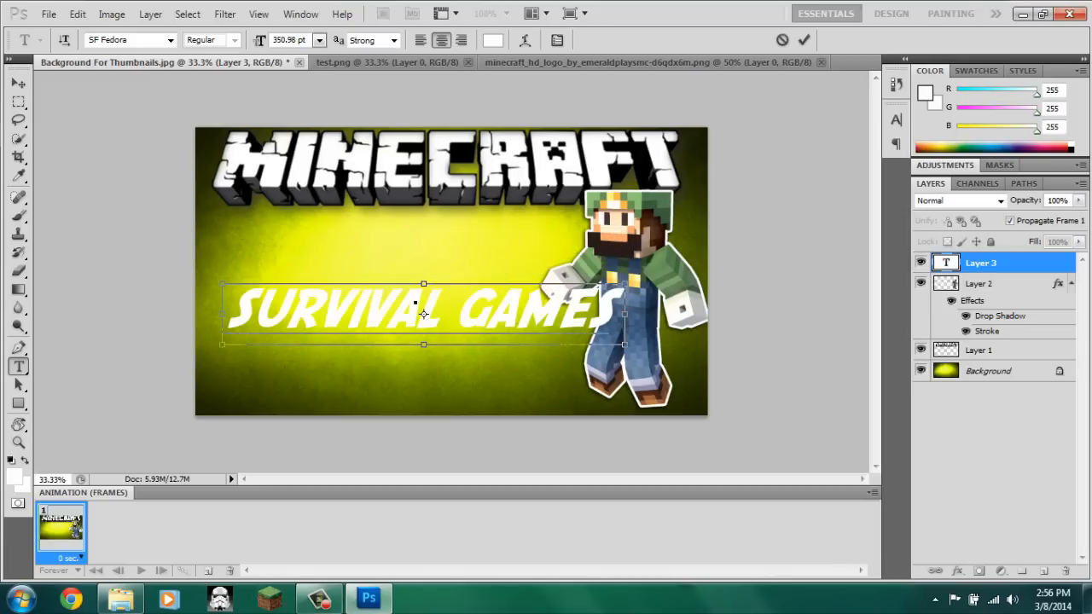
left_click_drag(424, 313, 435, 365)
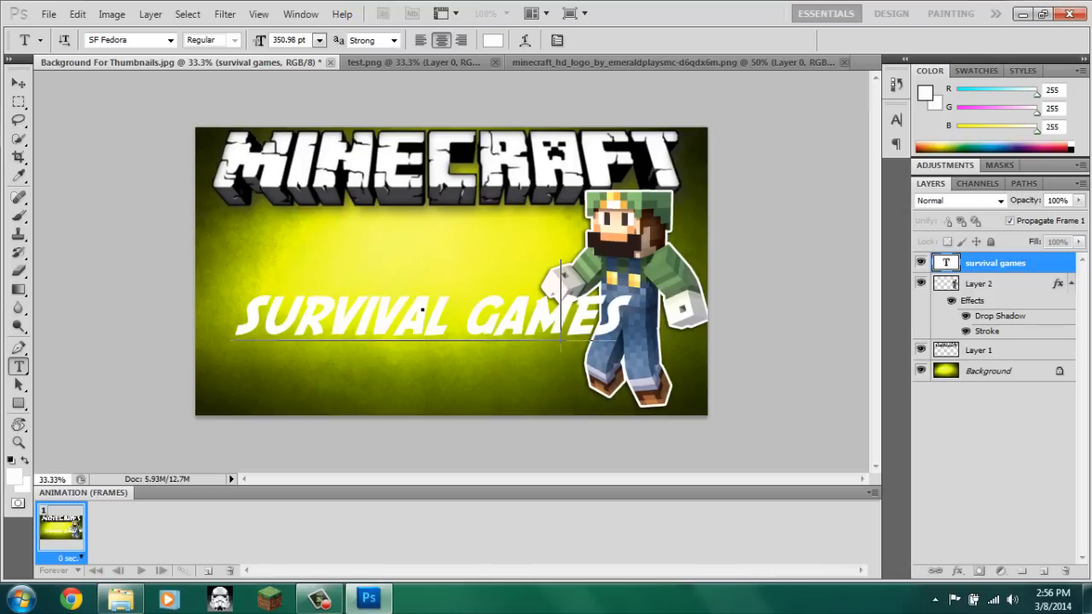
- Give the survival games layer a near-black outline through Blending Options
right_click(995, 263)
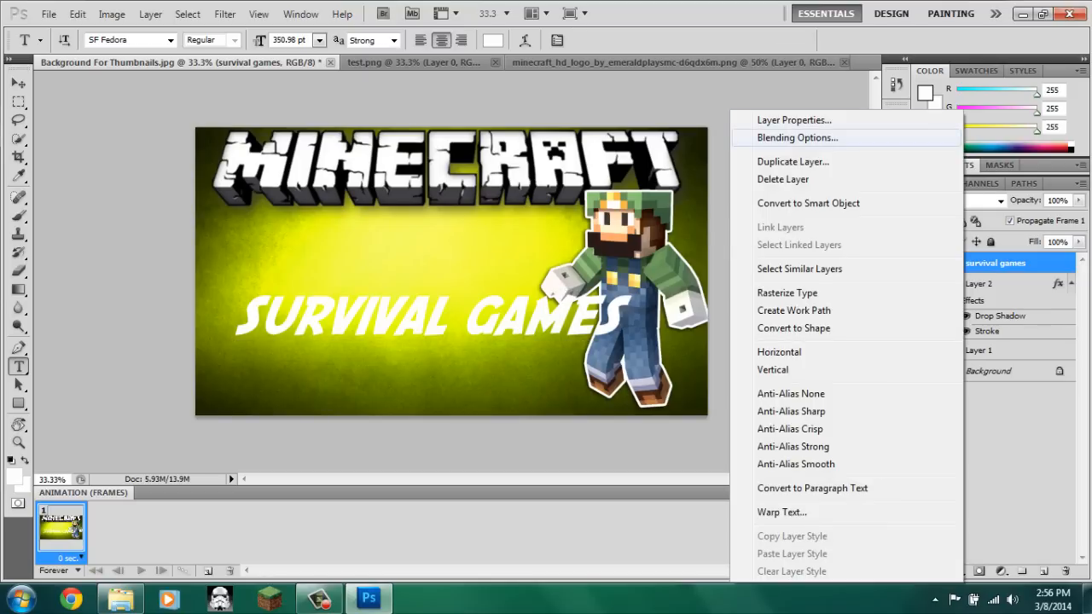
left_click(797, 137)
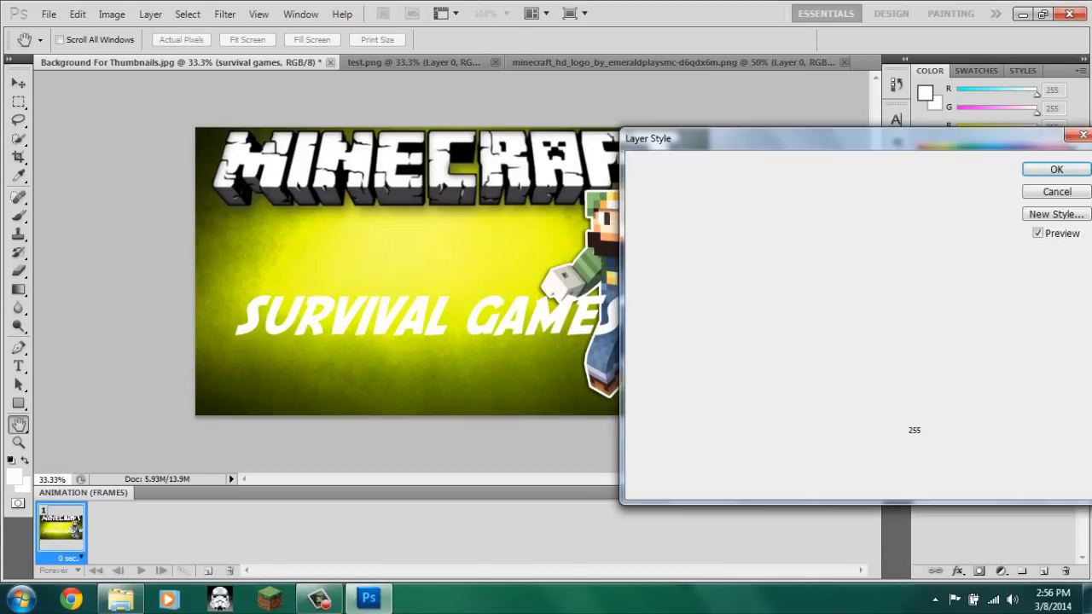
left_click(677, 207)
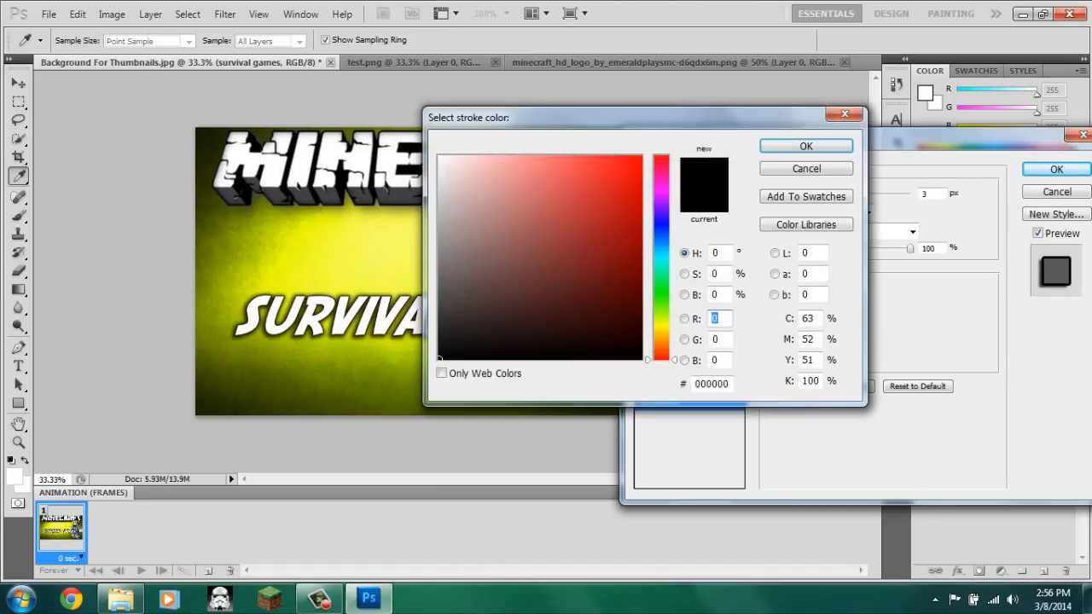
left_click(451, 337)
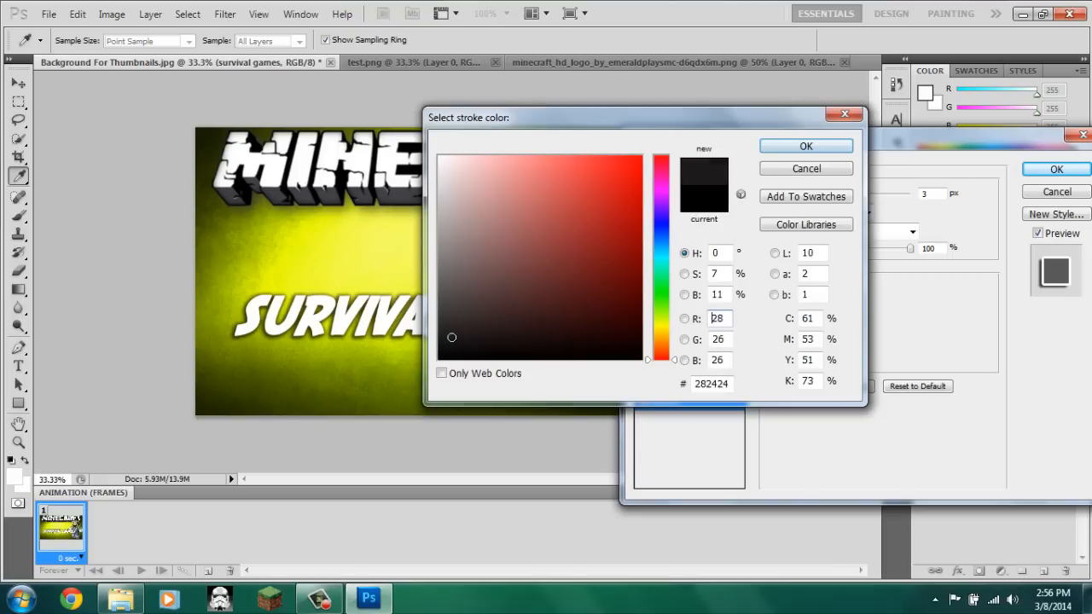
left_click(805, 146)
type("9")
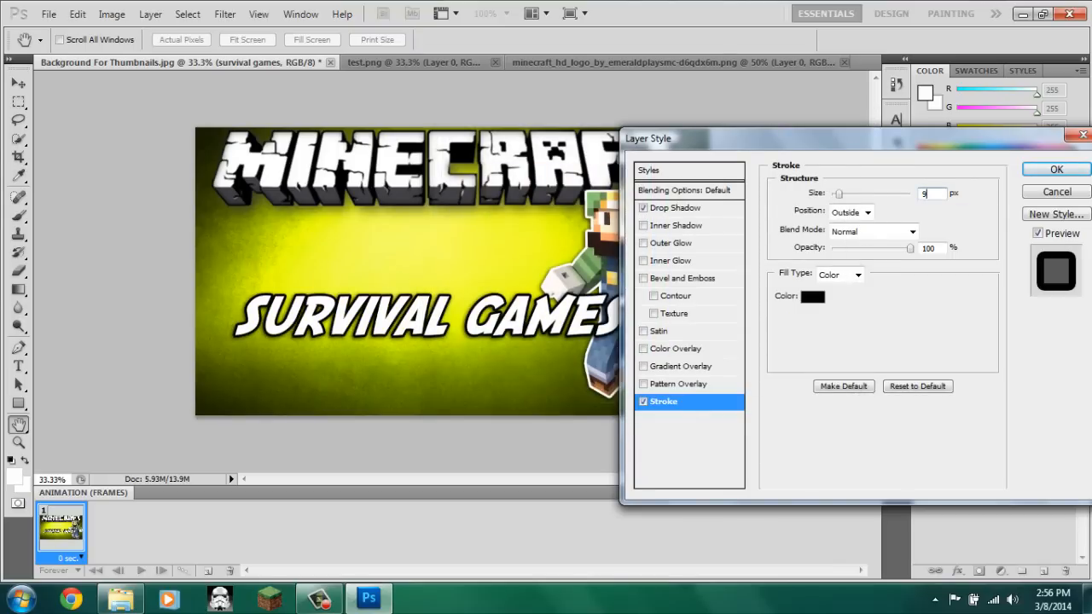
left_click(1056, 169)
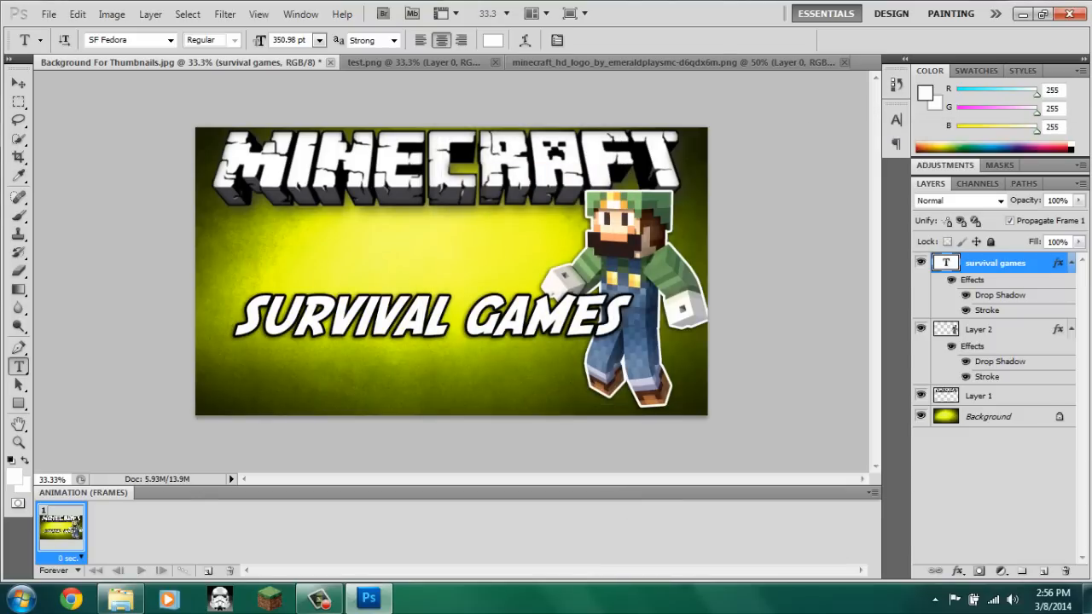
right_click(995, 262)
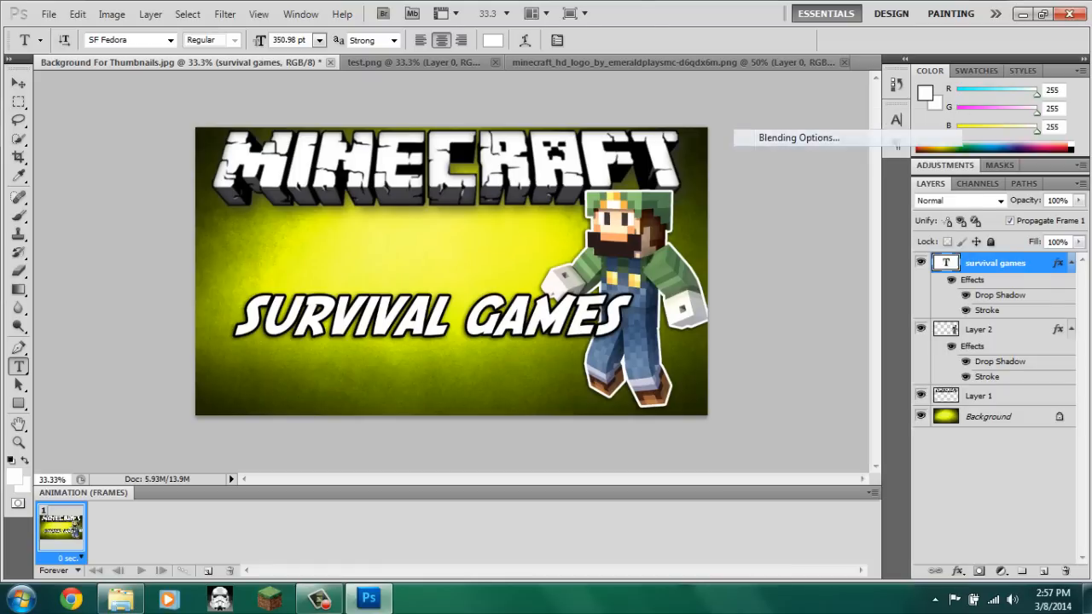
- Enable Gradient Overlay and add a white colour stop in the gradient editor
left_click(799, 137)
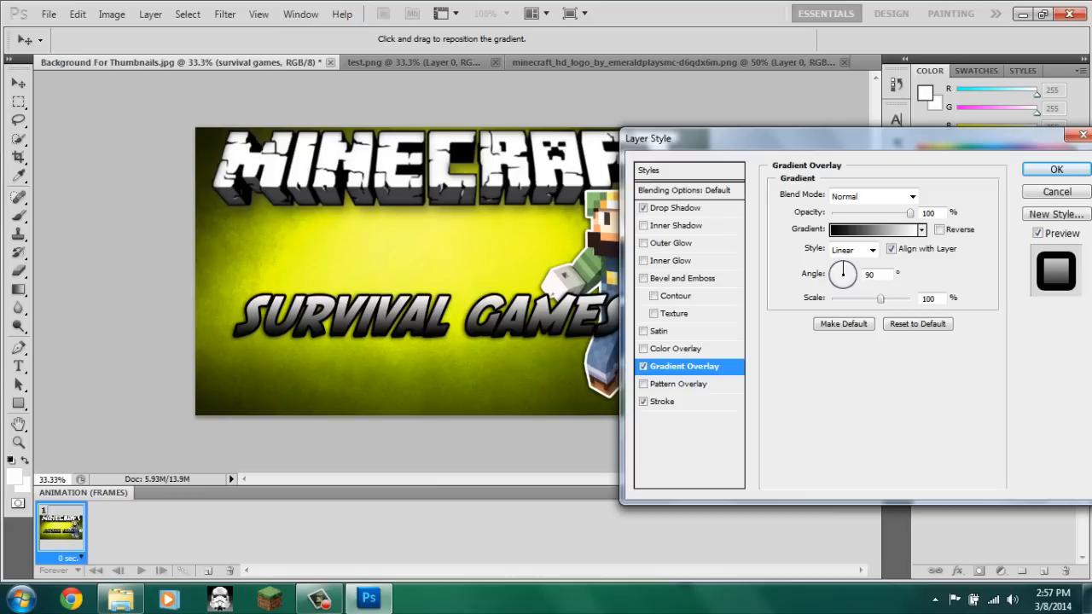
left_click(872, 228)
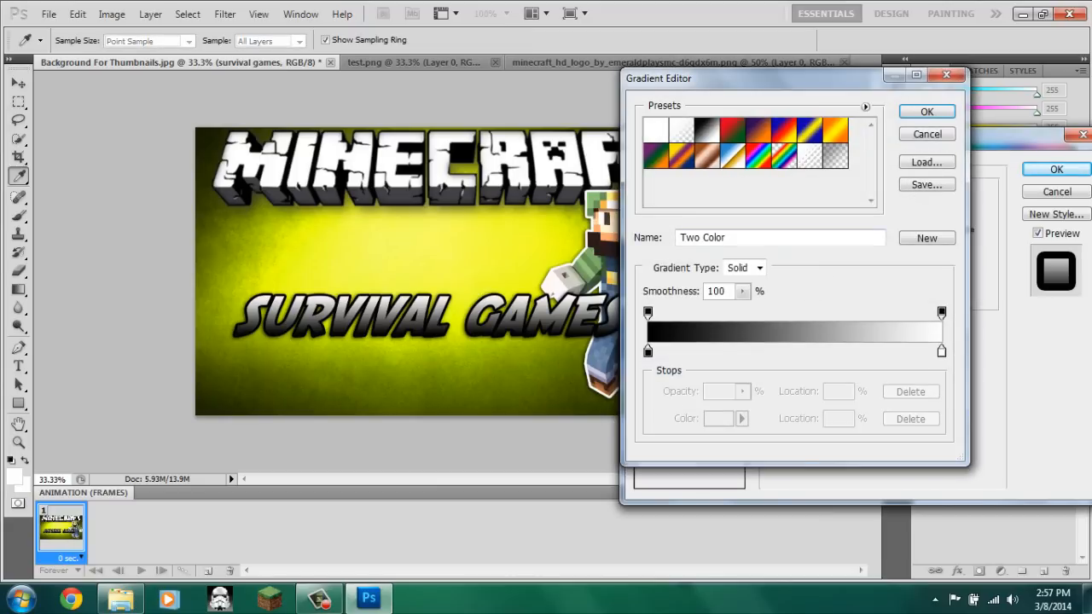
left_click(728, 312)
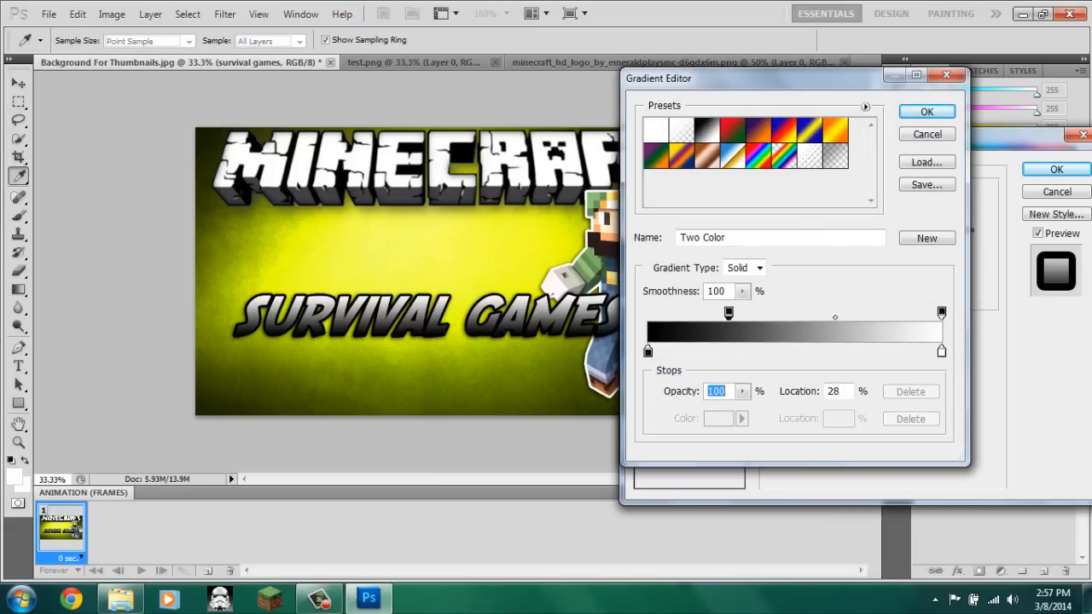
left_click_drag(728, 313, 833, 313)
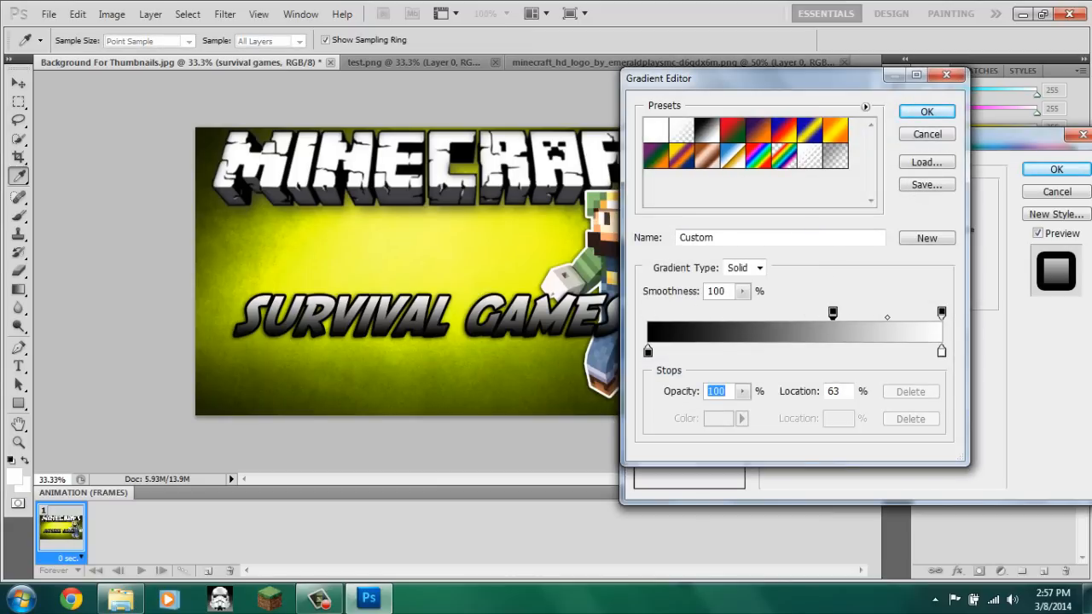
left_click_drag(833, 312, 650, 312)
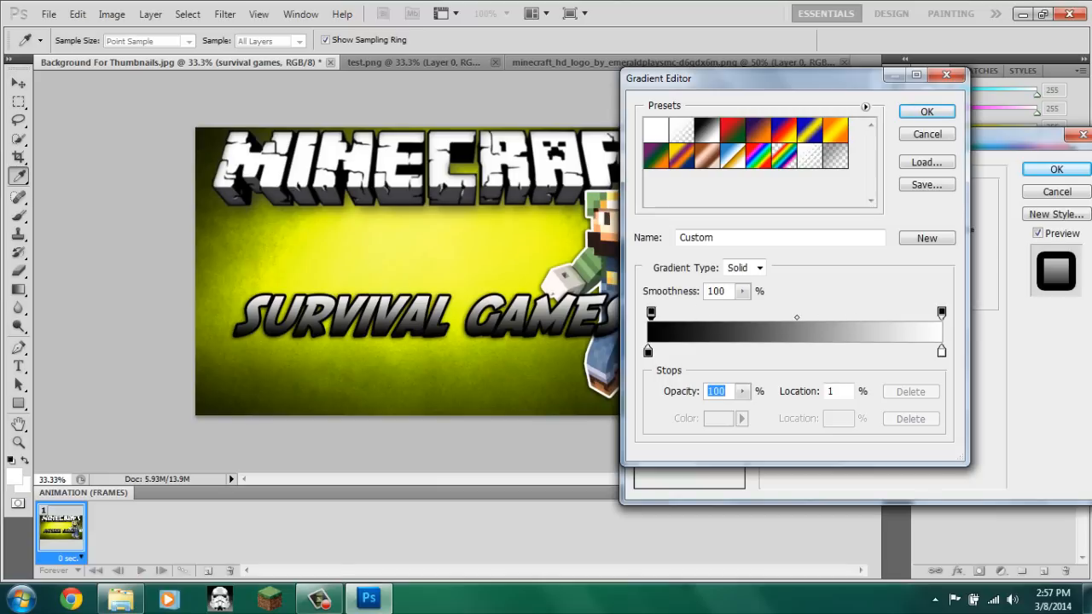
left_click(773, 313)
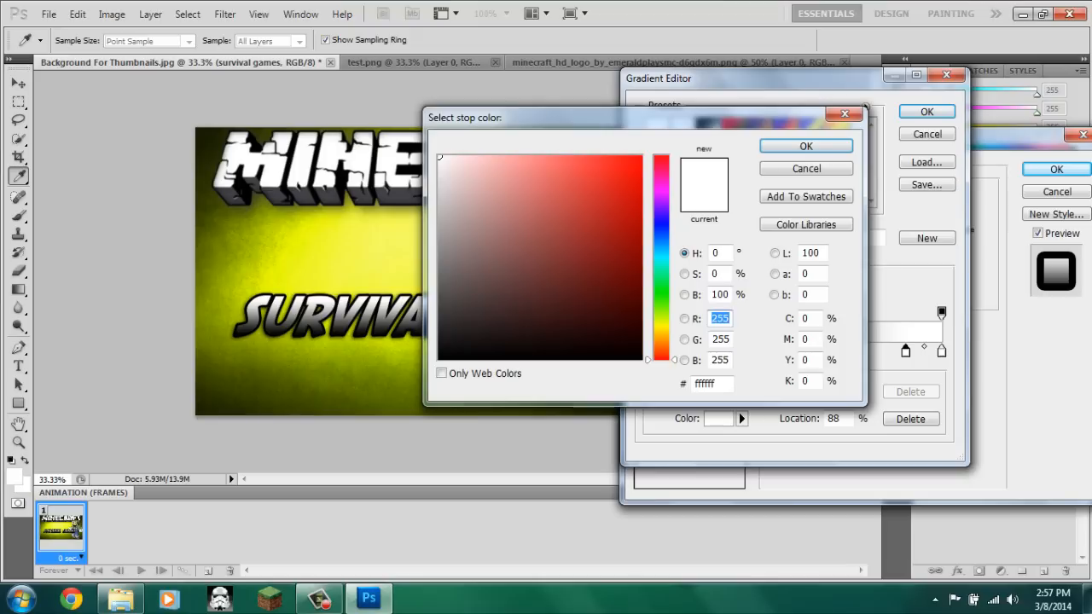
left_click(805, 146)
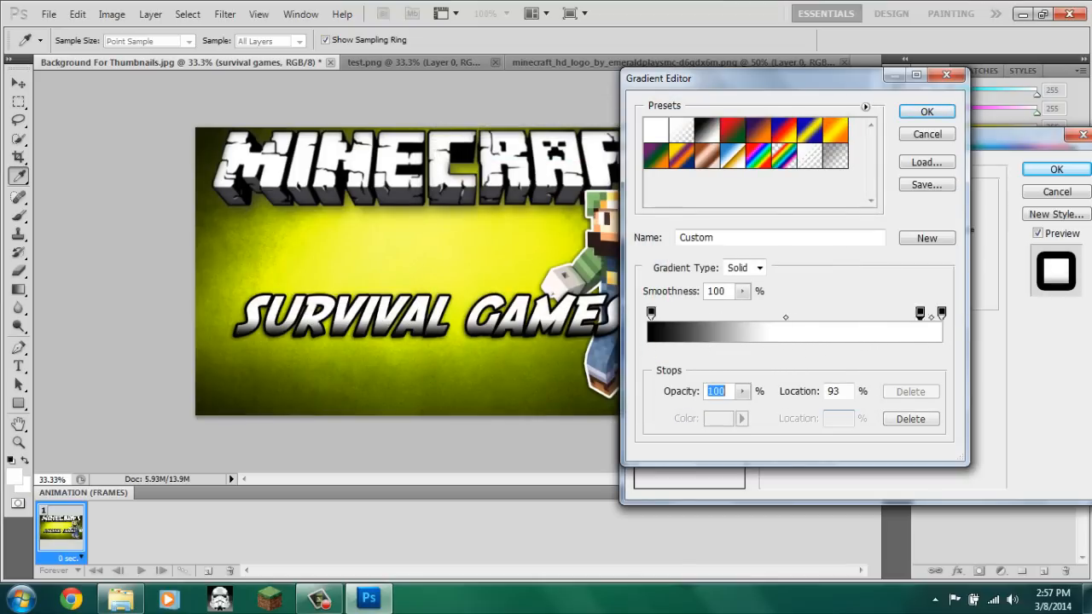
- Make both gradient ends black with white centred, then apply the overlay
left_click(767, 351)
type("12")
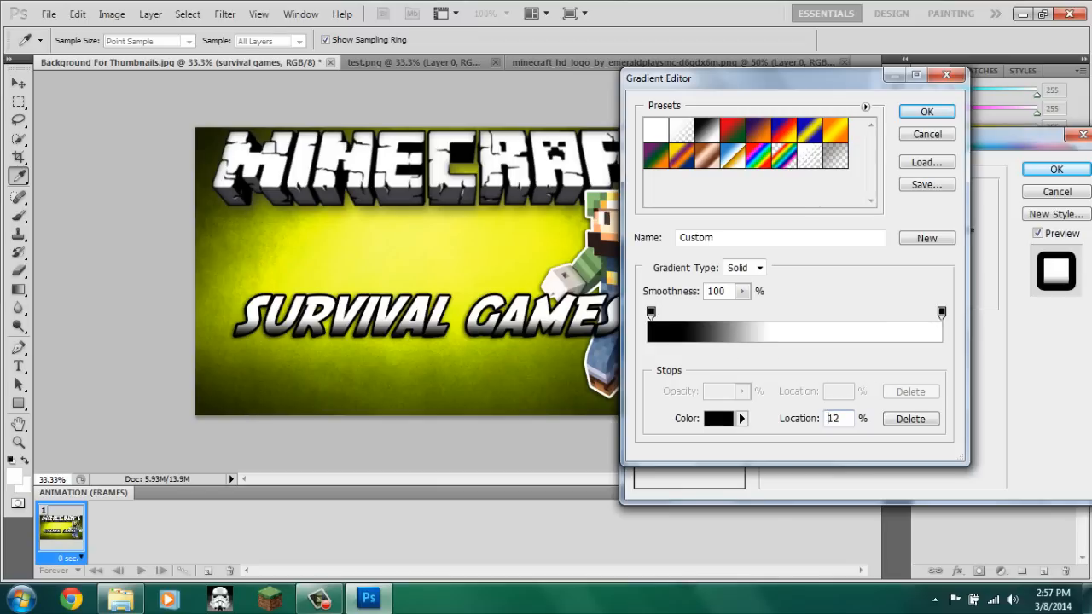
left_click(648, 313)
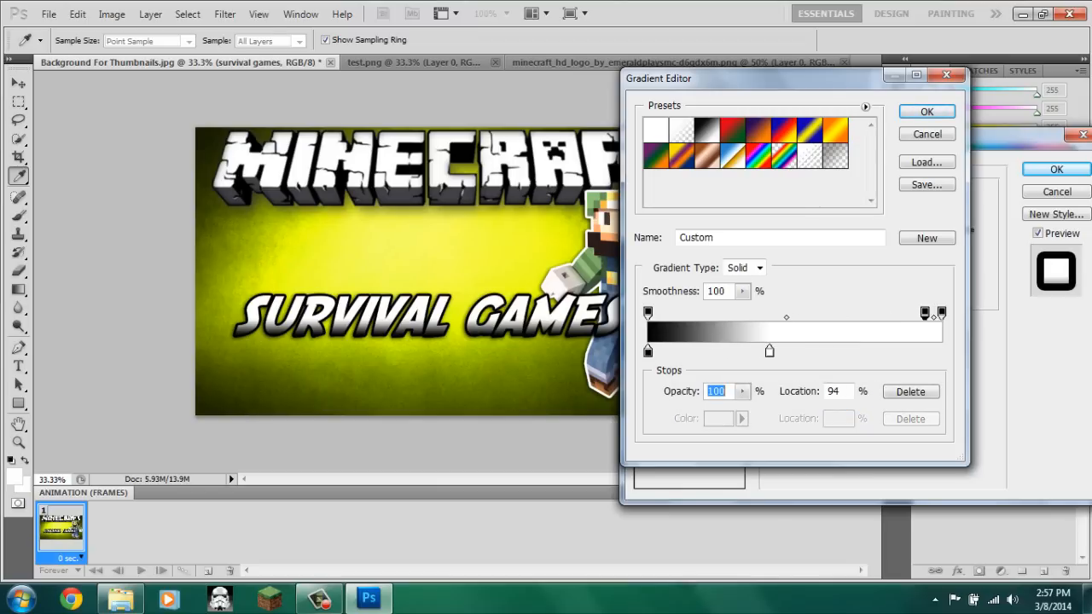
left_click(717, 418)
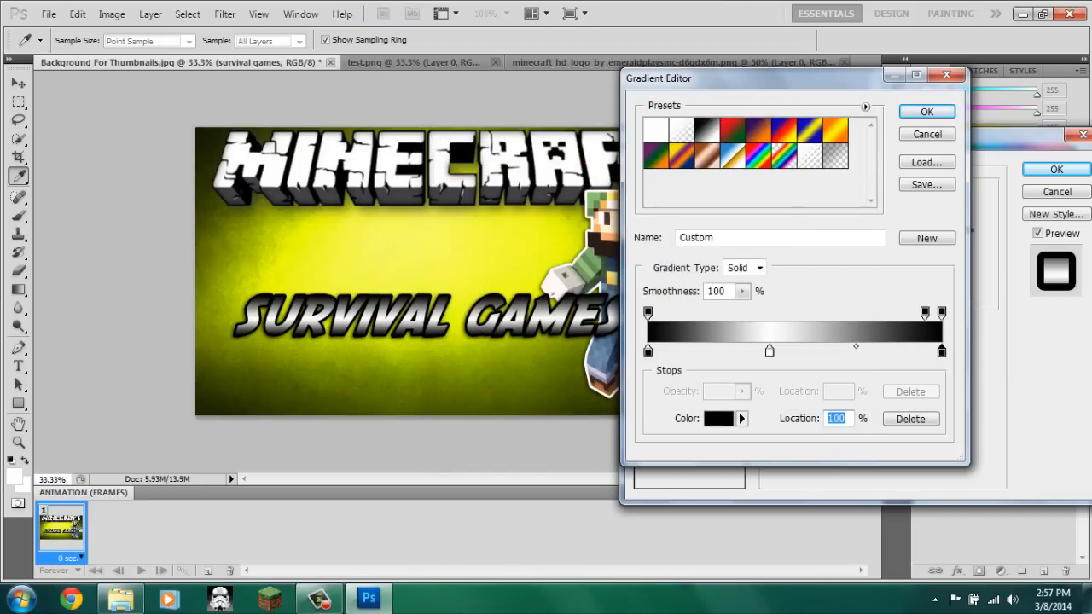
left_click_drag(855, 350, 791, 350)
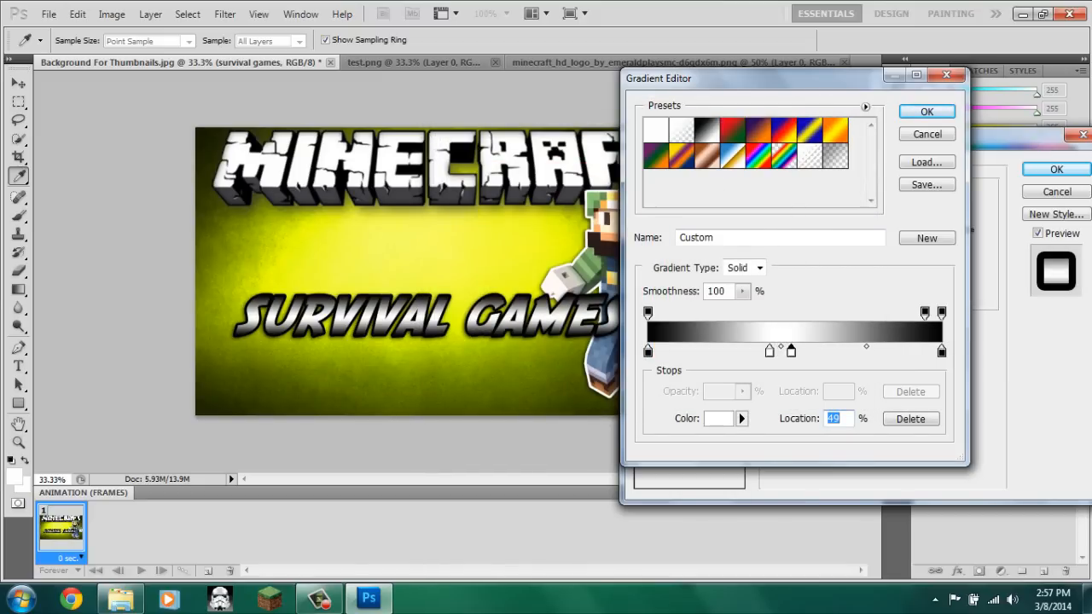
left_click_drag(791, 348, 778, 348)
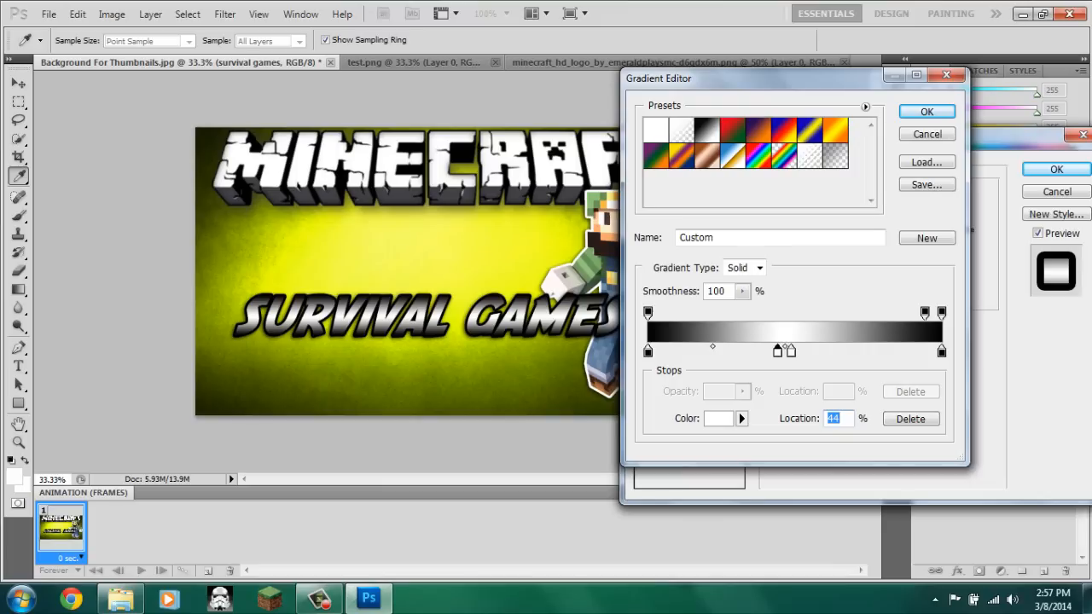
left_click(926, 111)
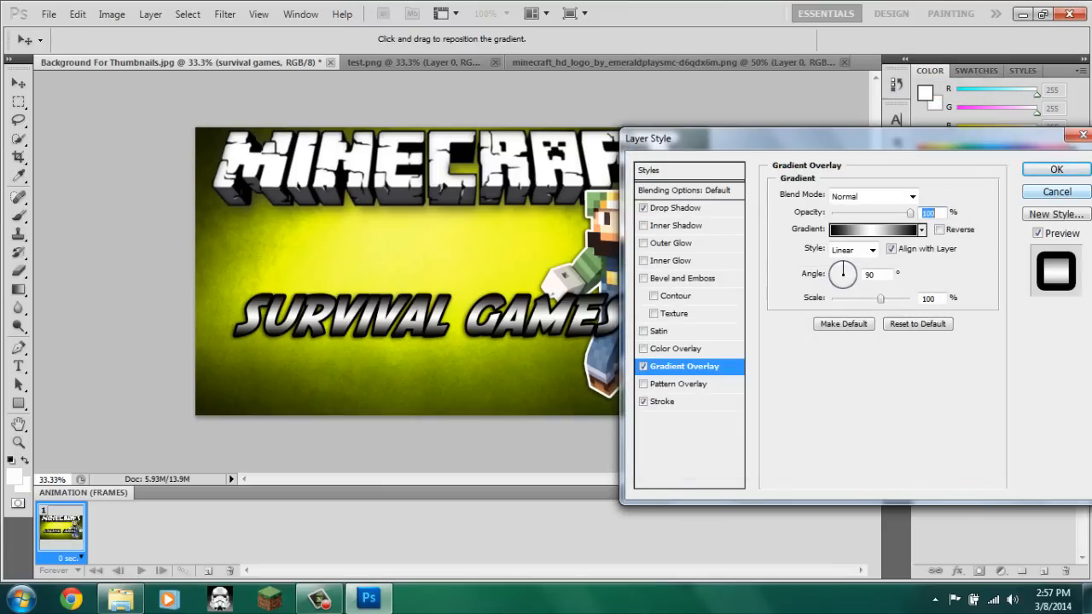
left_click(1055, 169)
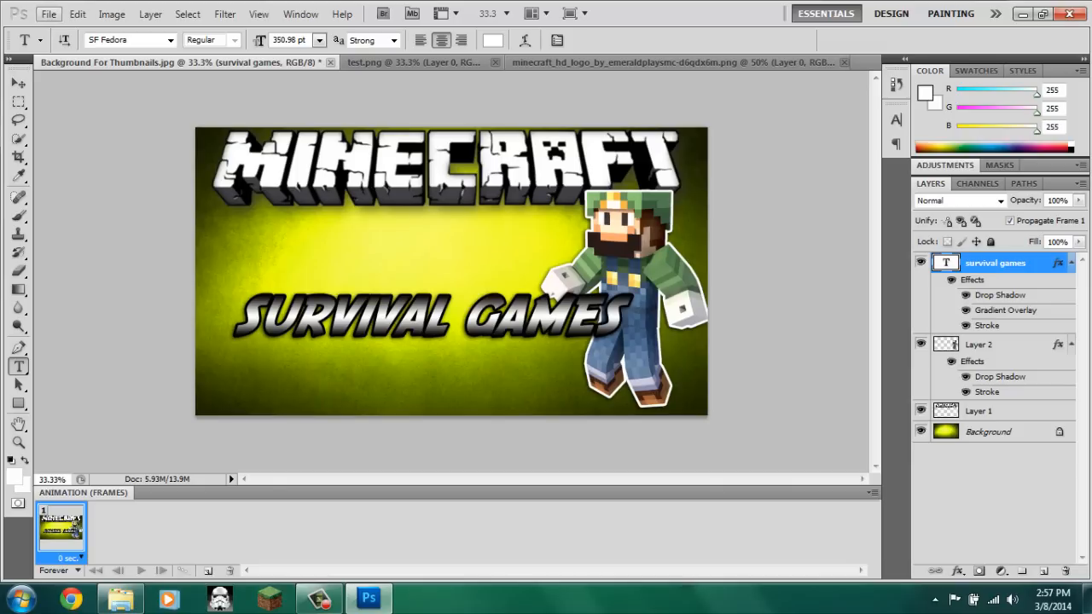
- Save the thumbnail to the desktop as TestThumbnail1 JPEG at maximum quality 12
left_click(49, 14)
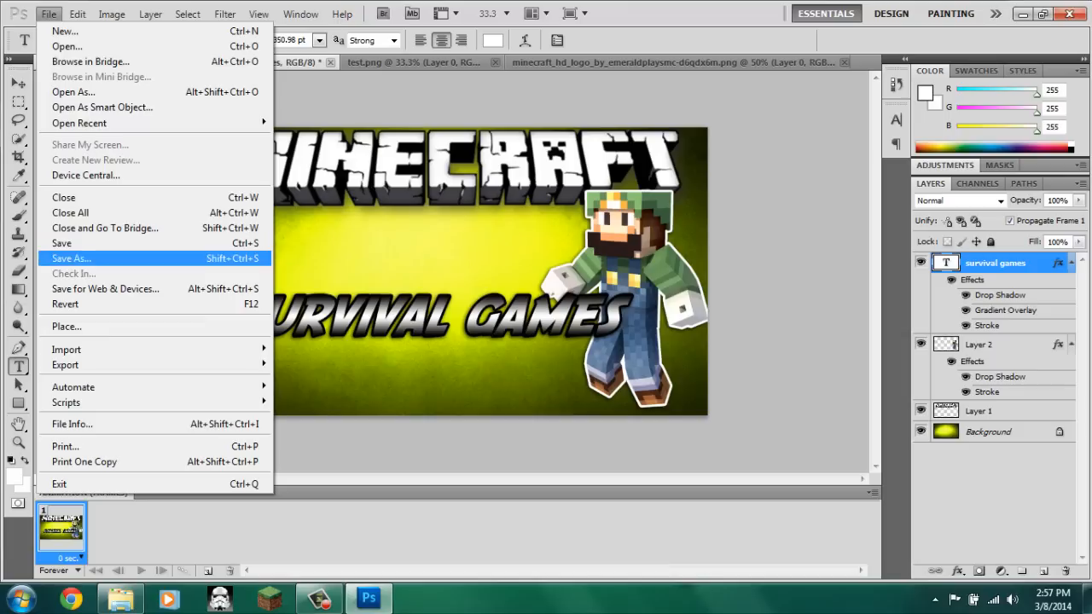
left_click(71, 258)
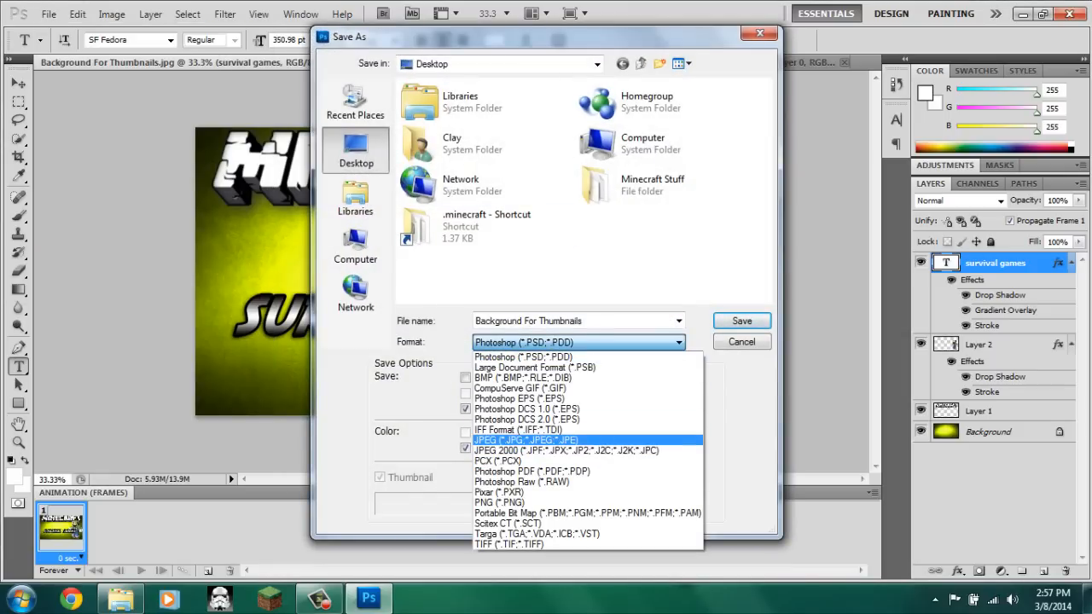
left_click(525, 440)
type("TestThumbna")
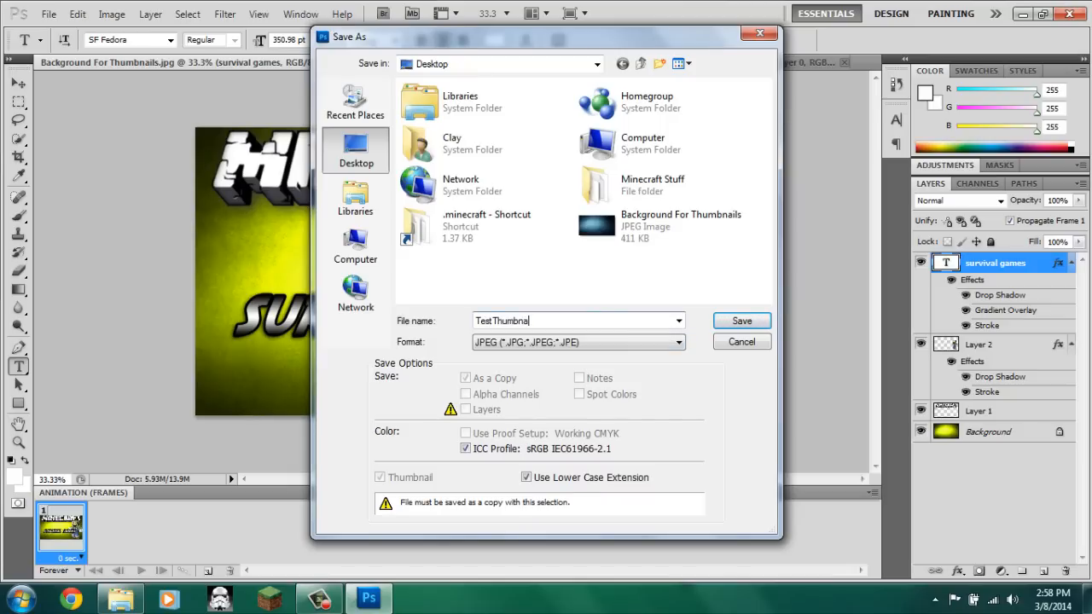
left_click(740, 320)
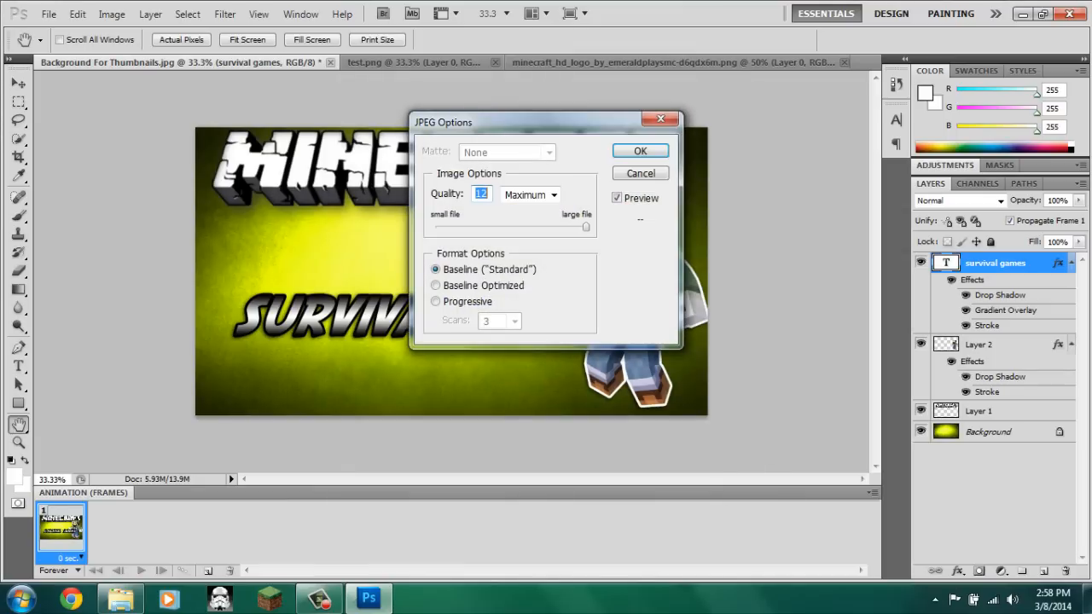
left_click(640, 151)
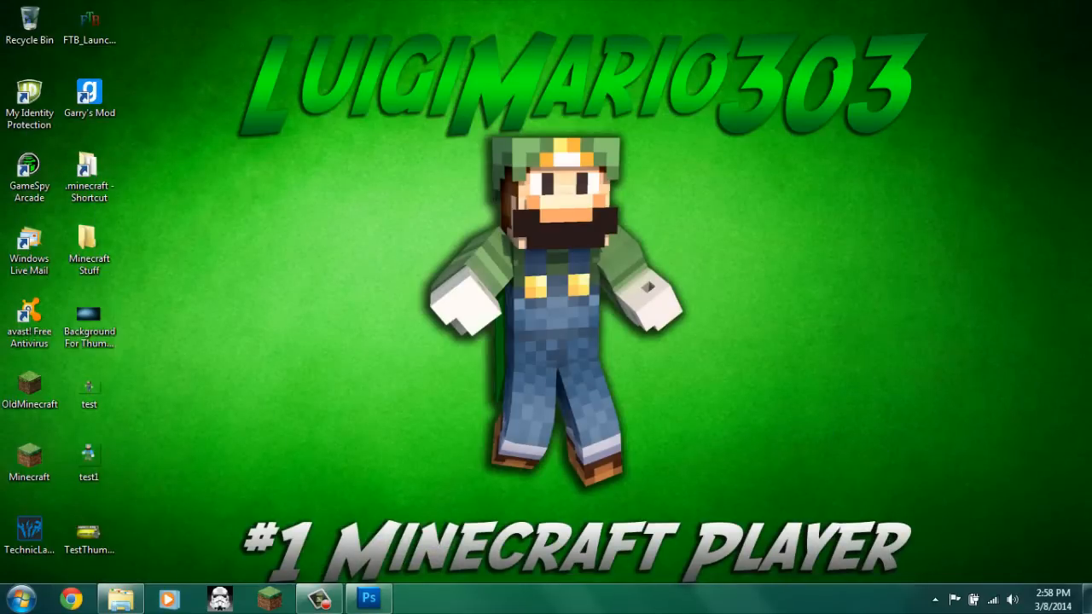
- Clear the Luigi figure from Layer 2 and open test1.png from the Desktop
left_click(369, 597)
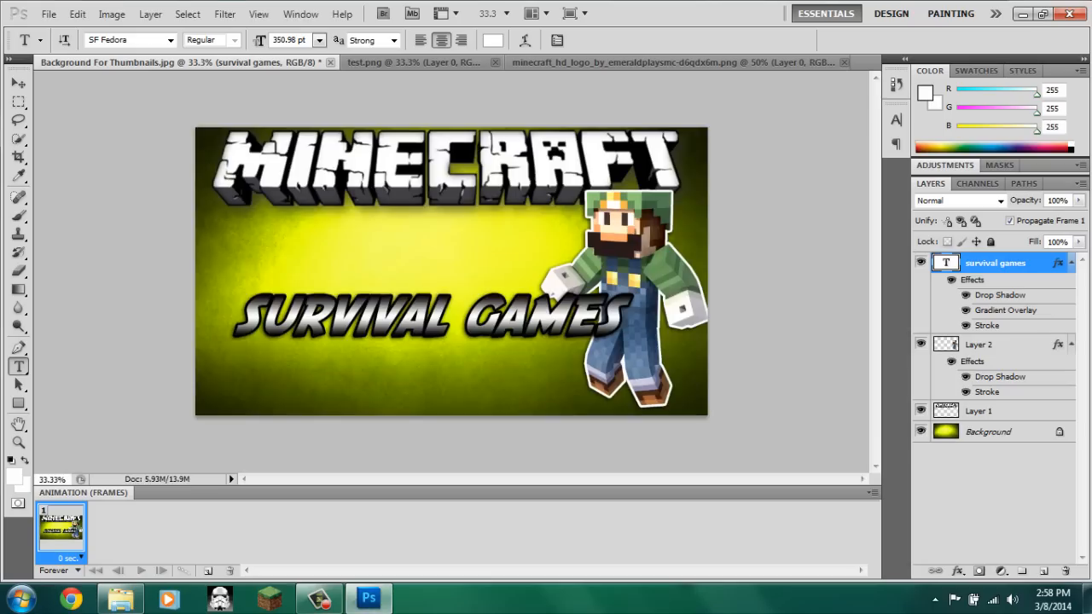
left_click(978, 344)
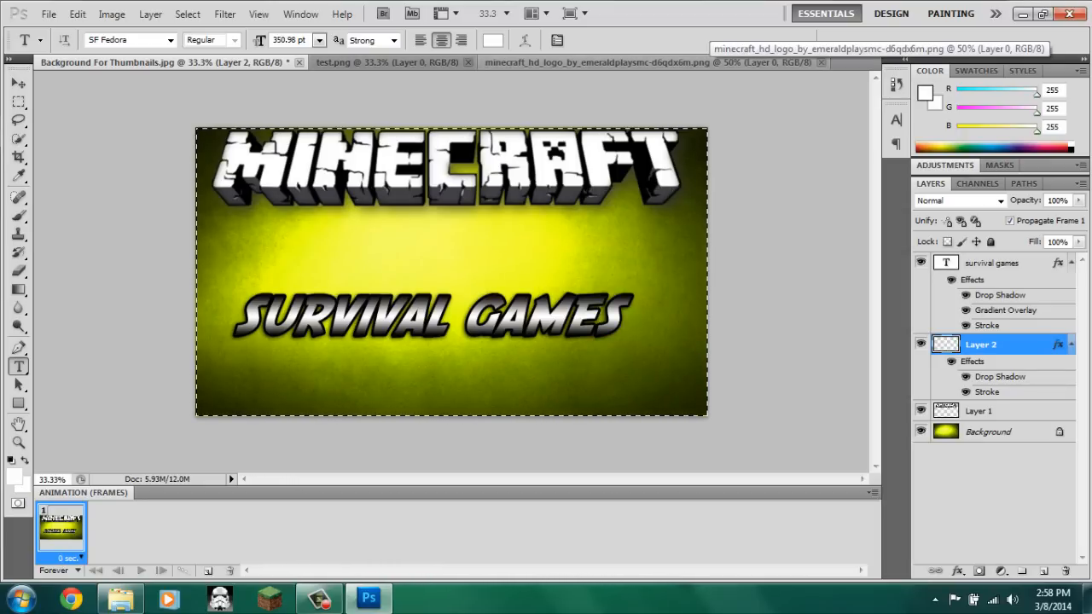
left_click(49, 13)
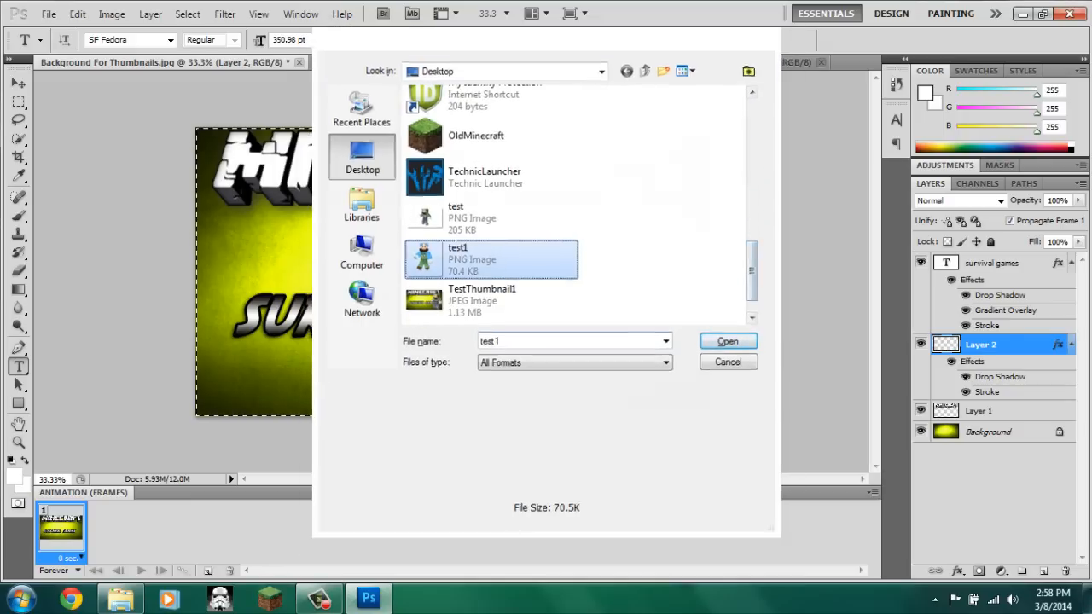
left_click(726, 341)
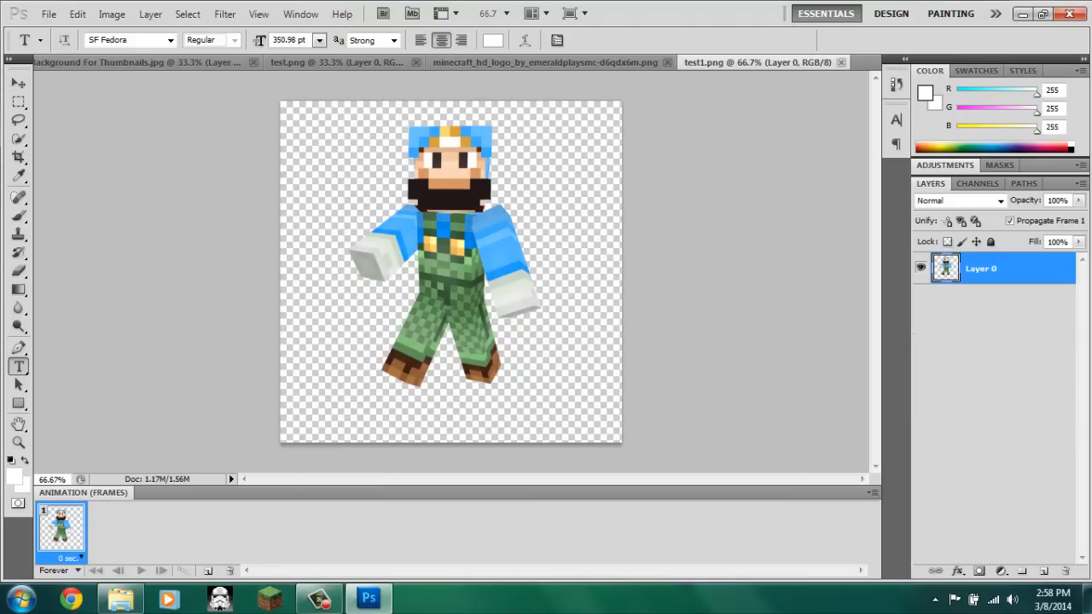
- Paste the blue-shirted test1 skin into the thumbnail and enlarge it beside the title
left_click(136, 61)
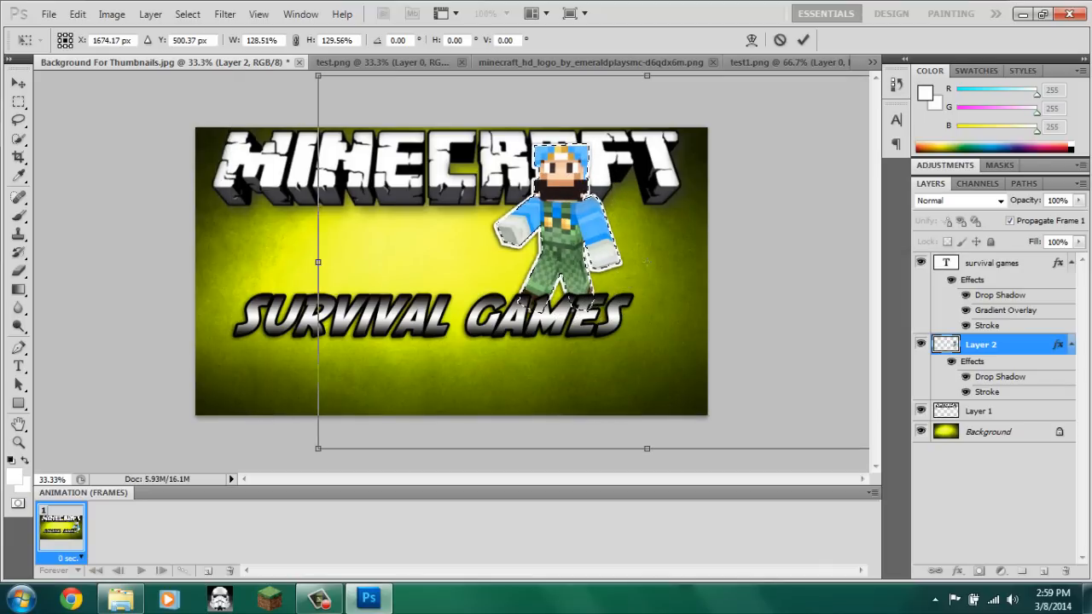
left_click_drag(558, 231, 644, 256)
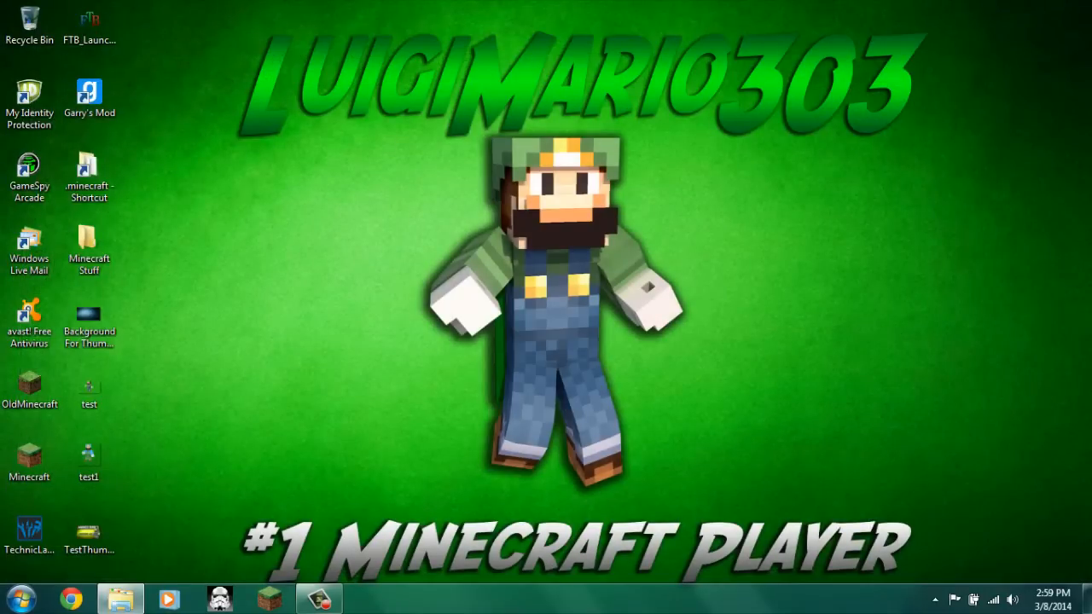
- Open TestThumbnail1 from the desktop in Windows Photo Viewer
left_click(88, 542)
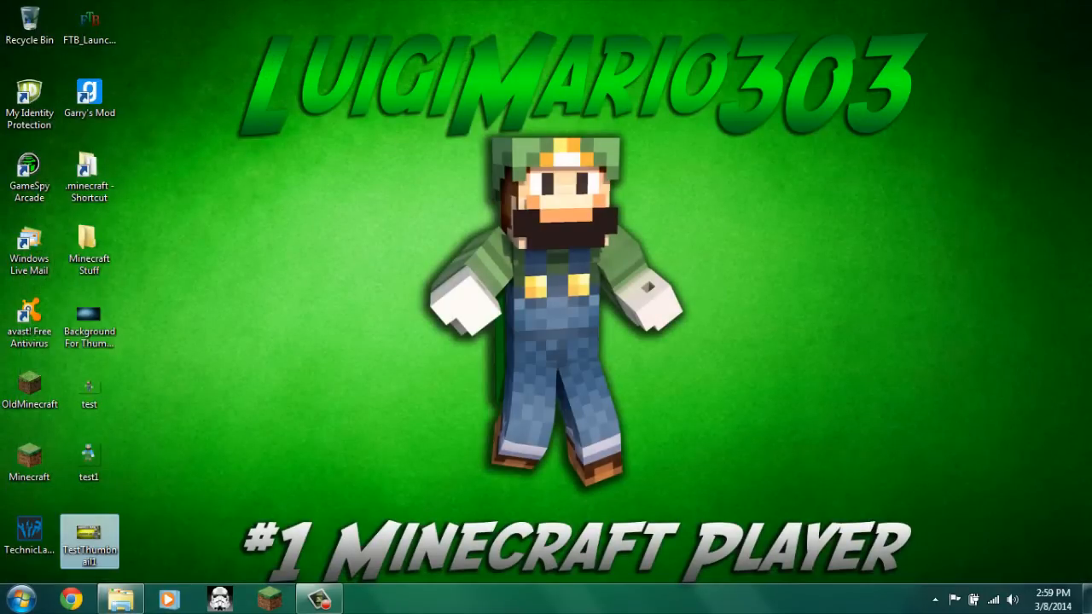
double_click(89, 541)
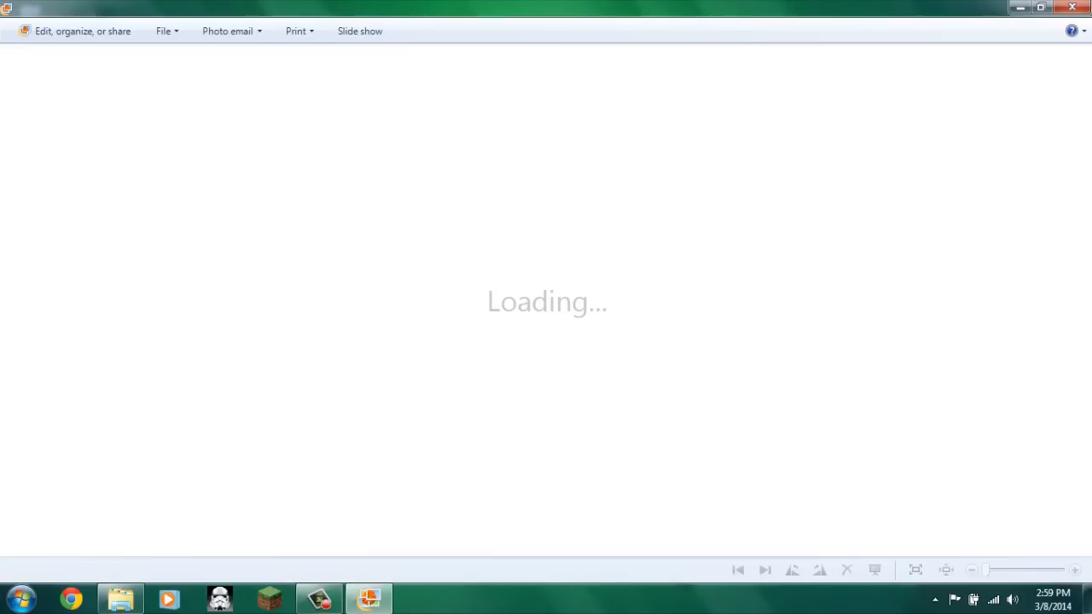